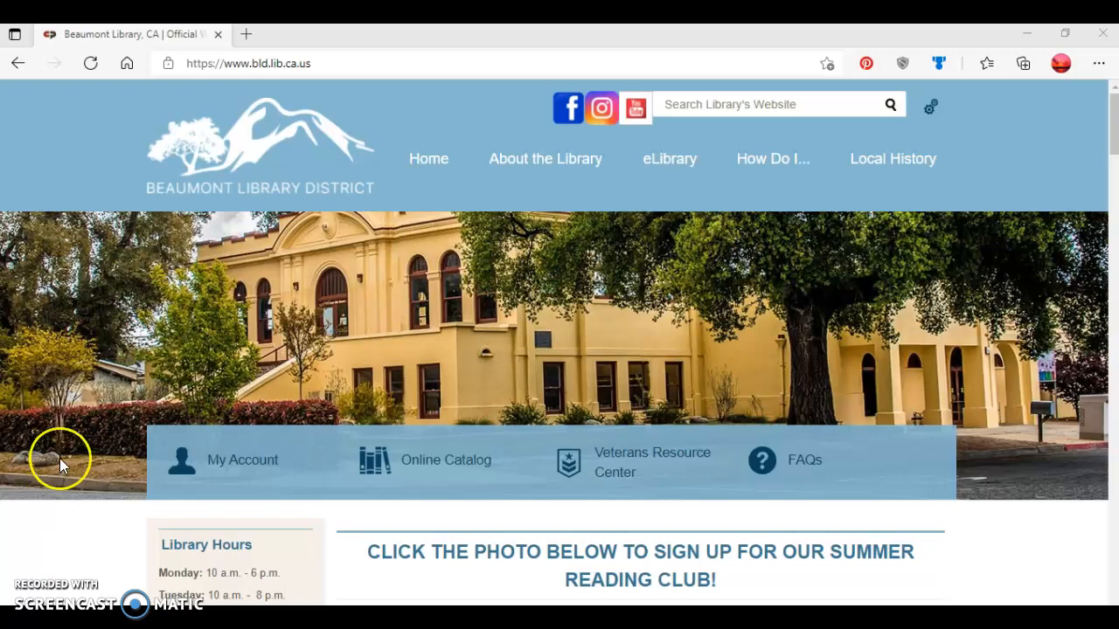
mouse_move(231, 63)
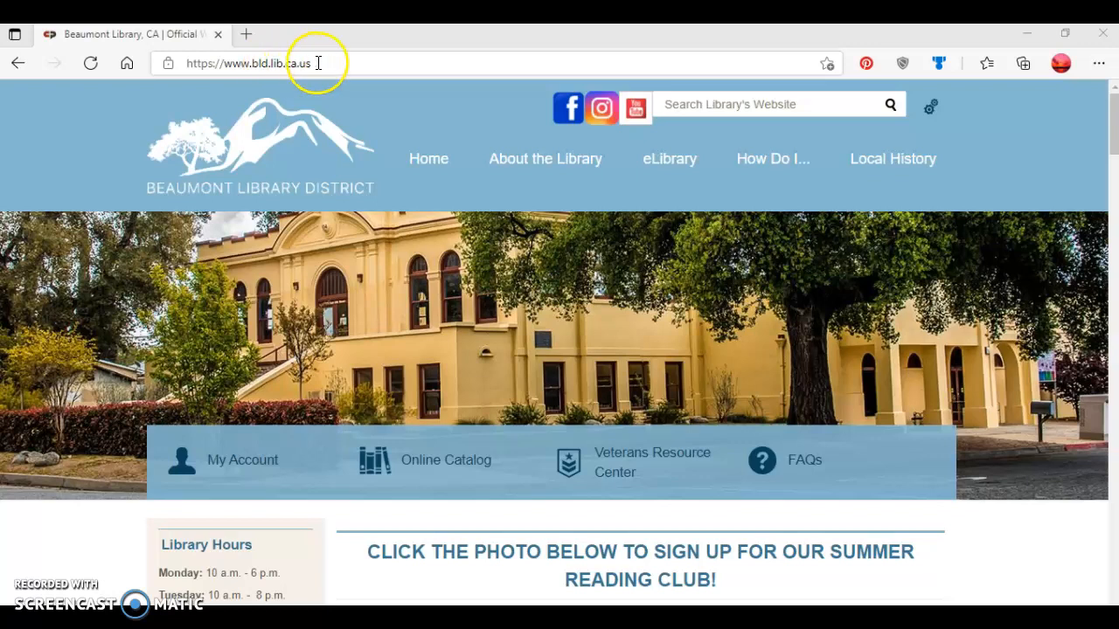
mouse_move(84, 493)
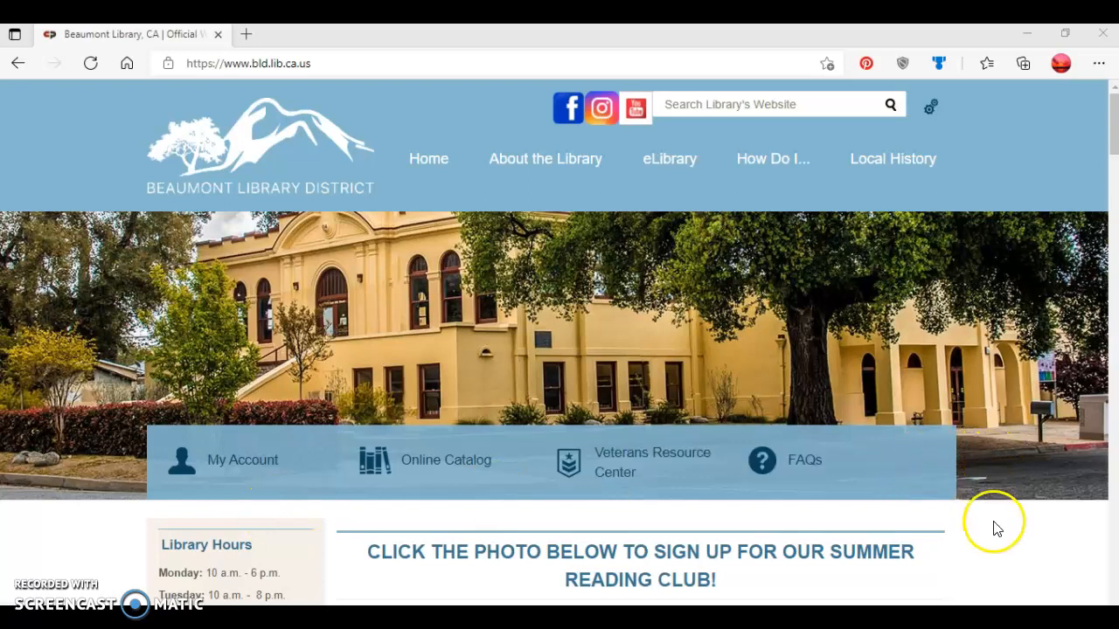
- Scroll to the Challenges carousel and advance it to show Adult Summer Reading Club 2021
scroll(down, 3)
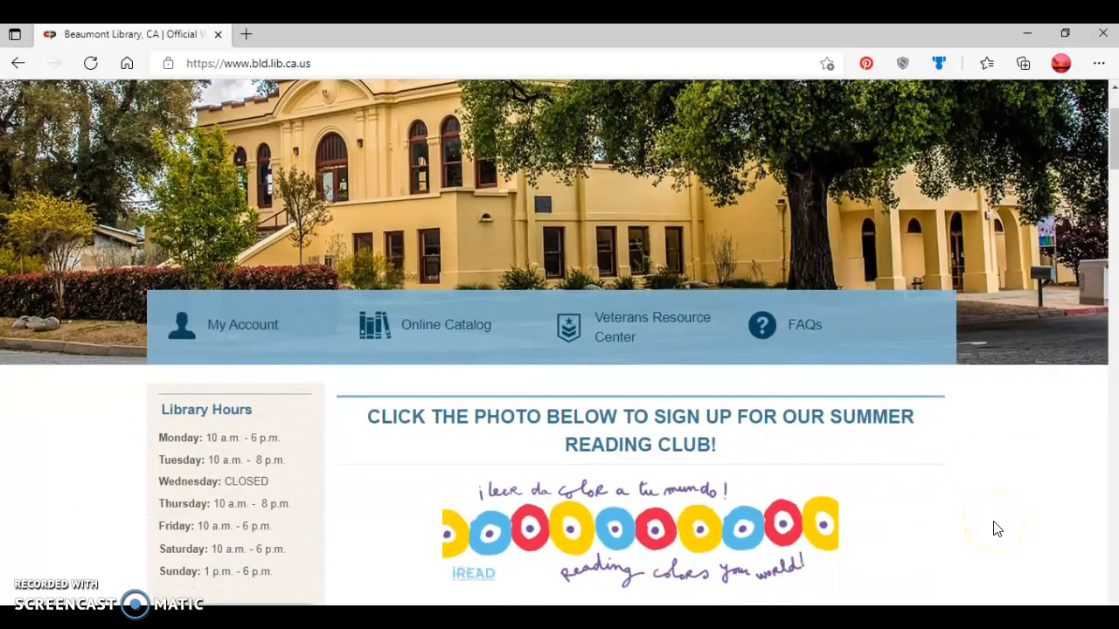
scroll(down, 3)
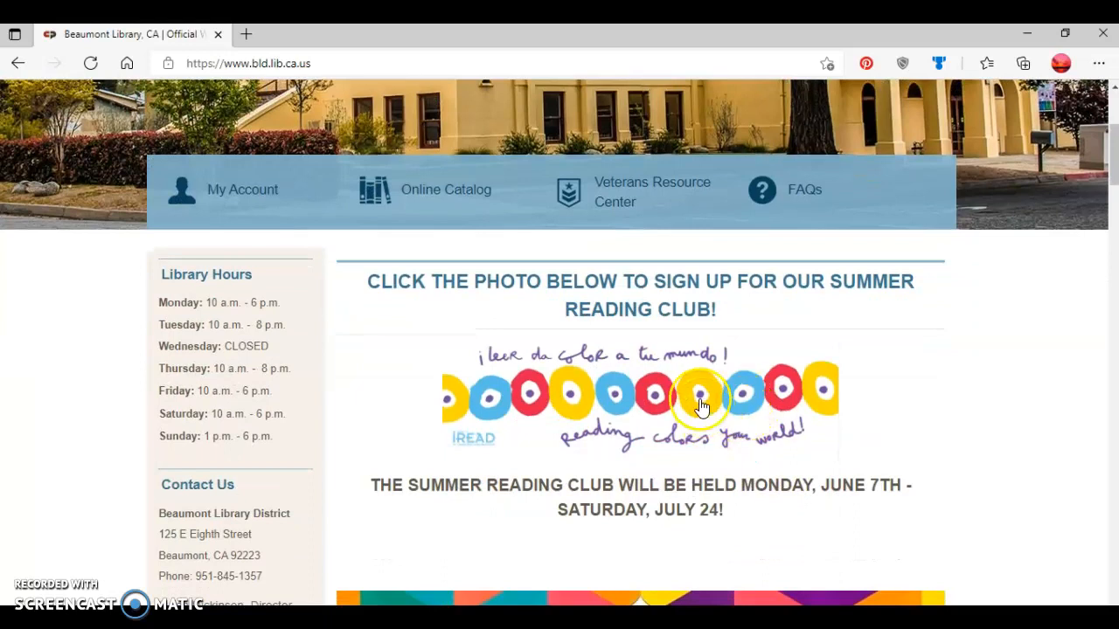
mouse_move(927, 367)
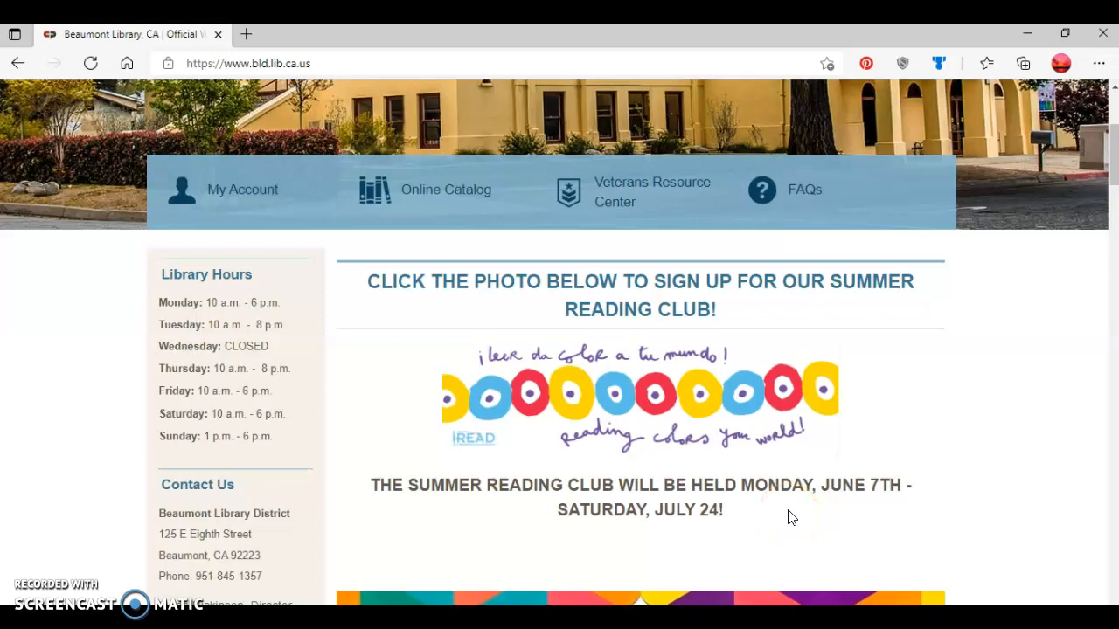
mouse_move(710, 430)
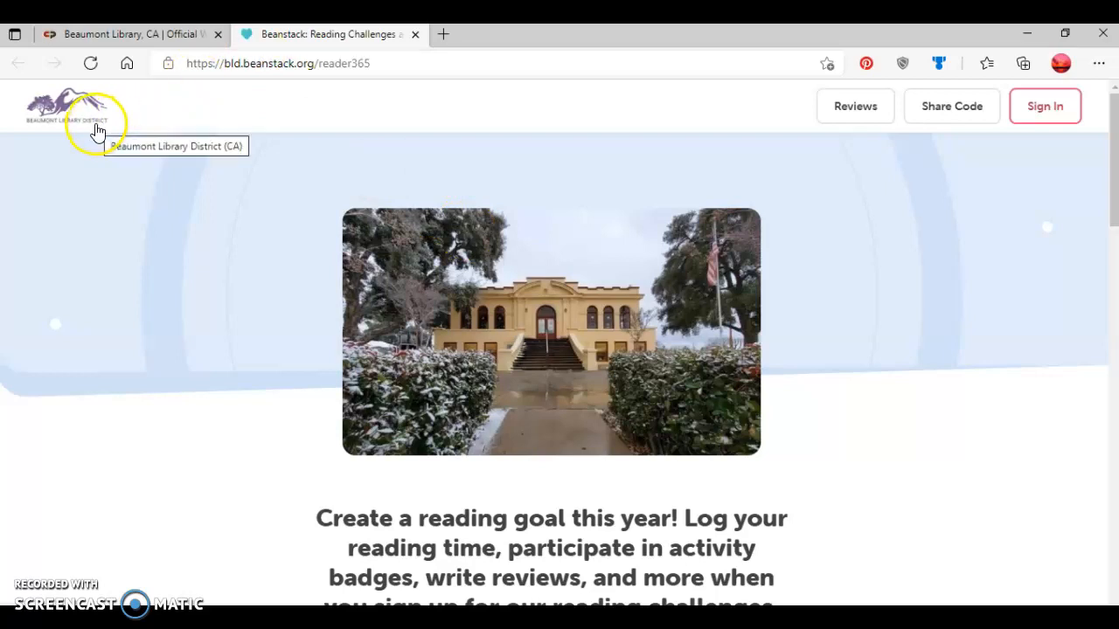
mouse_move(136, 140)
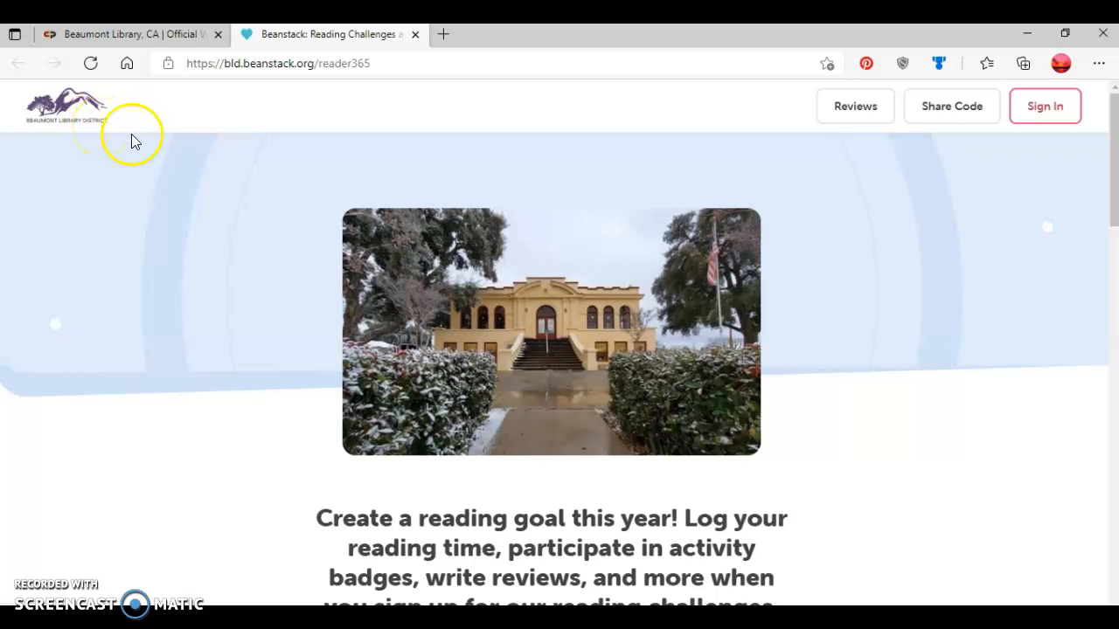
mouse_move(598, 358)
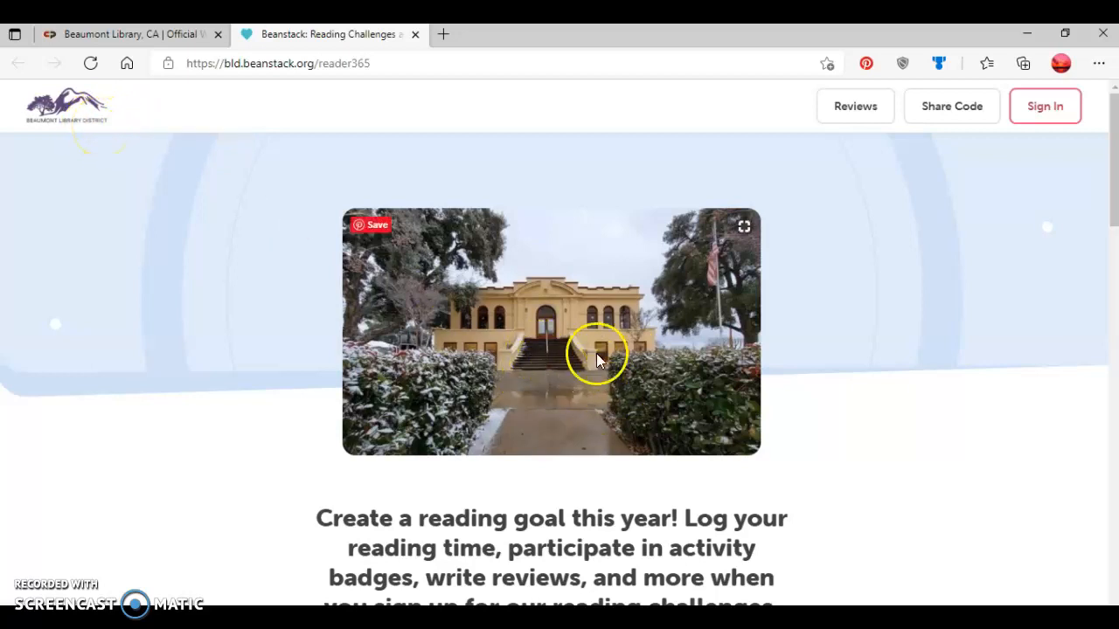
mouse_move(1056, 190)
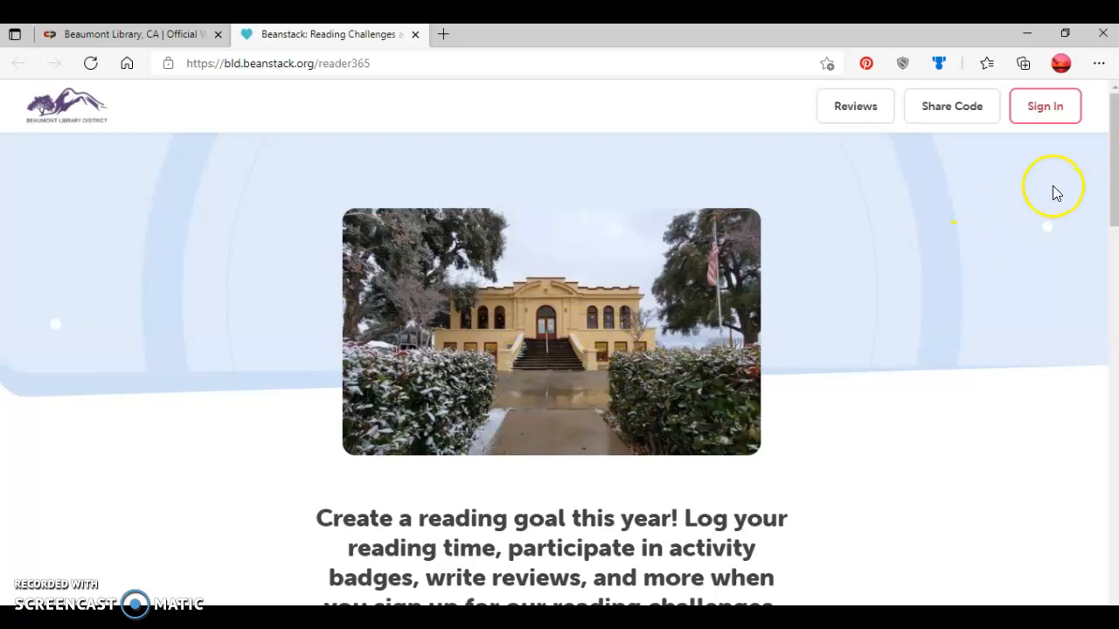
mouse_move(968, 245)
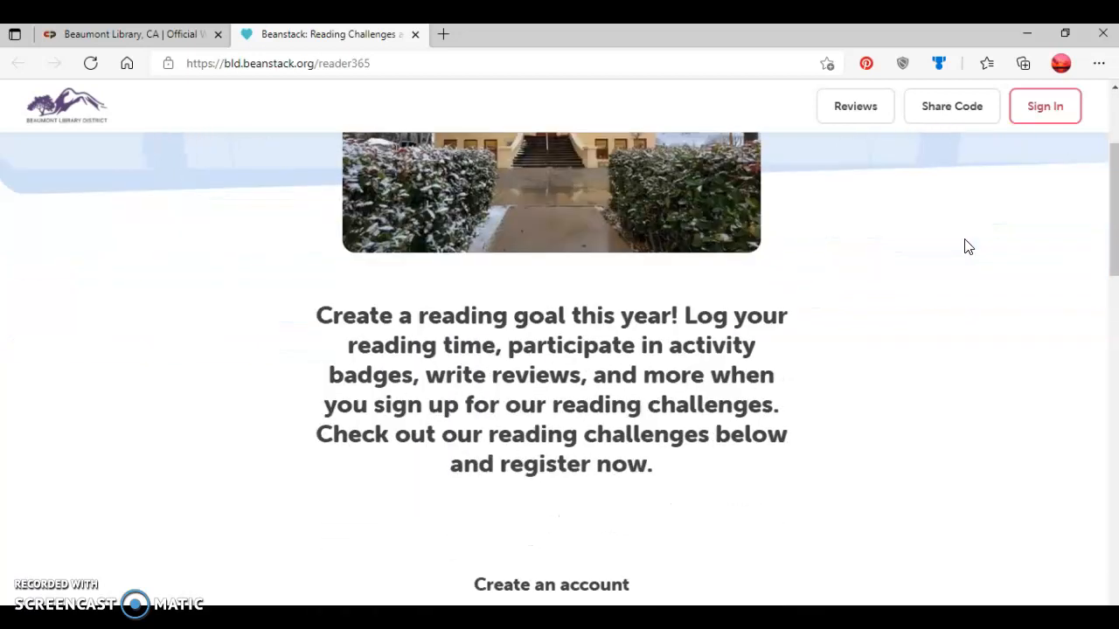
scroll(down, 3)
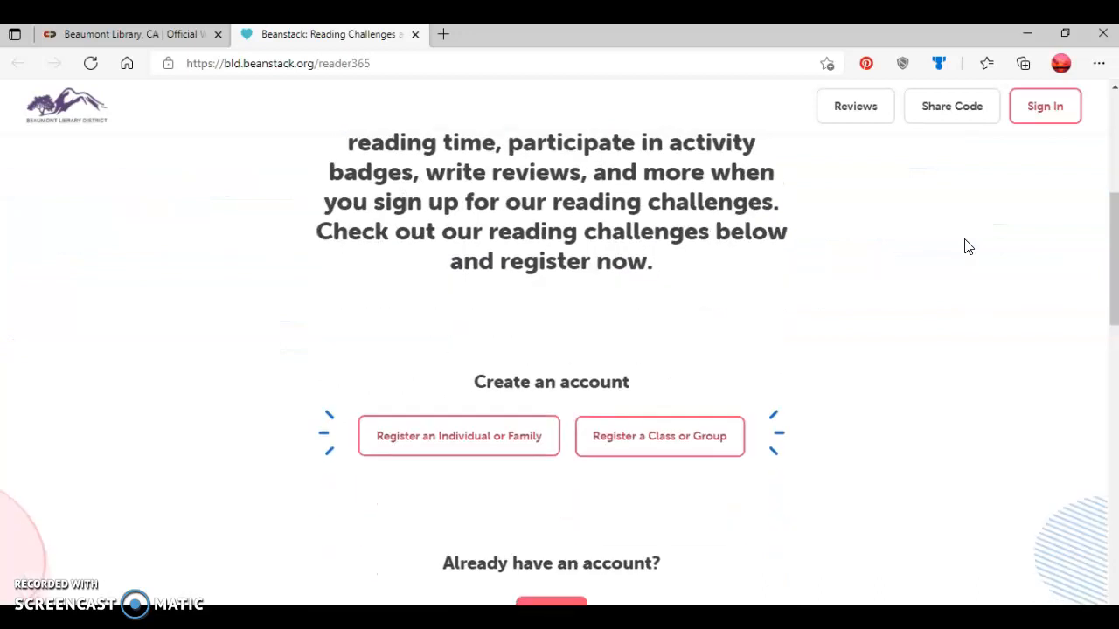
scroll(down, 3)
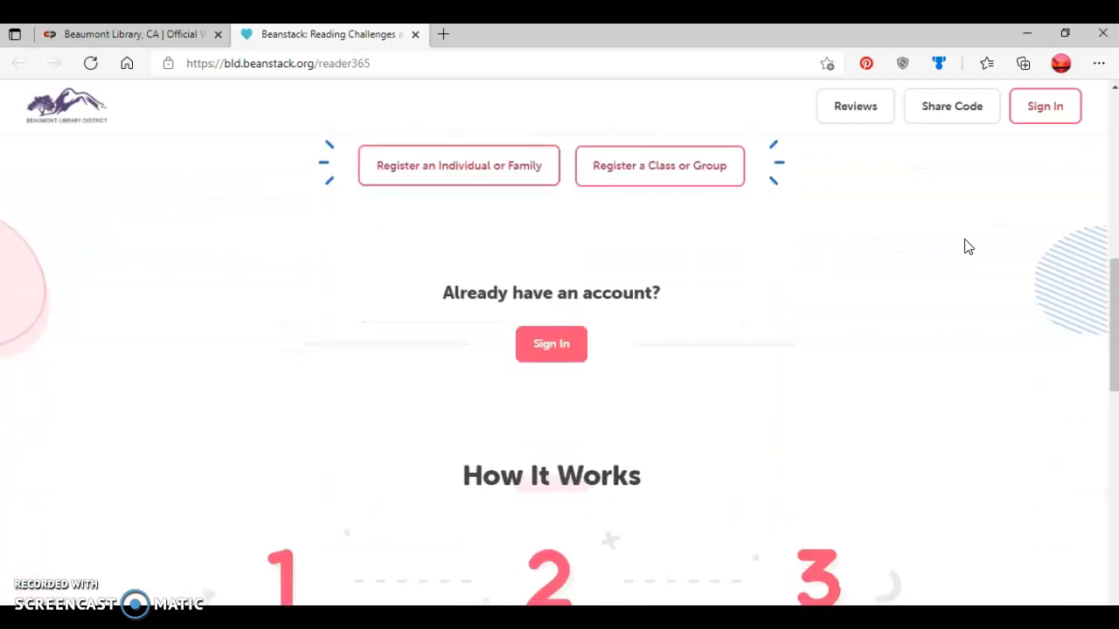
scroll(down, 3)
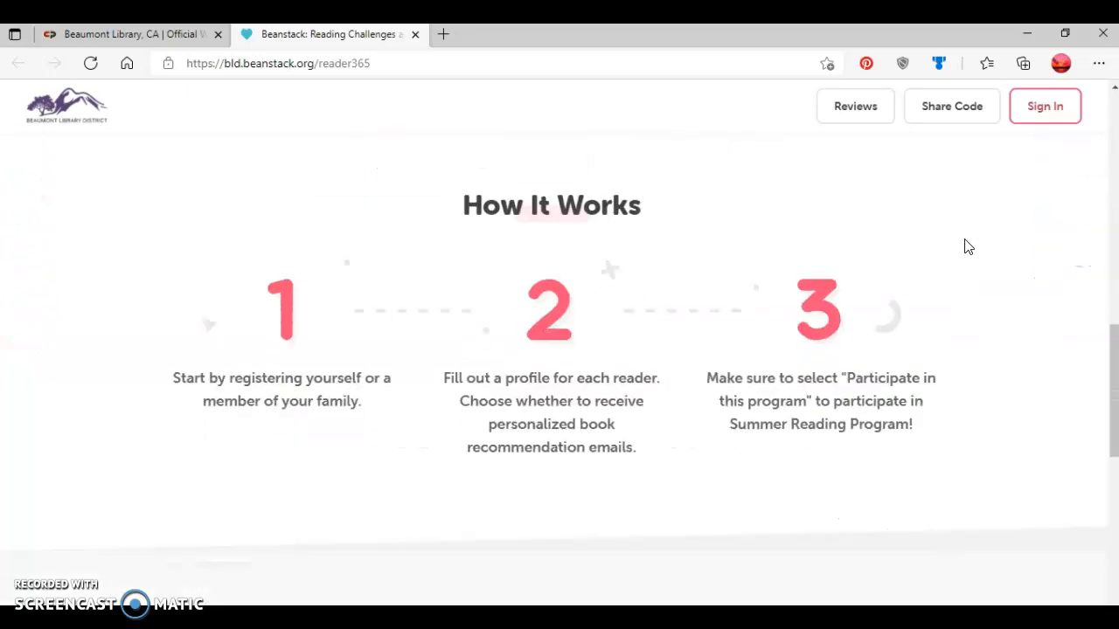
scroll(down, 3)
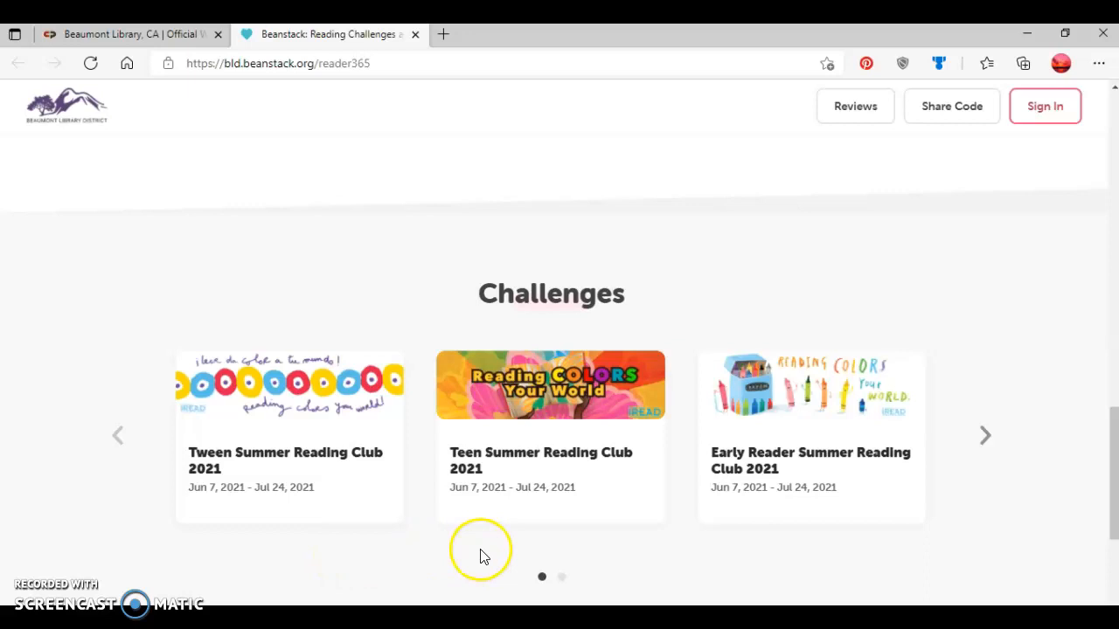
mouse_move(835, 551)
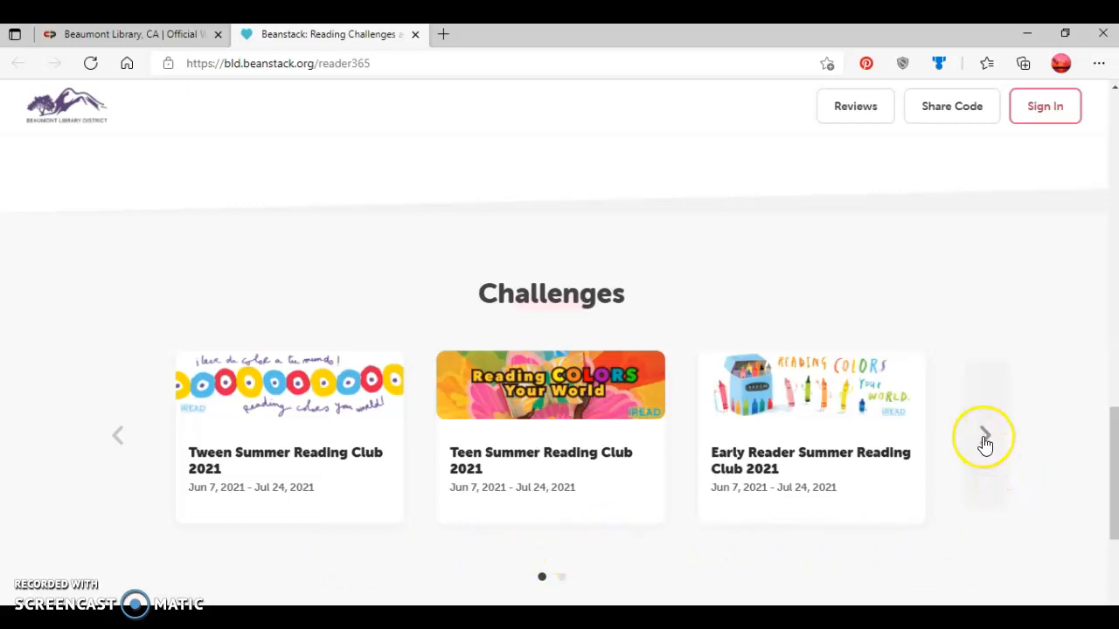
click(986, 435)
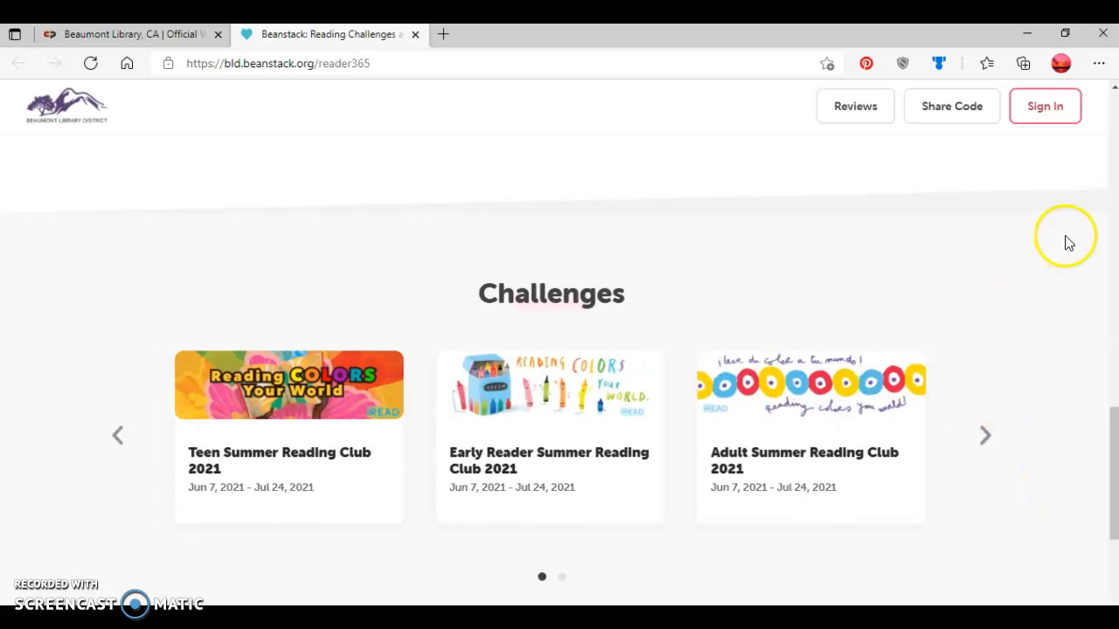
mouse_move(1049, 193)
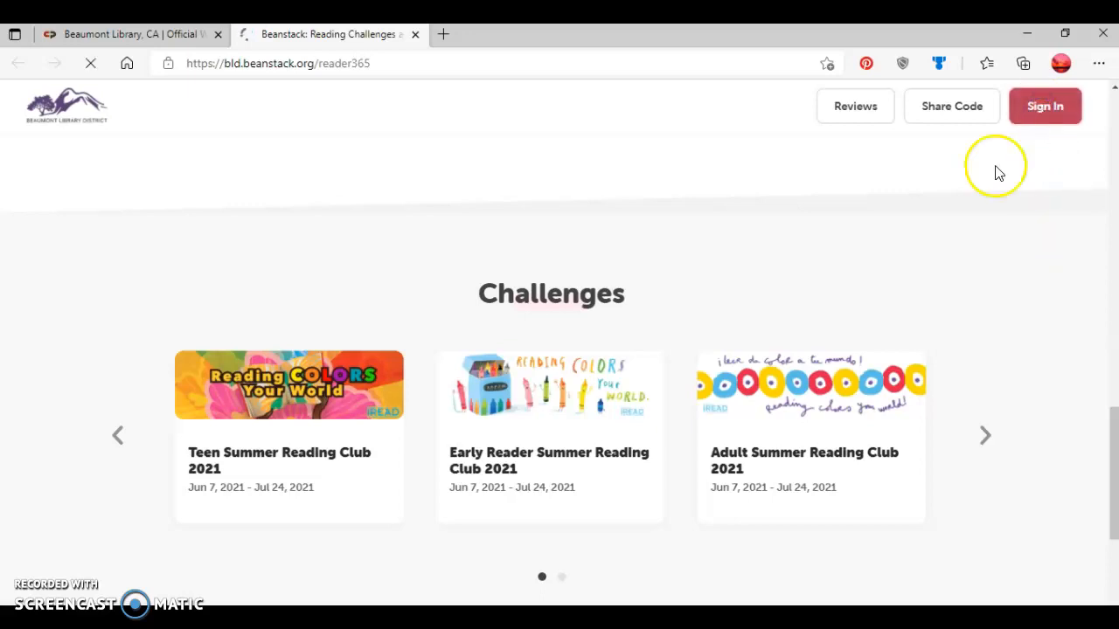
- From the sign-in page, choose 'Sign up for free' instead of entering credentials
click(1045, 107)
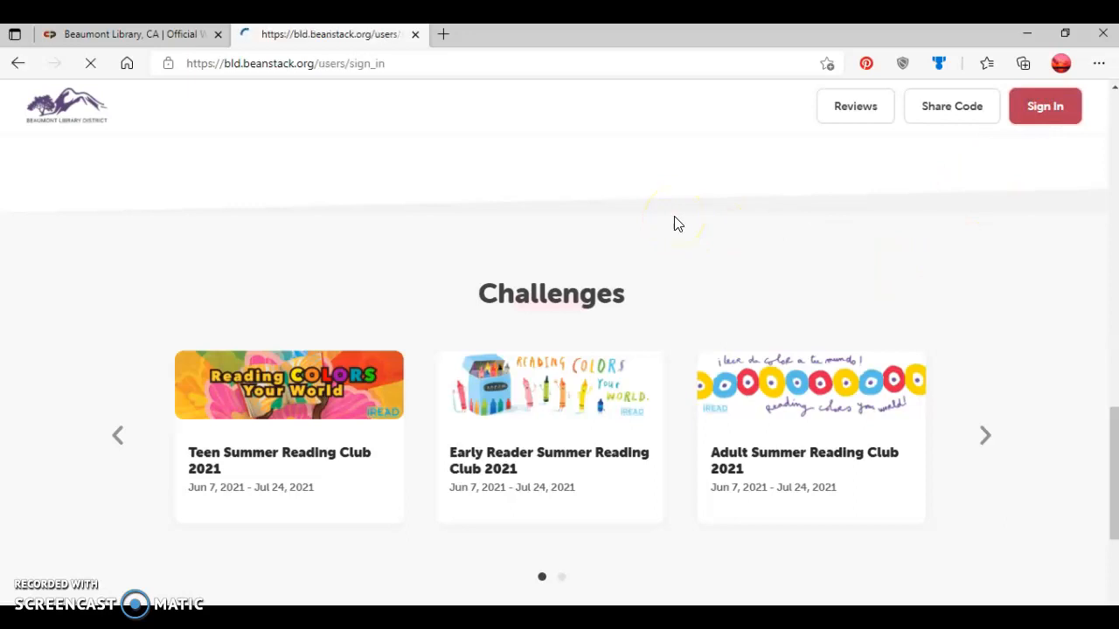
click(1046, 106)
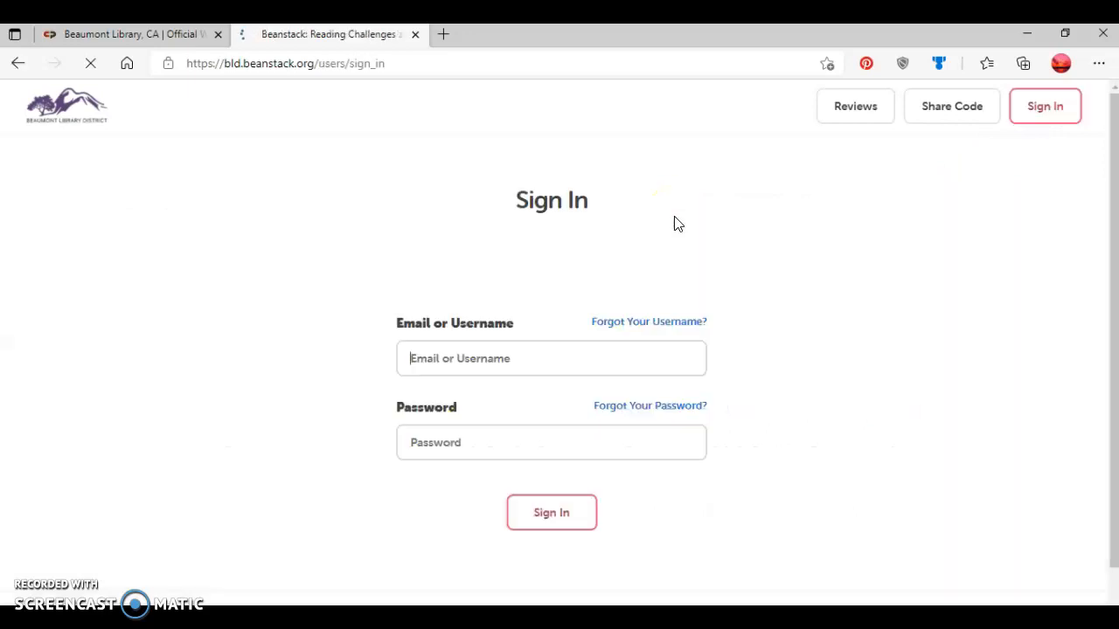
click(551, 359)
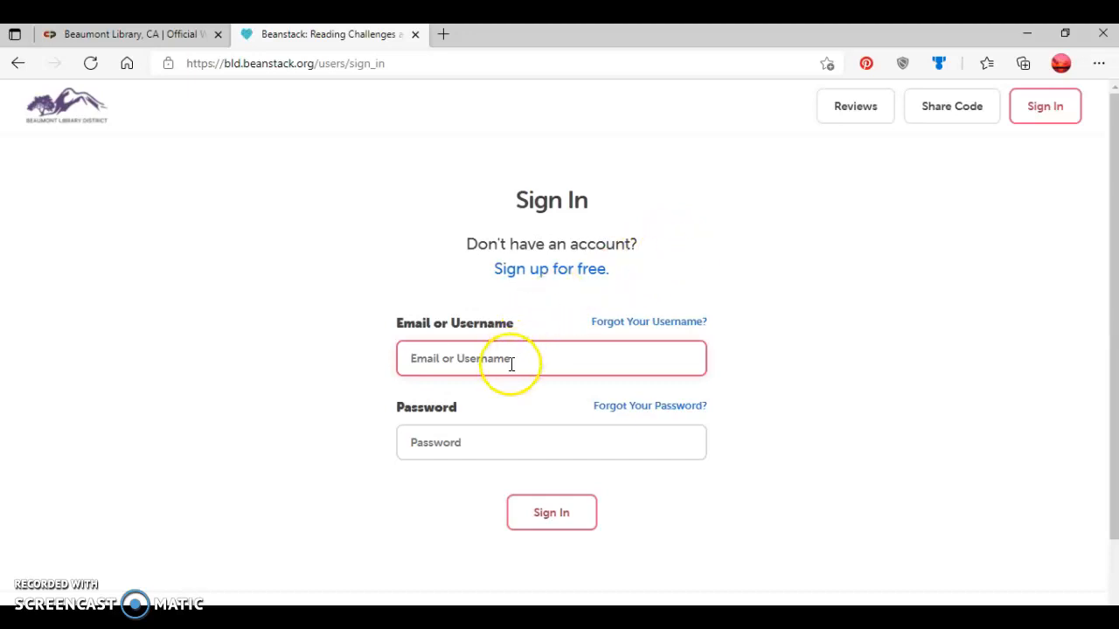
mouse_move(503, 419)
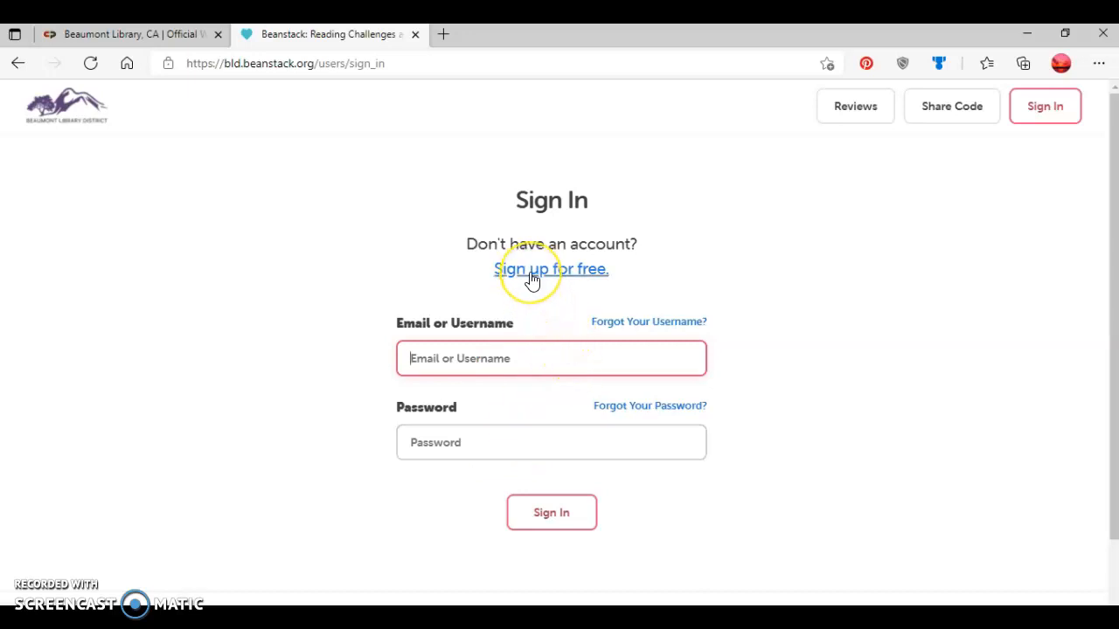
click(551, 269)
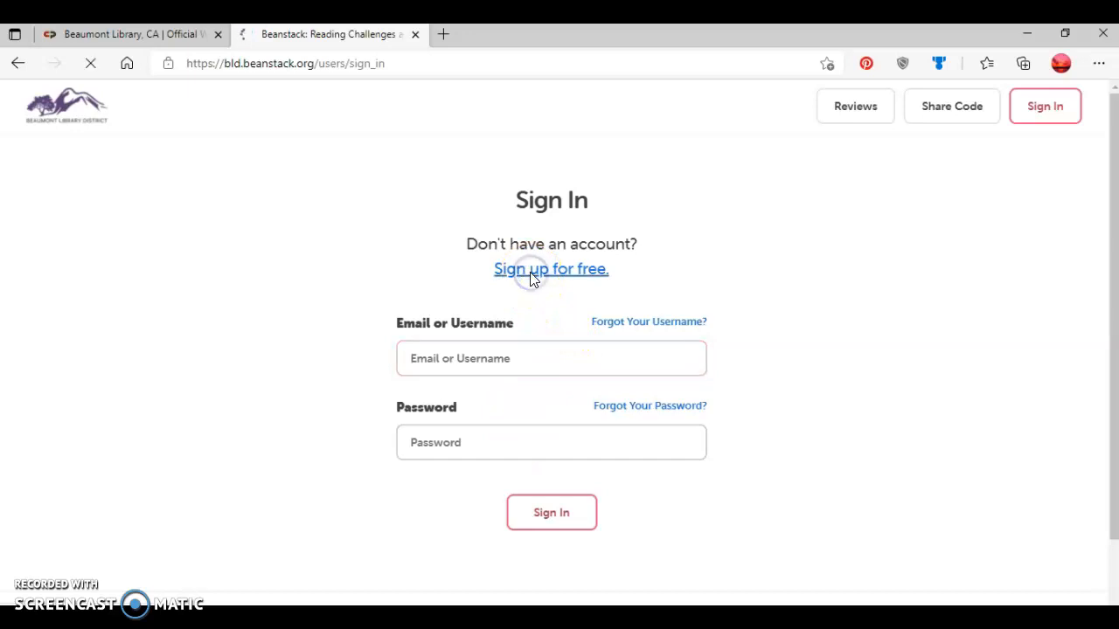
- Start an individual/family registration, answering No to having used Beanstack before
click(551, 269)
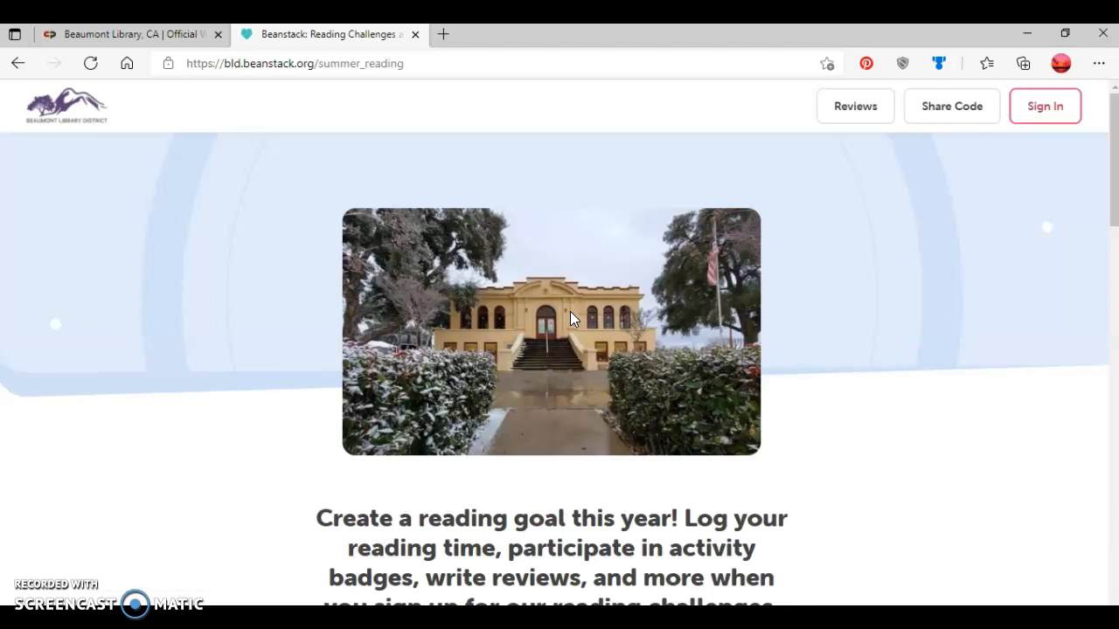
scroll(down, 3)
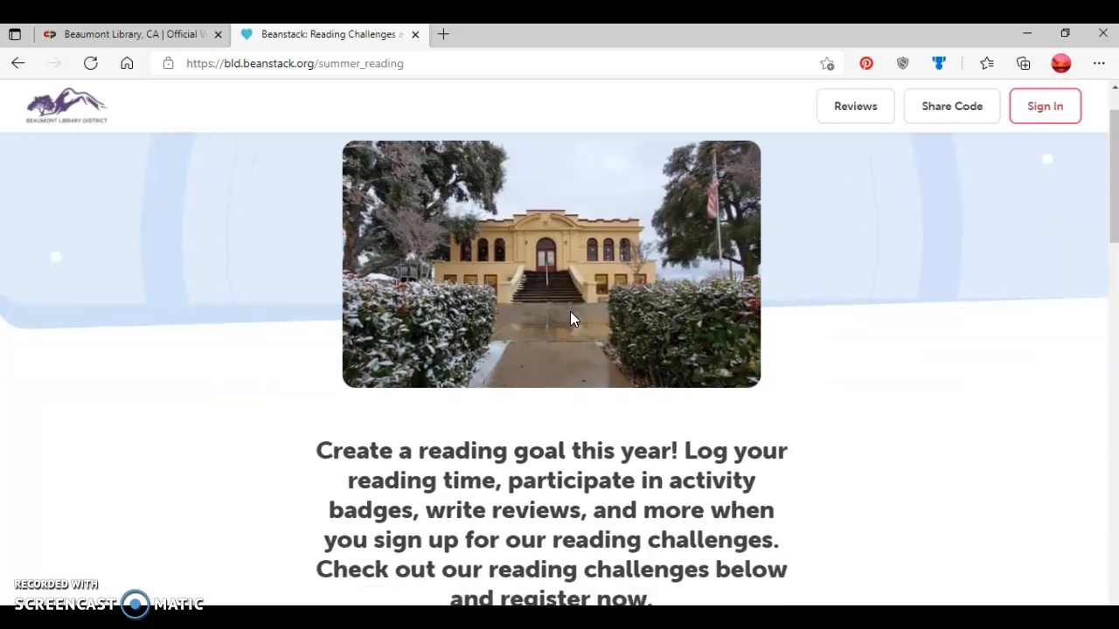
scroll(down, 3)
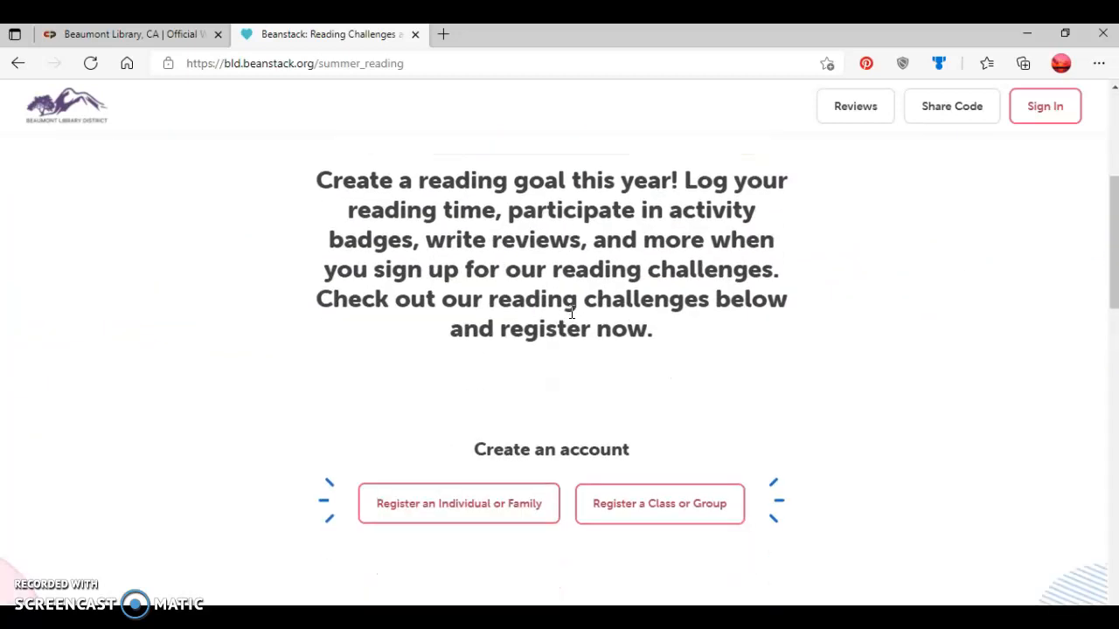
scroll(down, 3)
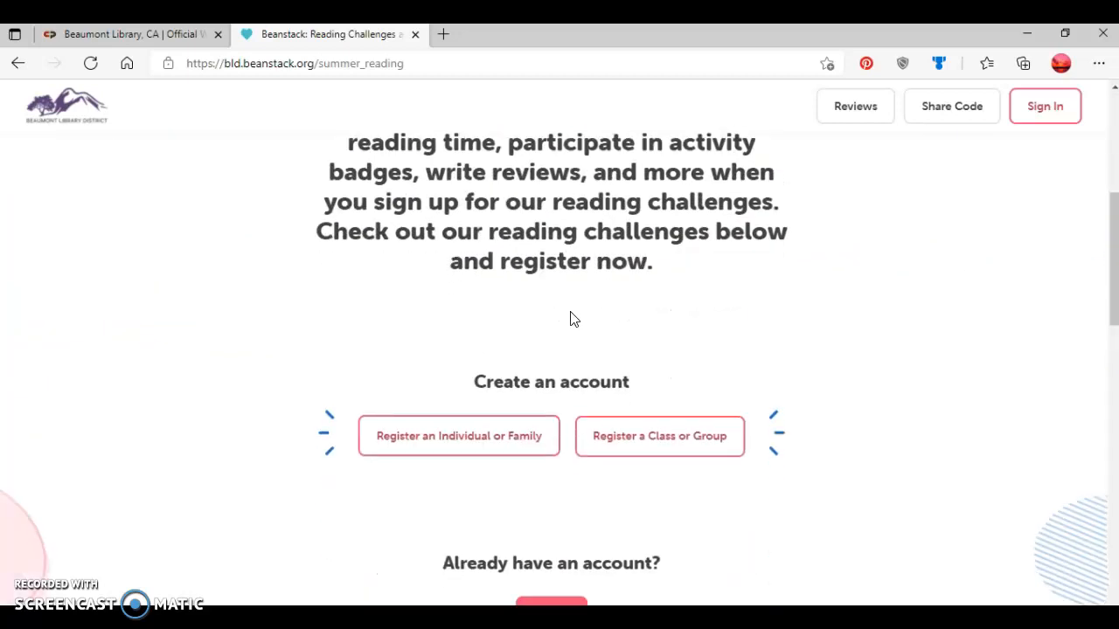
mouse_move(524, 489)
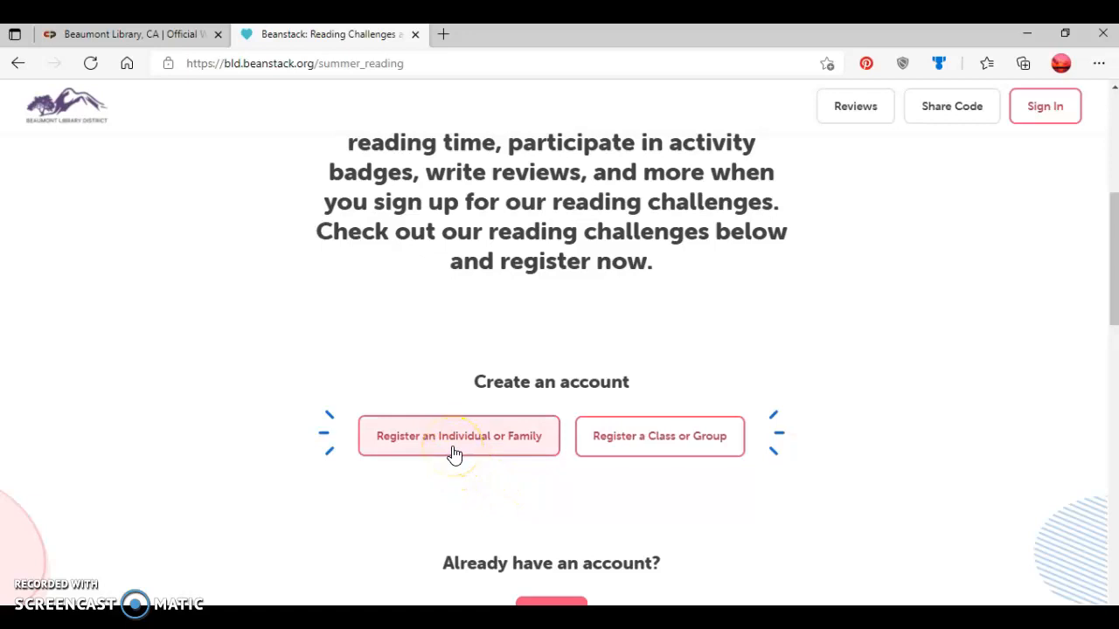
mouse_move(661, 437)
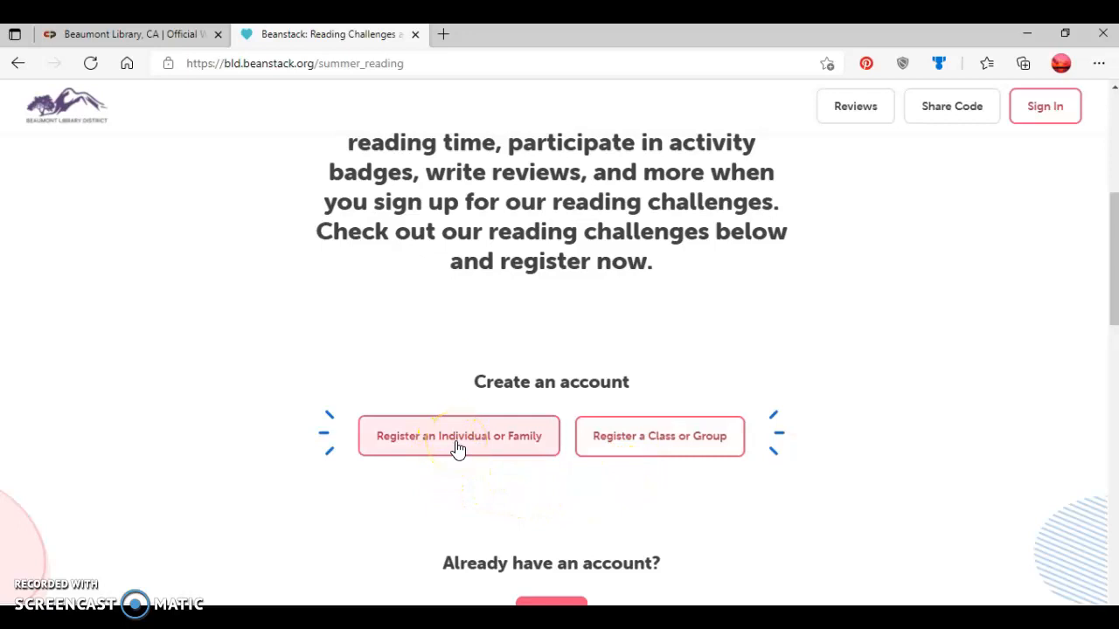
click(458, 435)
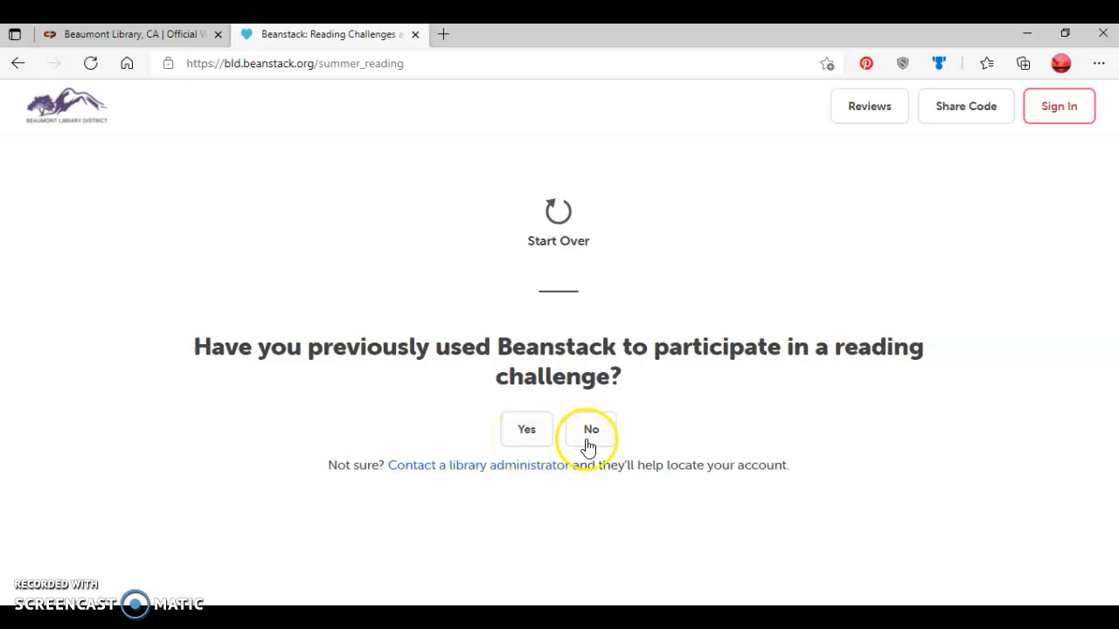
click(591, 430)
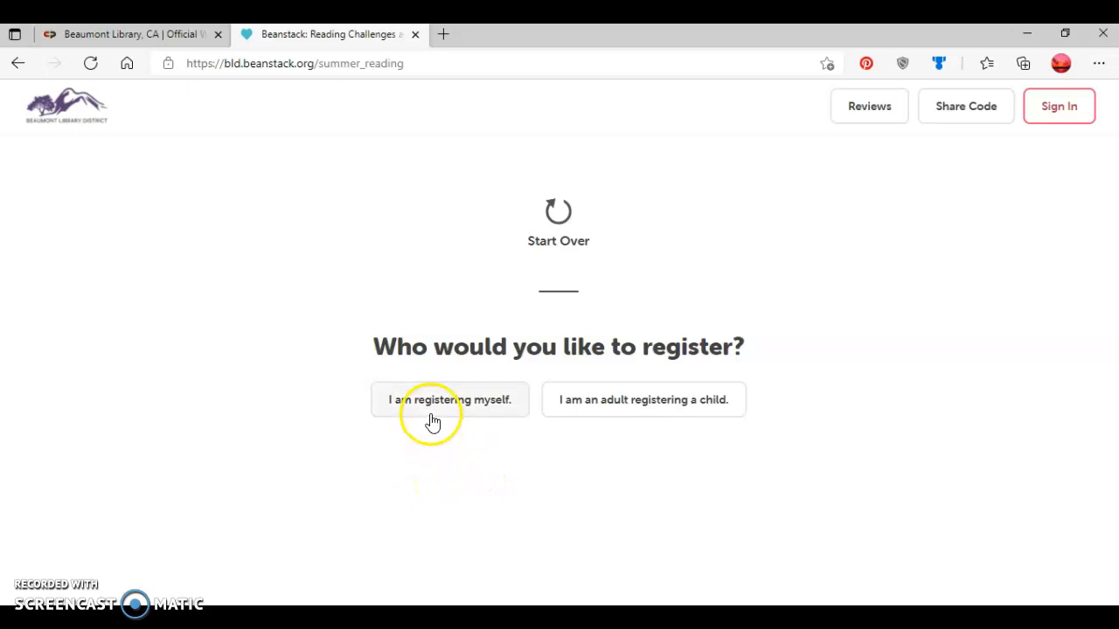
mouse_move(605, 409)
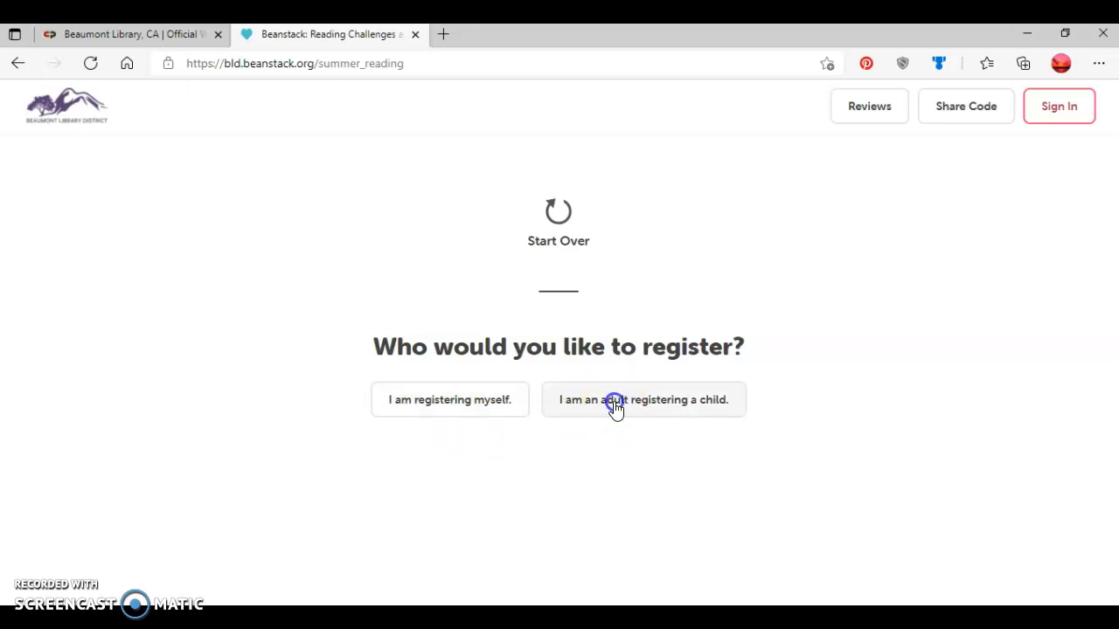
- Register as an adult signing up a child, entering name Rita Reader and username ritareader
click(643, 398)
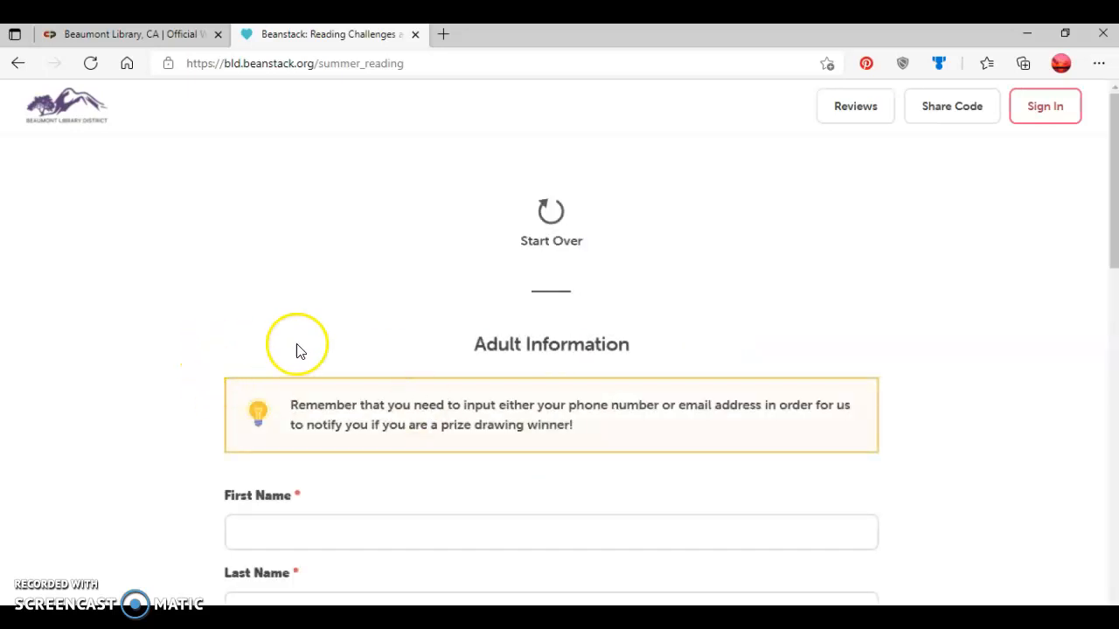
scroll(down, 3)
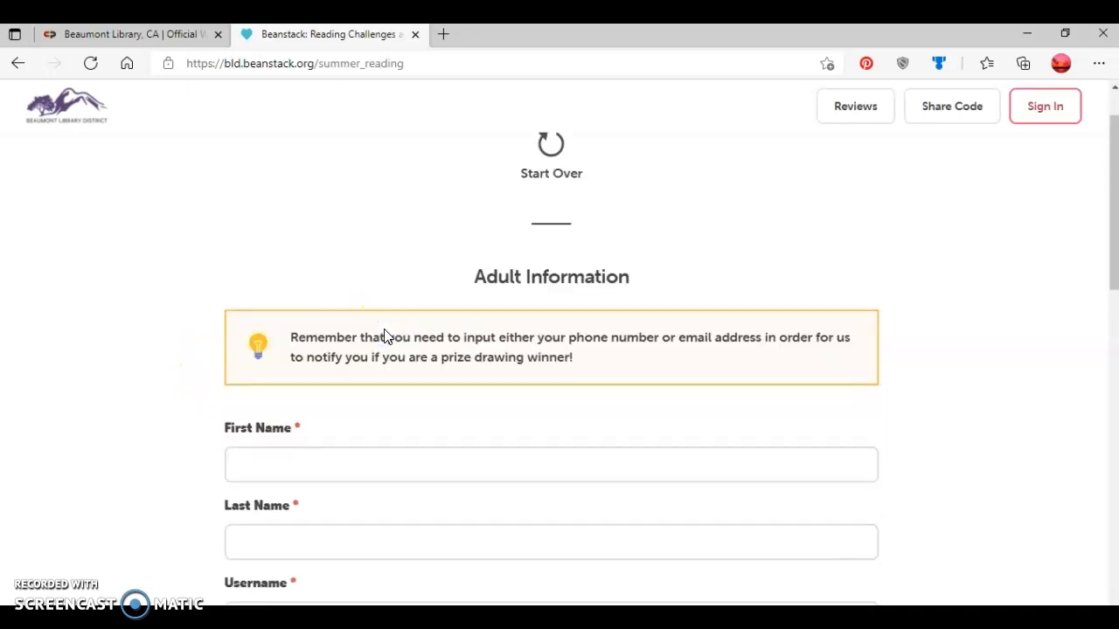
scroll(down, 3)
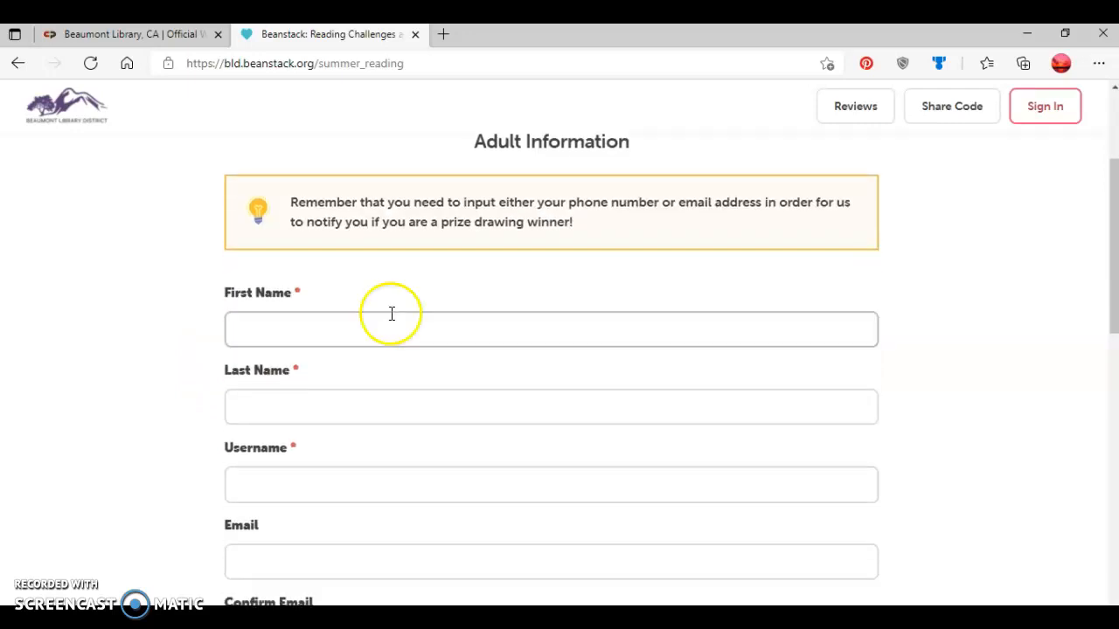
mouse_move(591, 288)
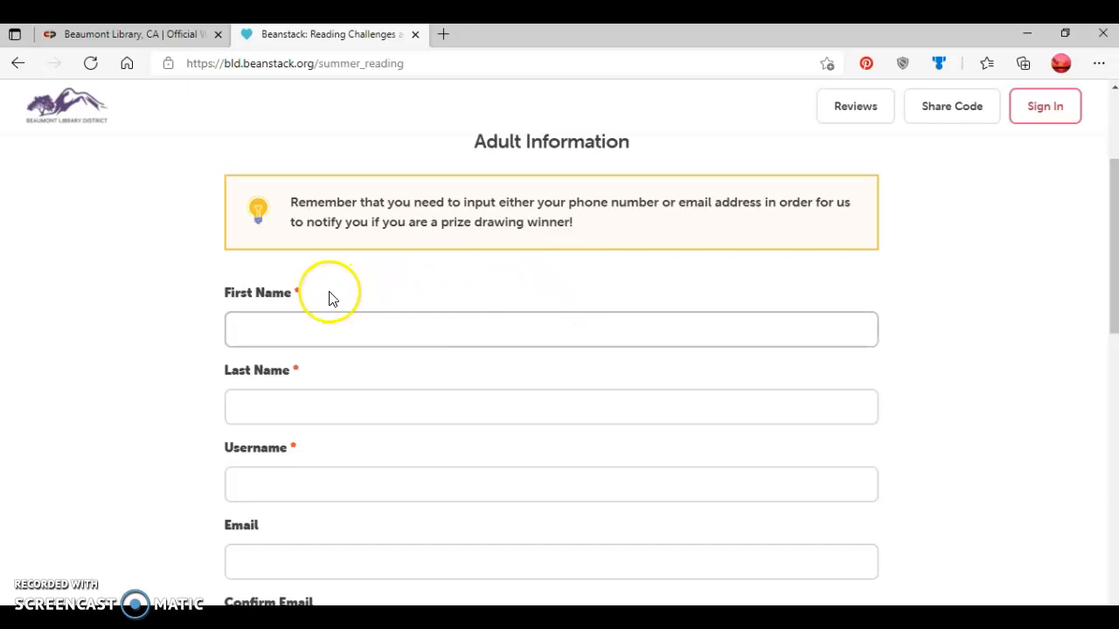
mouse_move(313, 359)
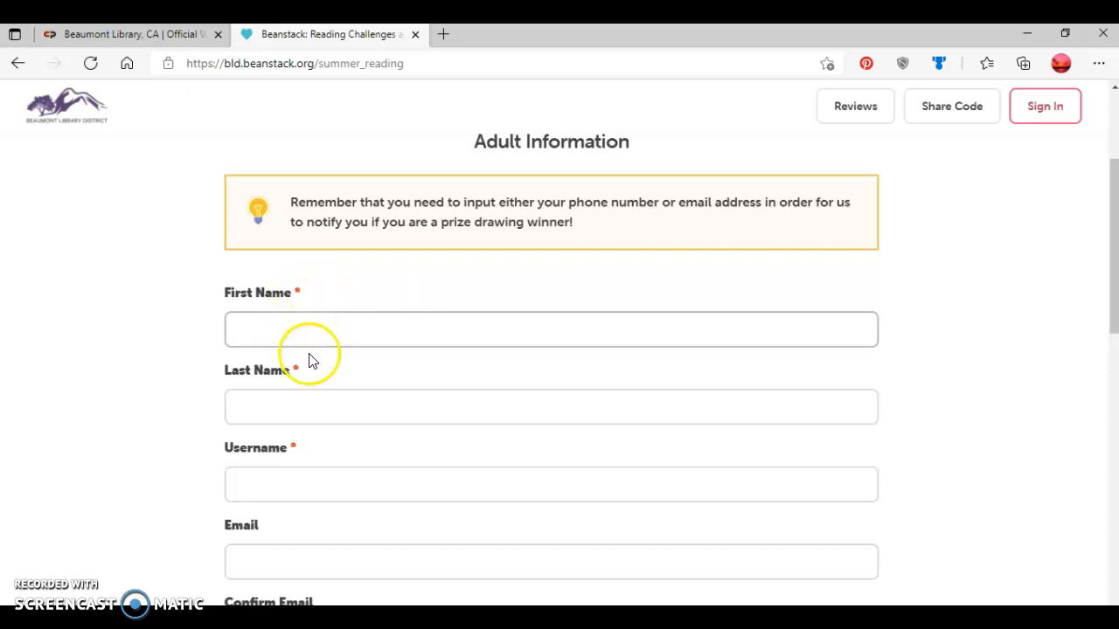
mouse_move(312, 458)
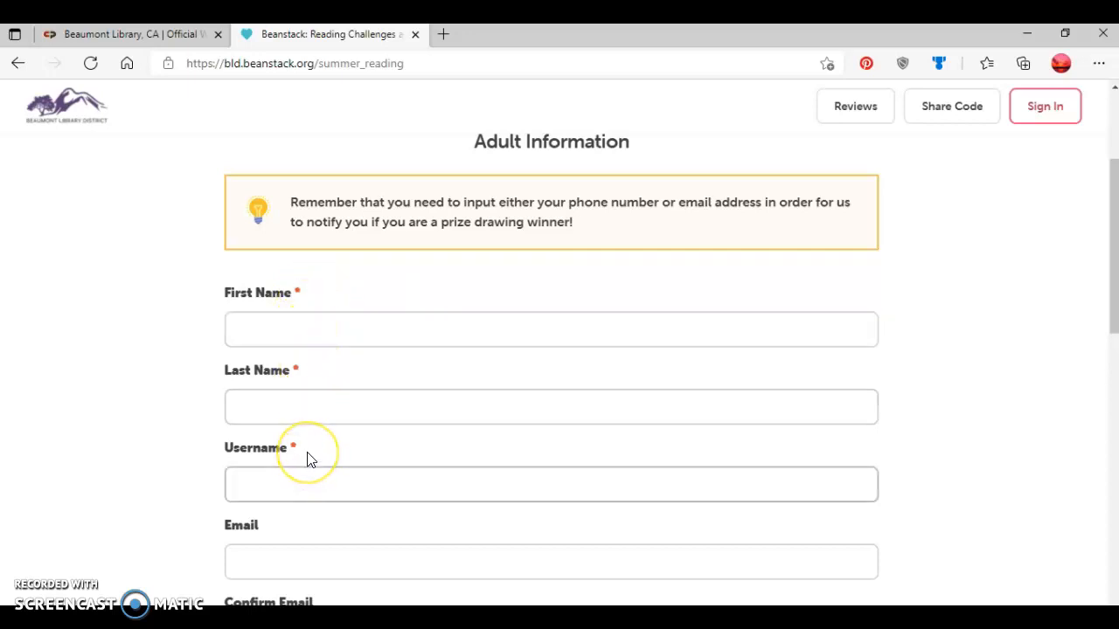
scroll(down, 3)
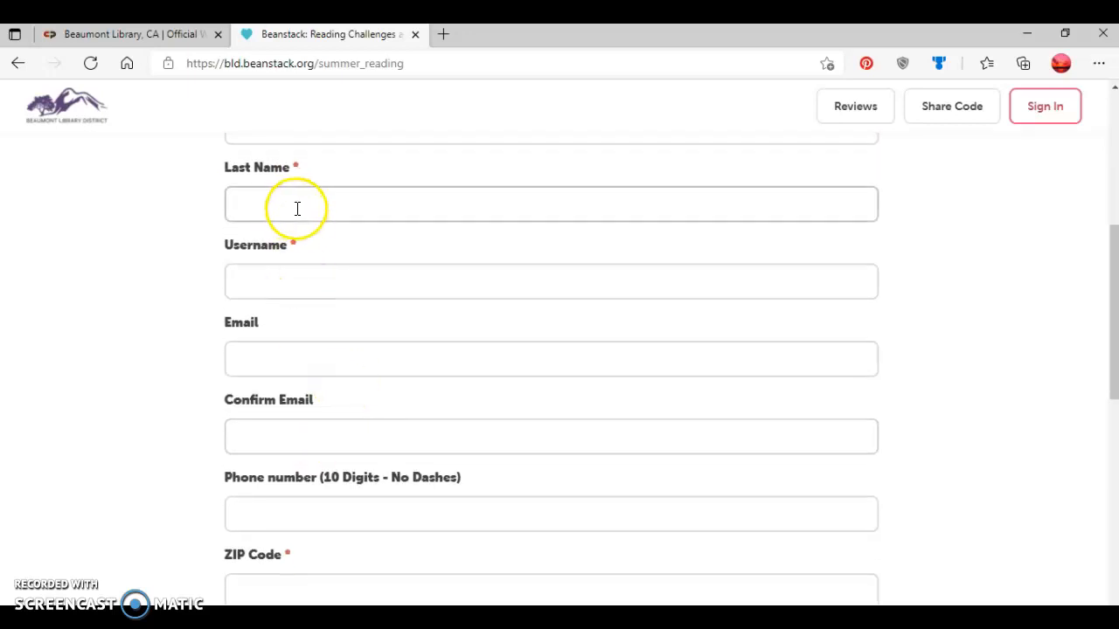
mouse_move(297, 255)
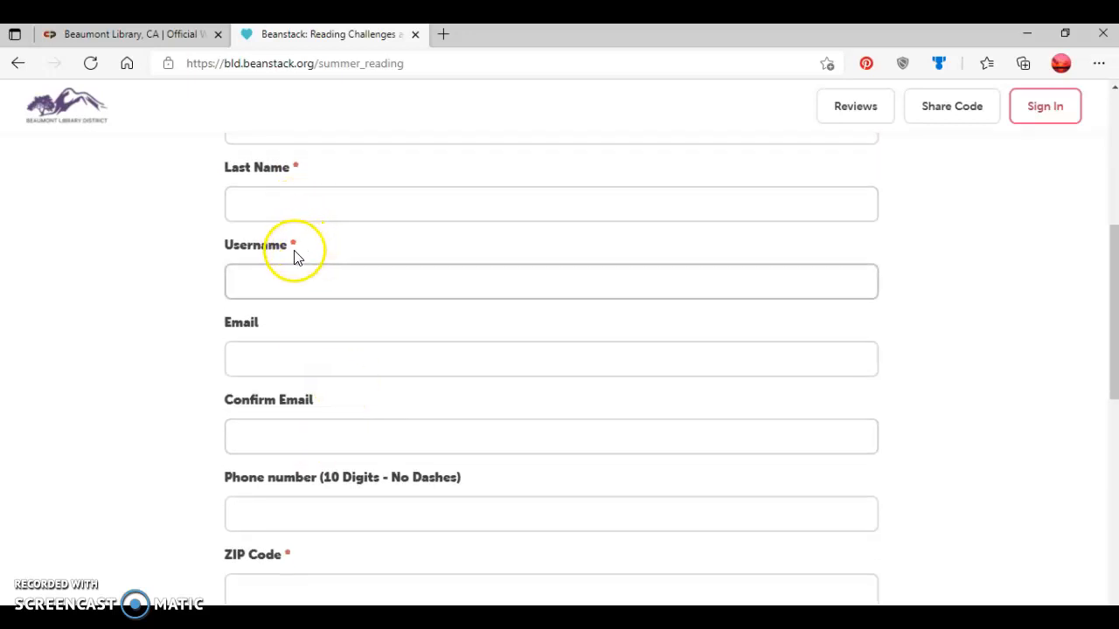
mouse_move(47, 563)
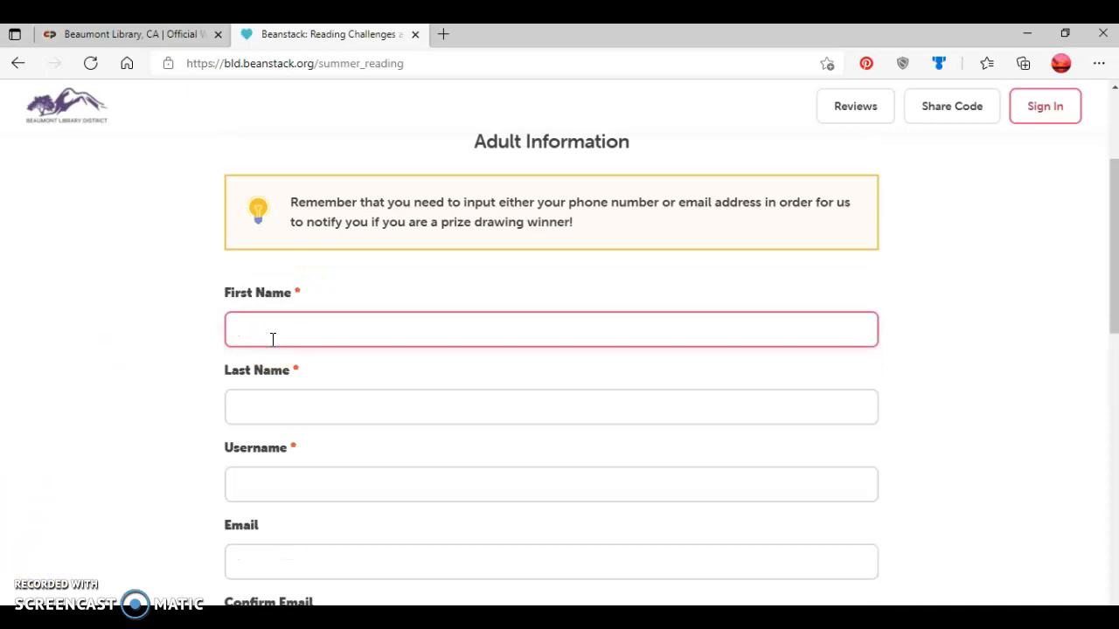
text(Rits)
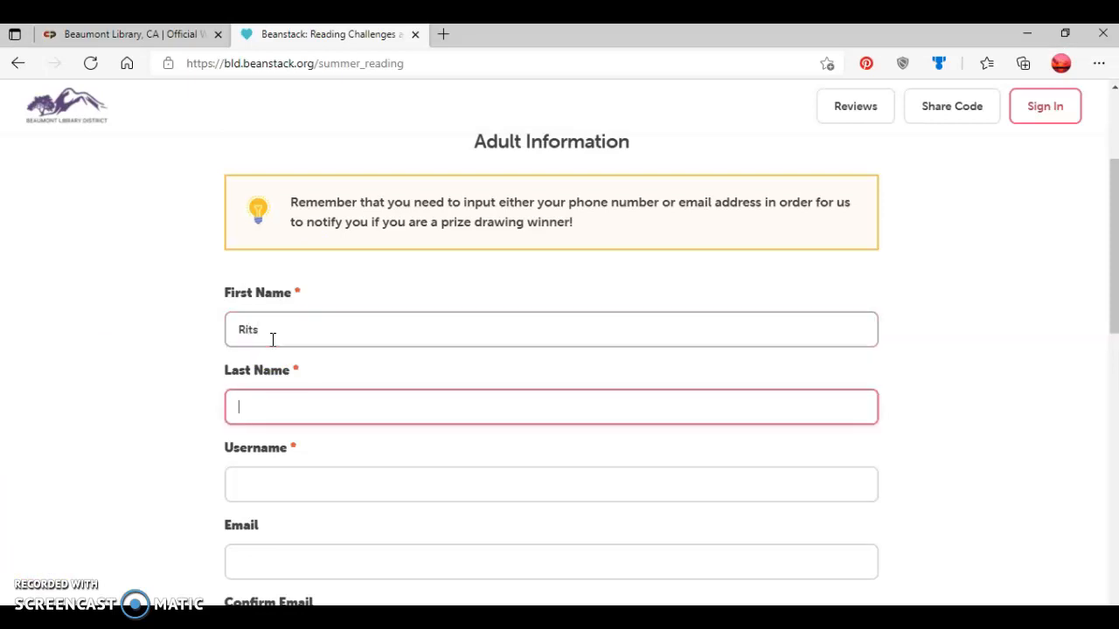
click(273, 339)
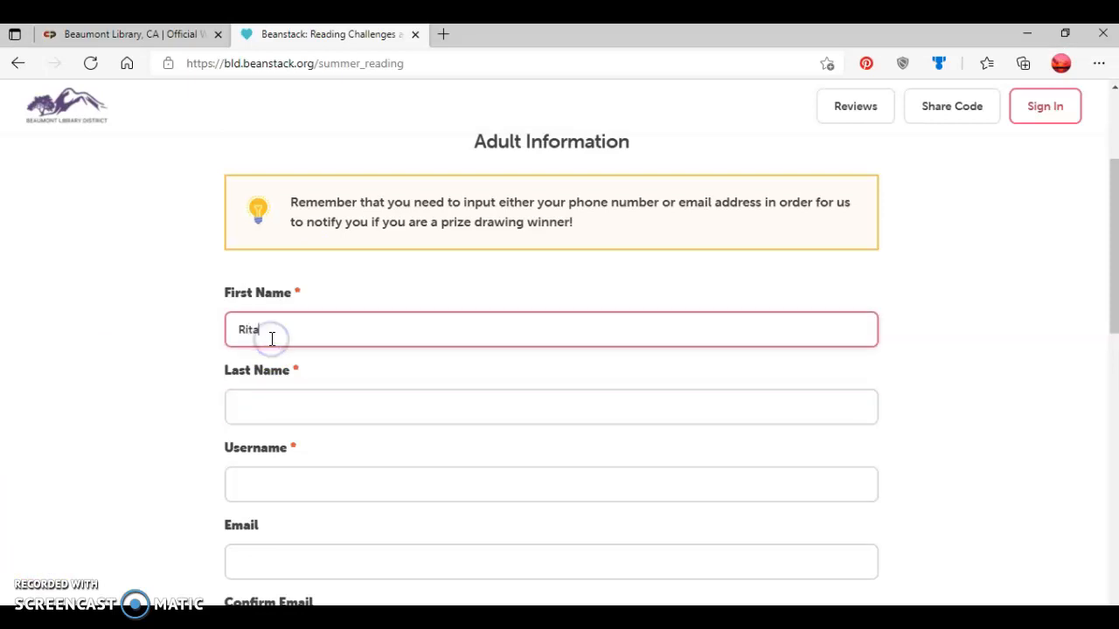
text(Reader)
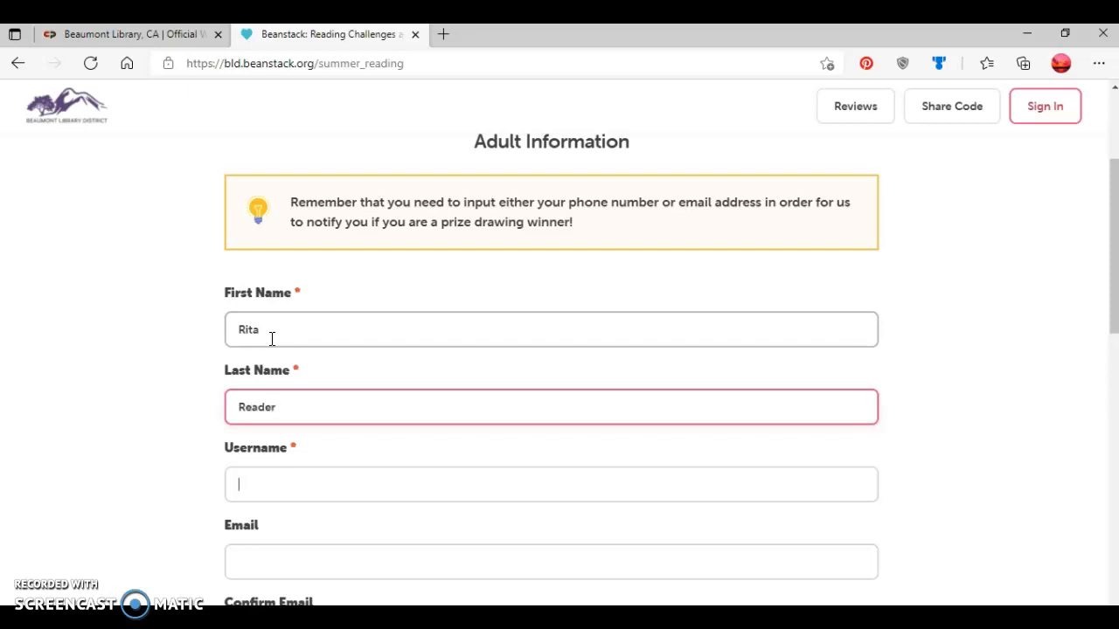
text(ritareader)
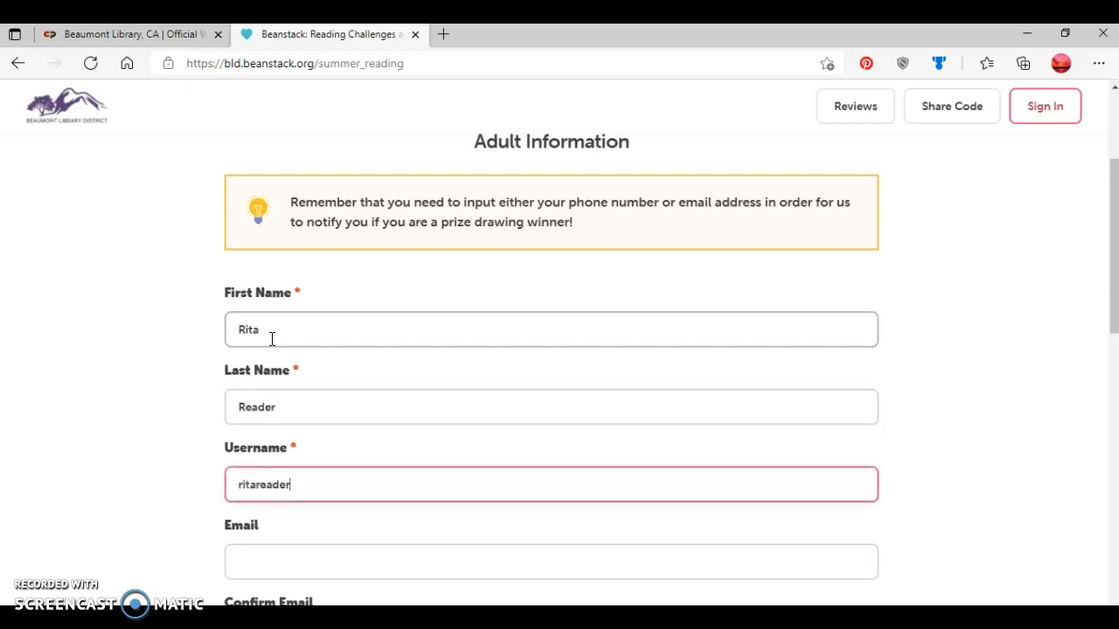
click(551, 561)
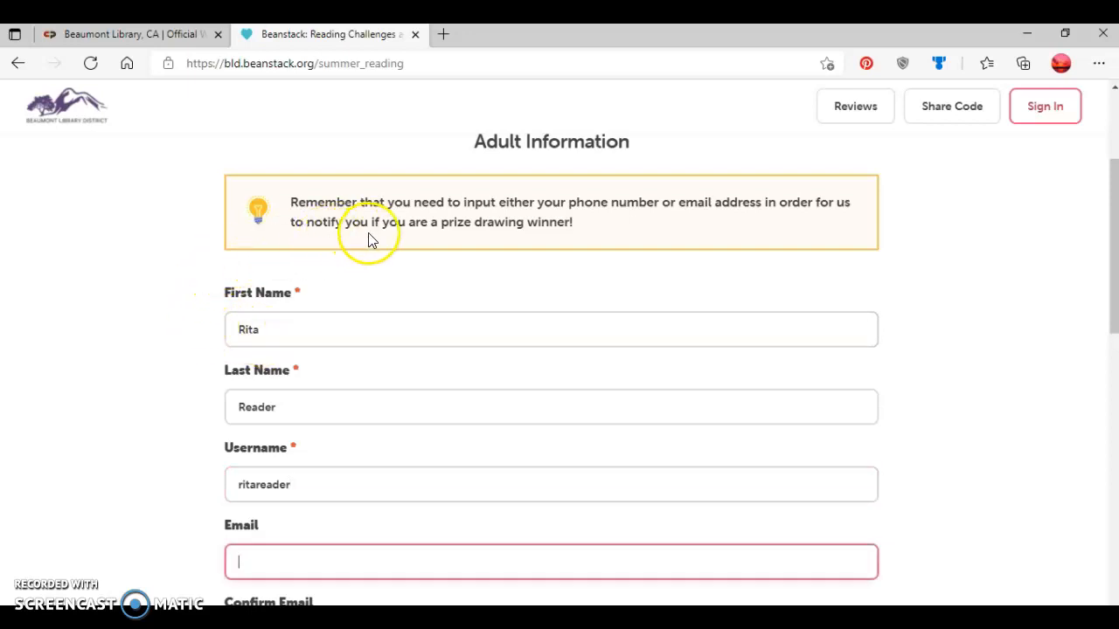
mouse_move(391, 231)
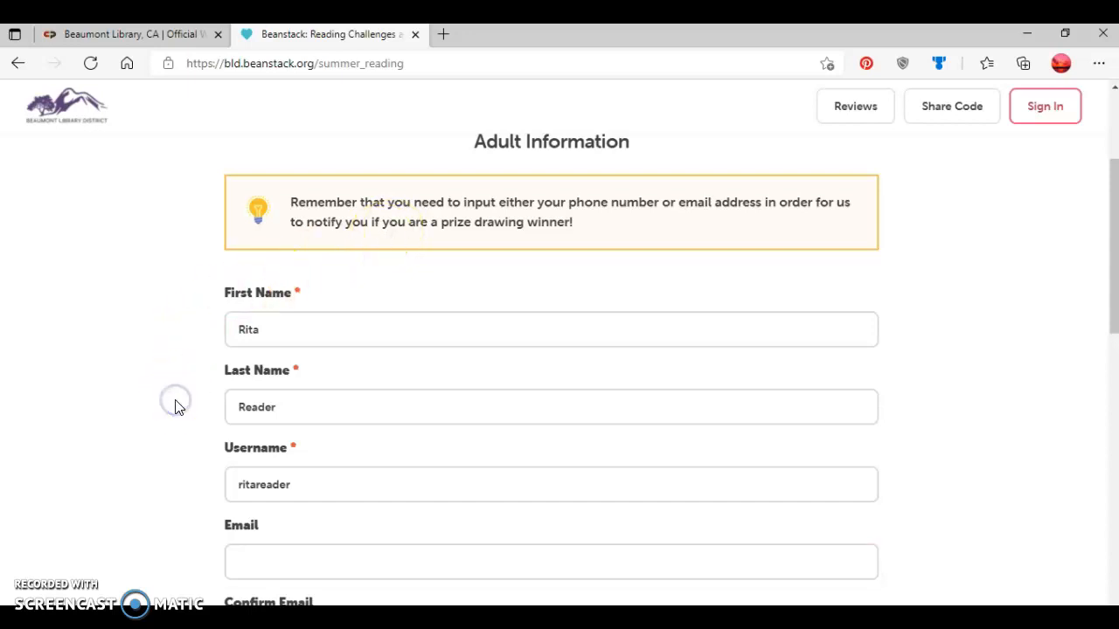
- Enter the adult's phone number and ZIP code 92223
scroll(down, 3)
text(9)
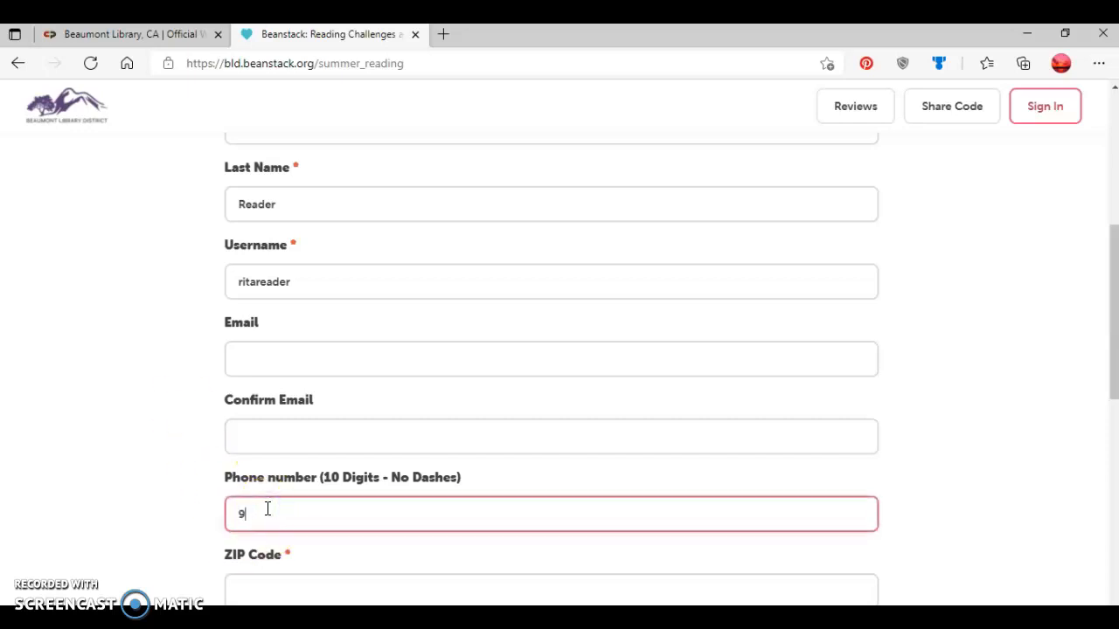
text(511234)
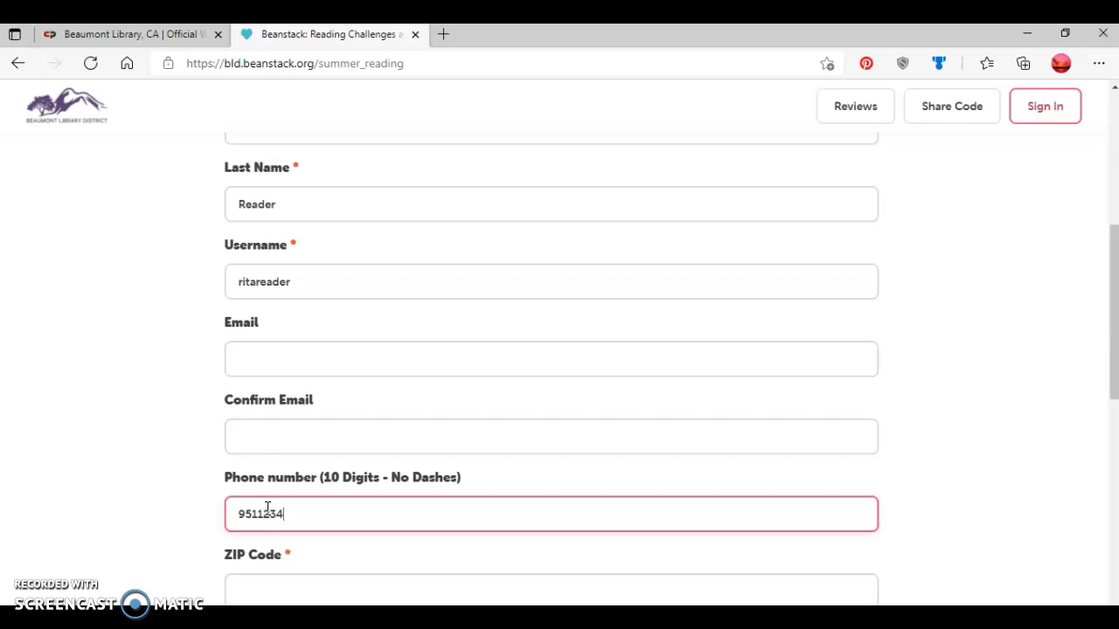
text(567)
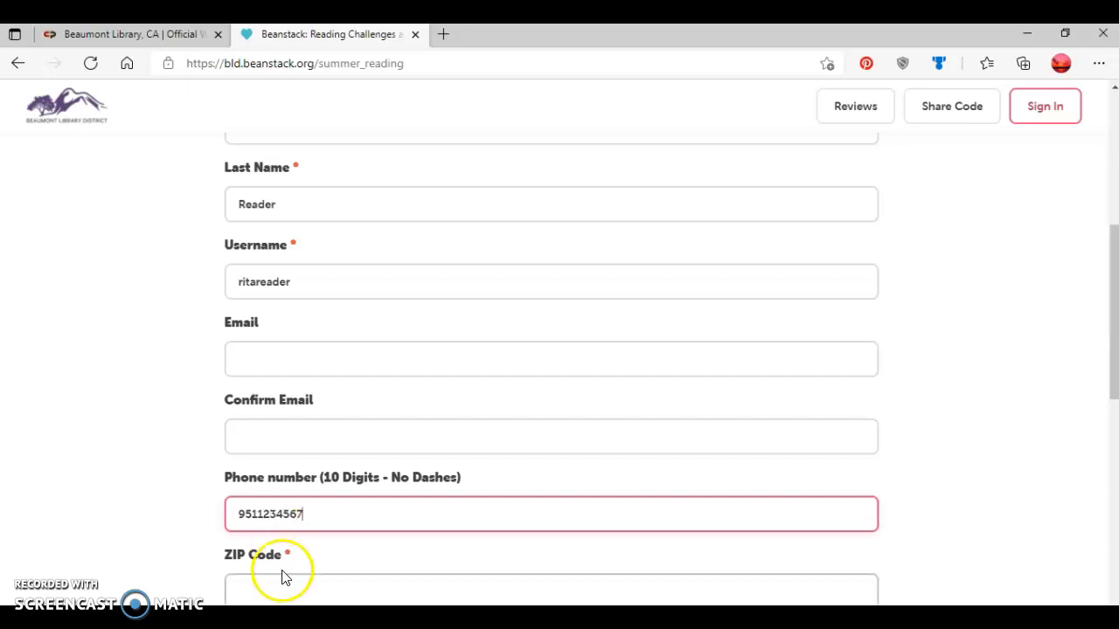
text(92223)
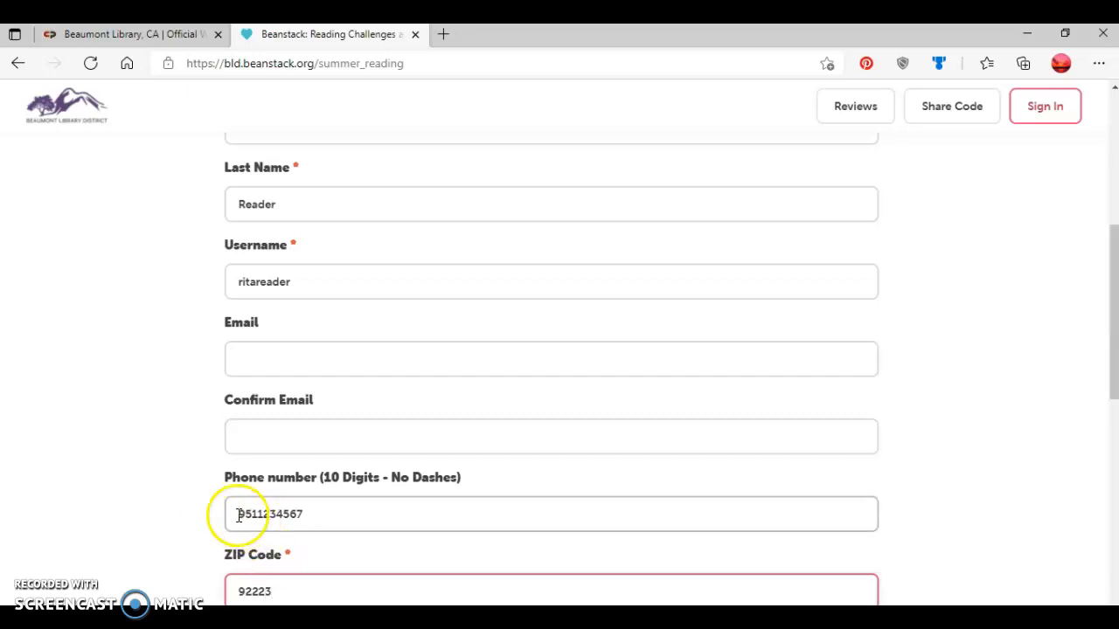
- Enter and confirm the password and choose Beaumont Library District as primary library
scroll(down, 3)
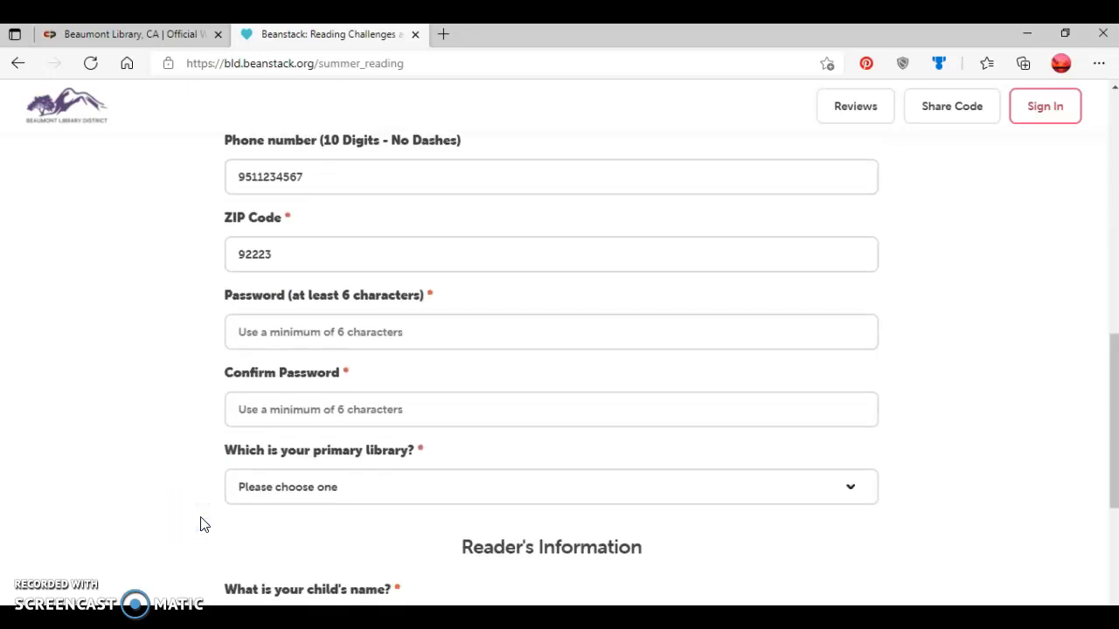
scroll(down, 3)
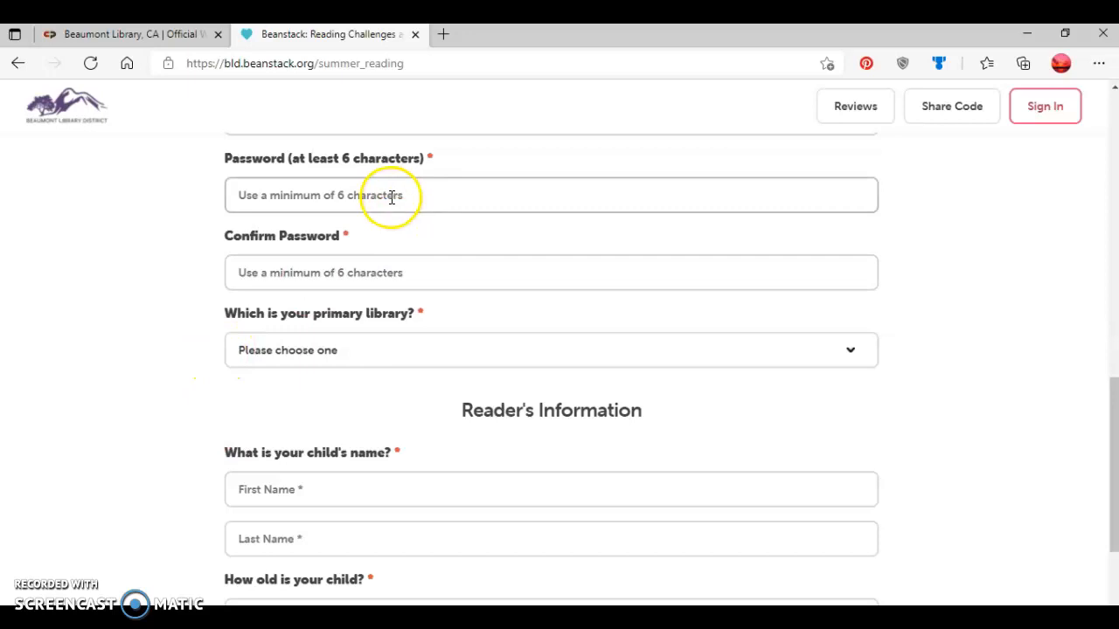
text(••••)
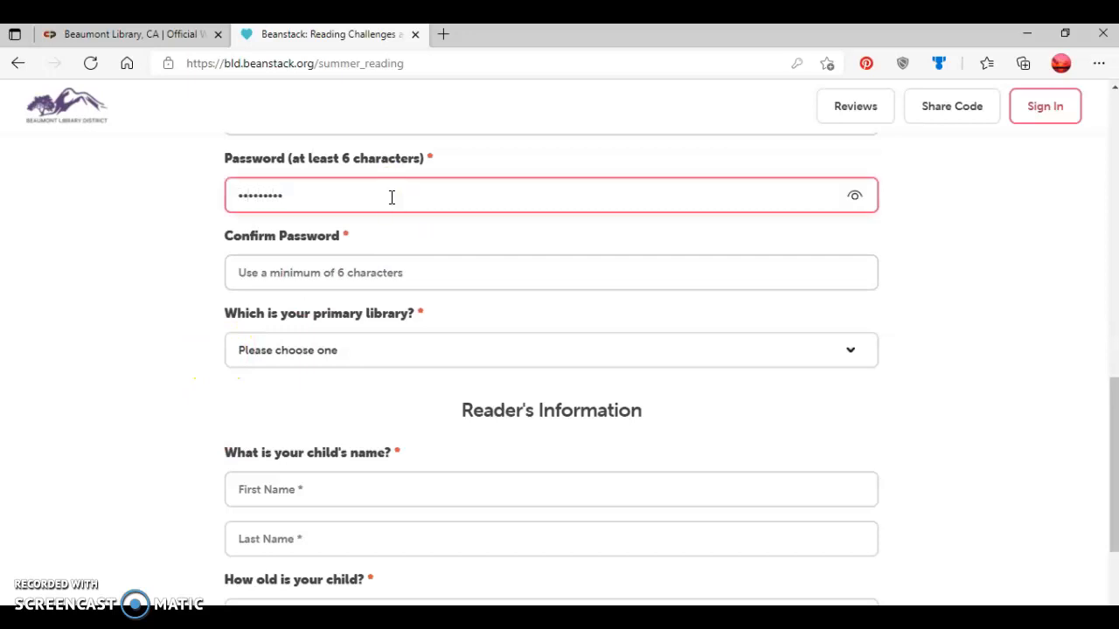
click(392, 272)
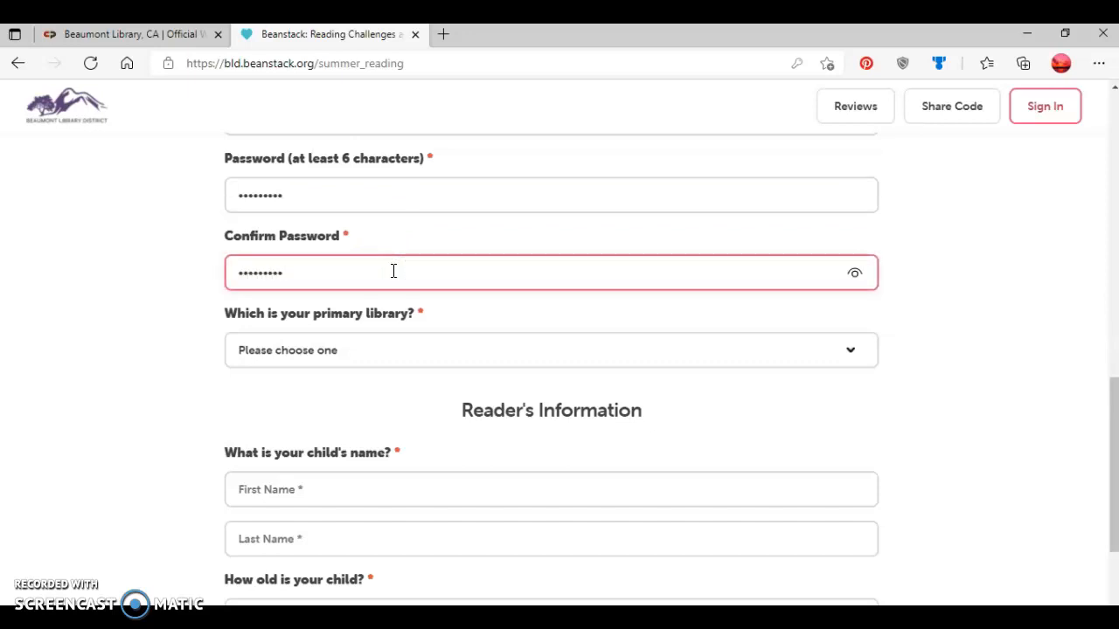
click(551, 350)
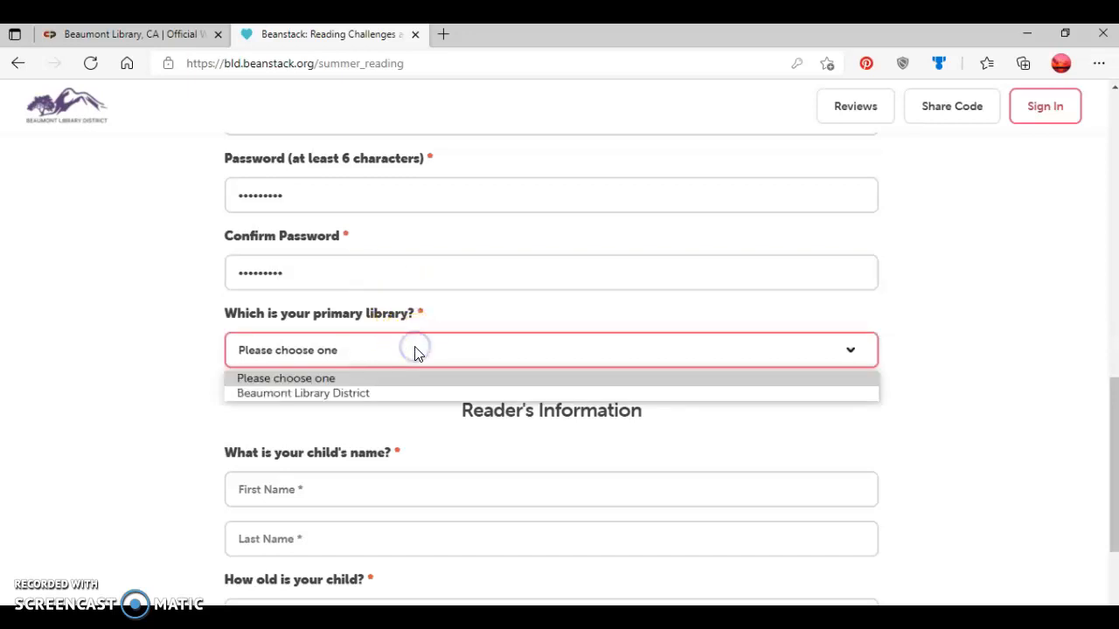
mouse_move(390, 393)
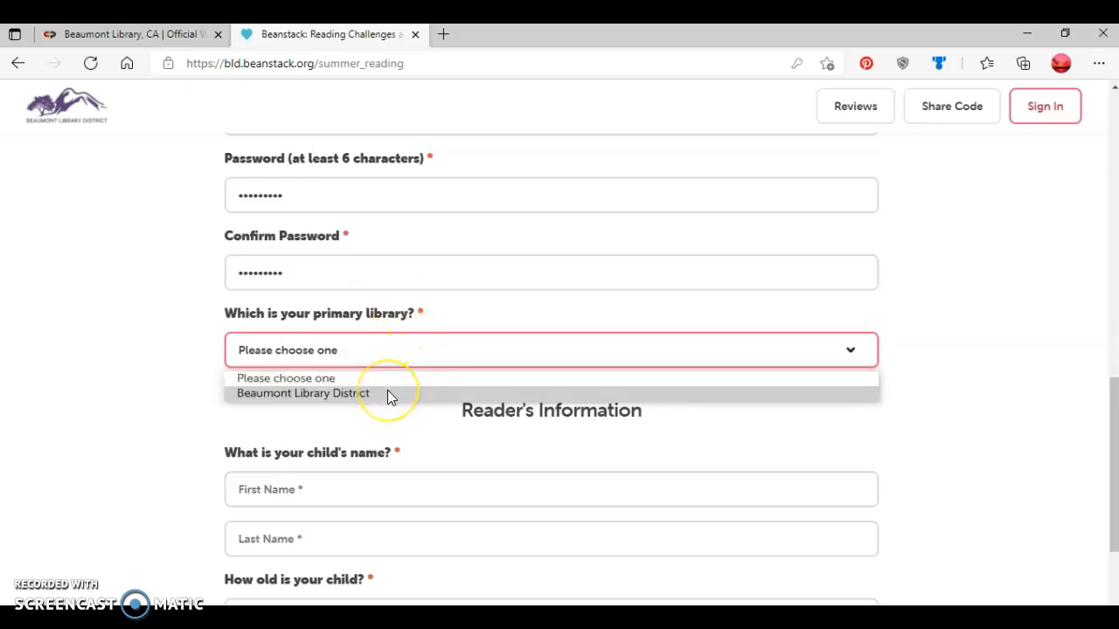
click(301, 392)
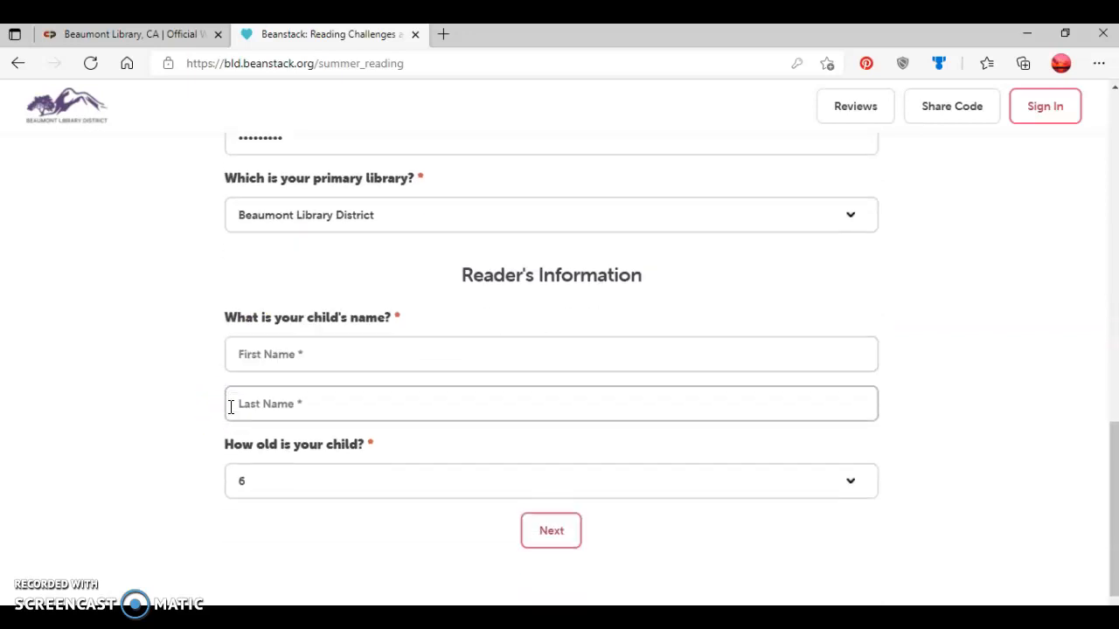
click(551, 322)
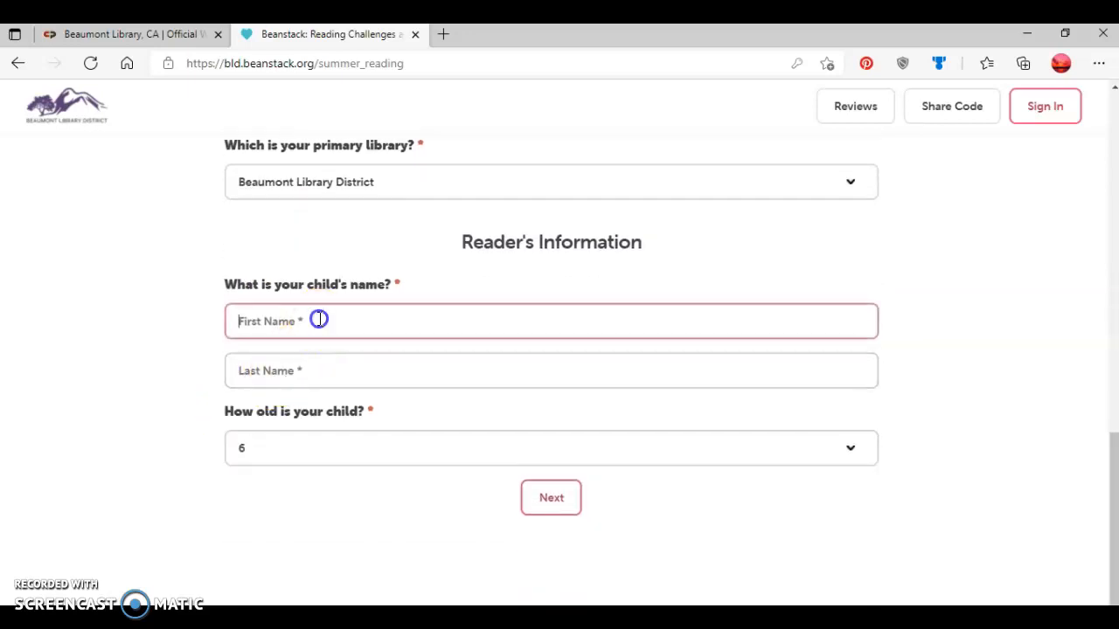
text(Ryan)
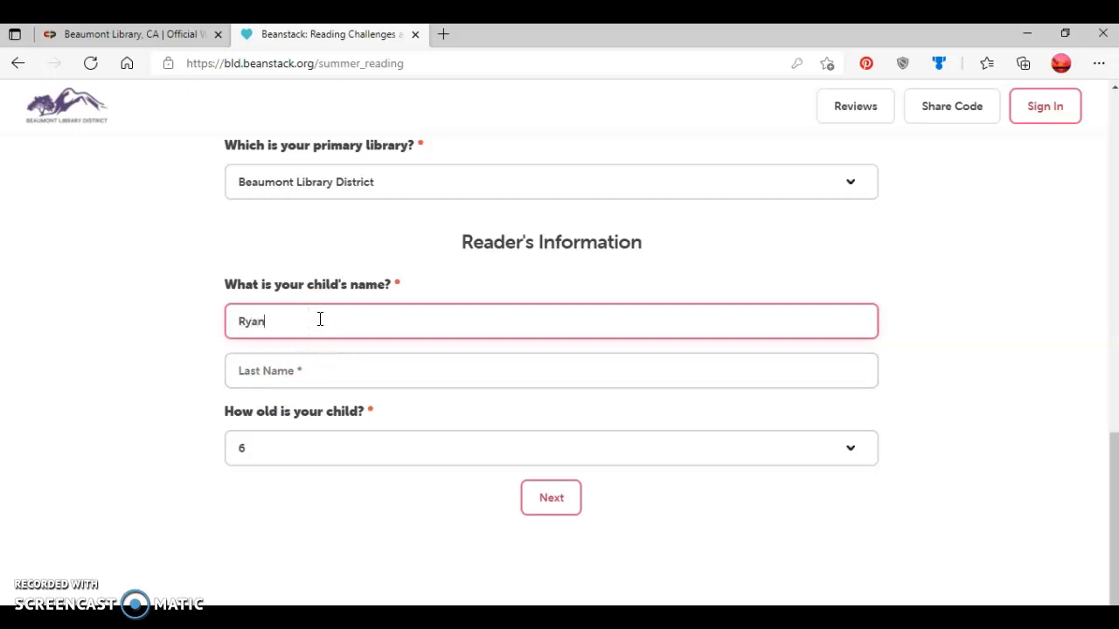
text(Reade)
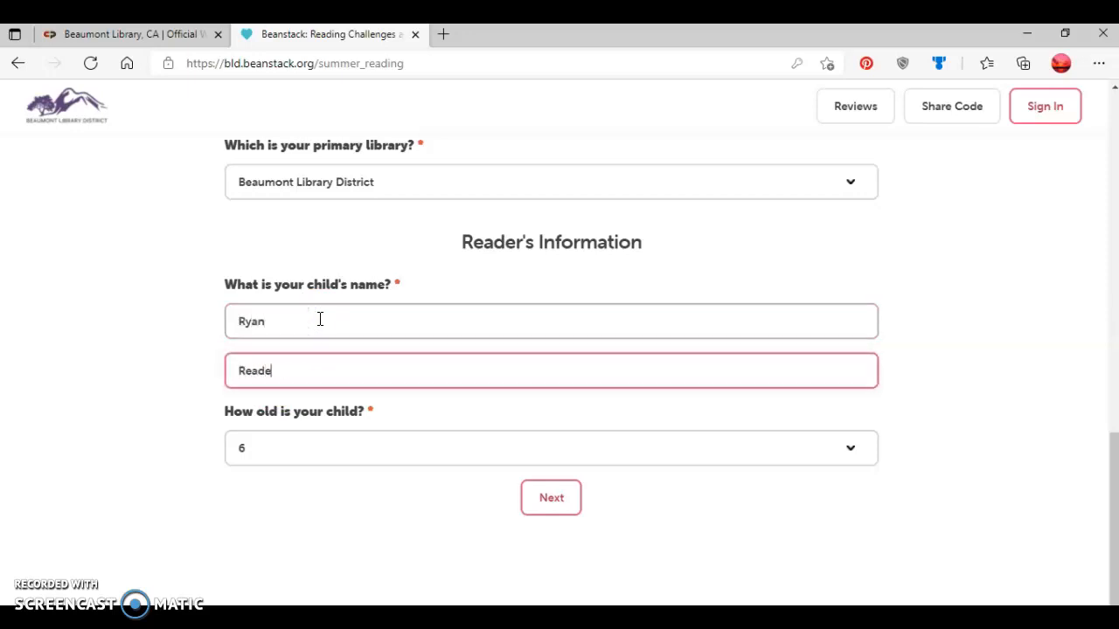
text(r)
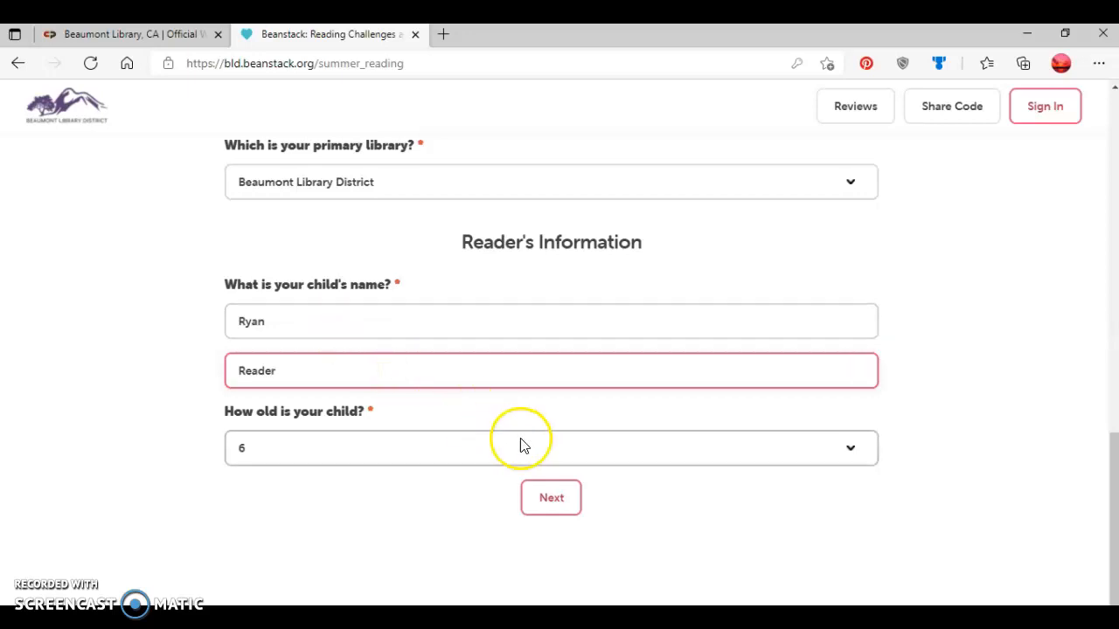
mouse_move(850, 448)
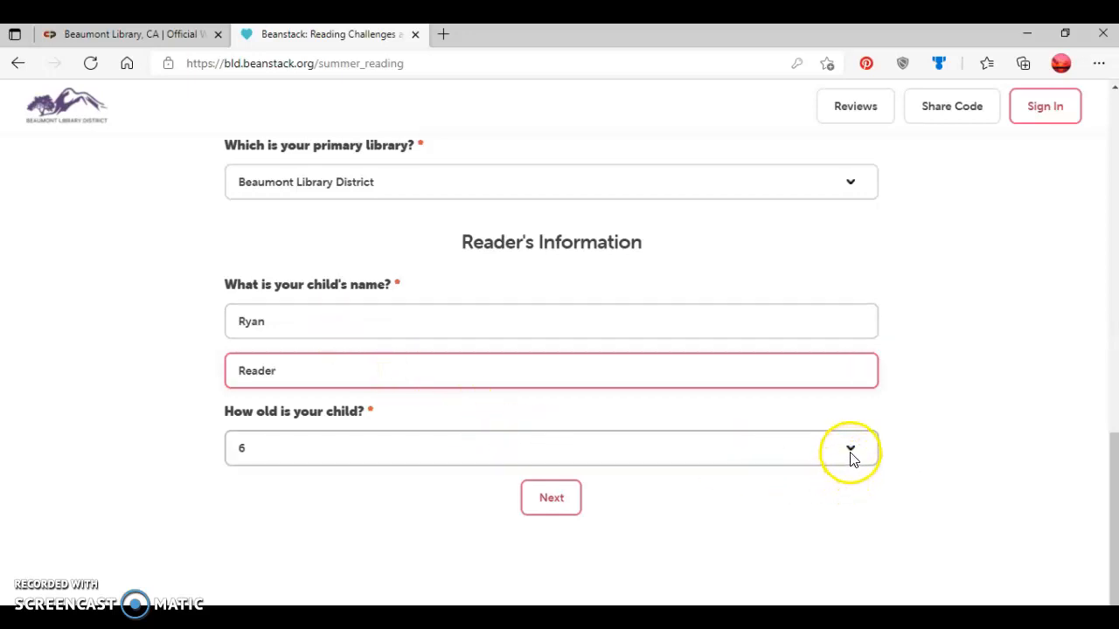
click(850, 447)
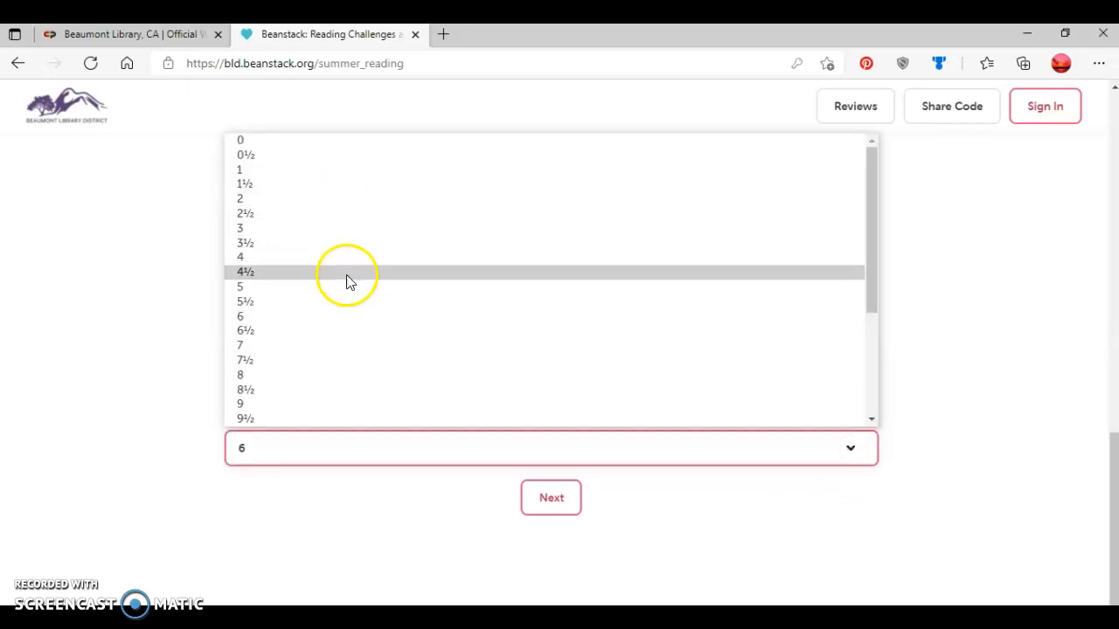
mouse_move(346, 346)
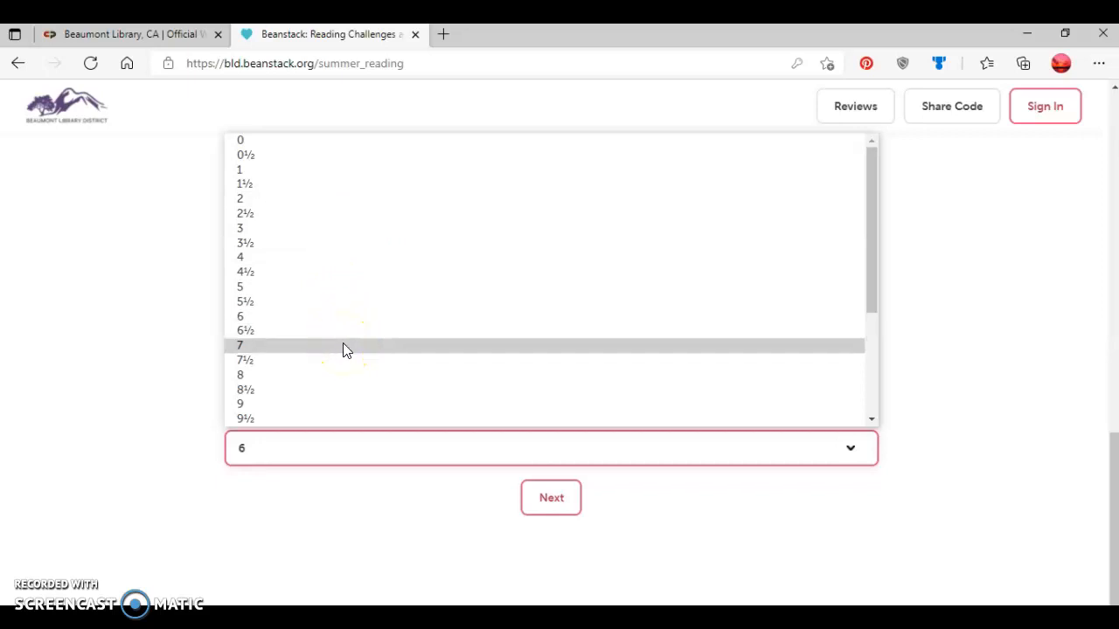
mouse_move(306, 330)
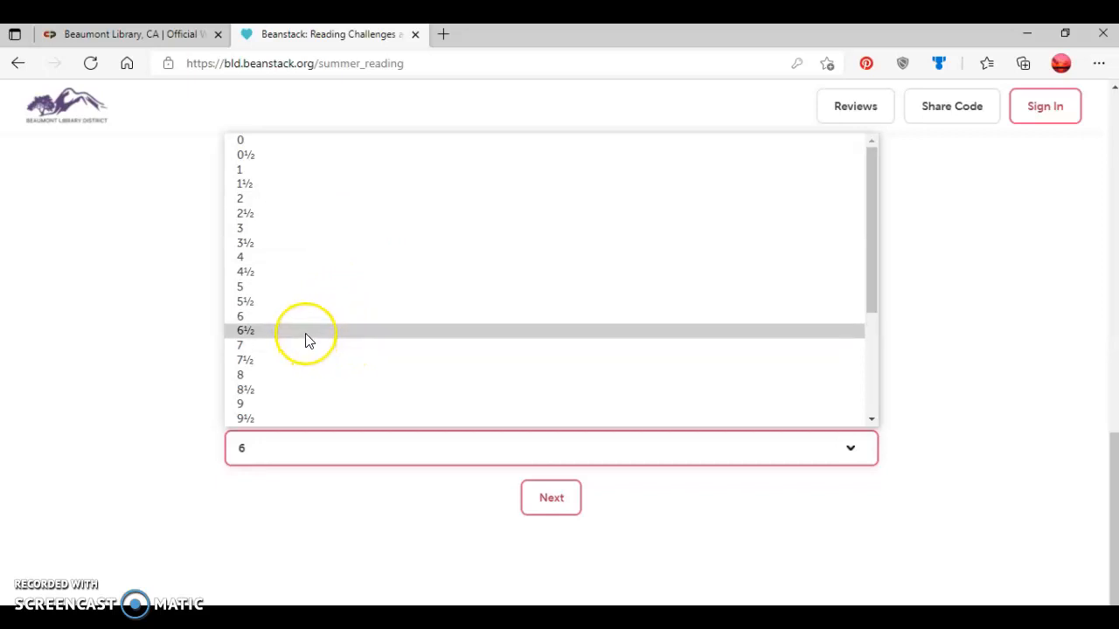
mouse_move(306, 346)
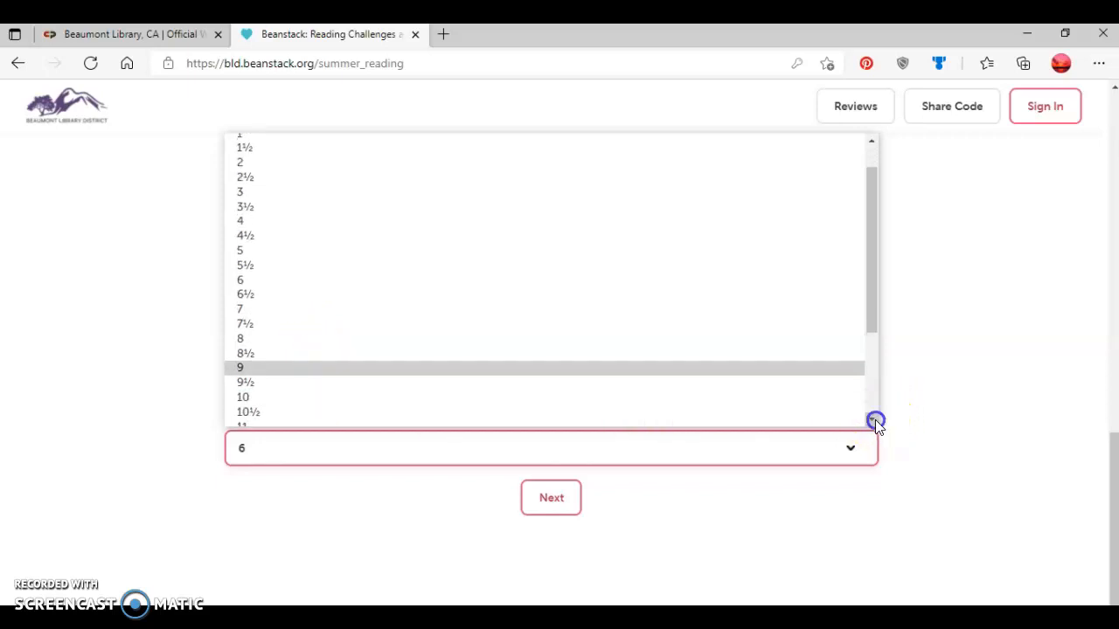
scroll(down, 3)
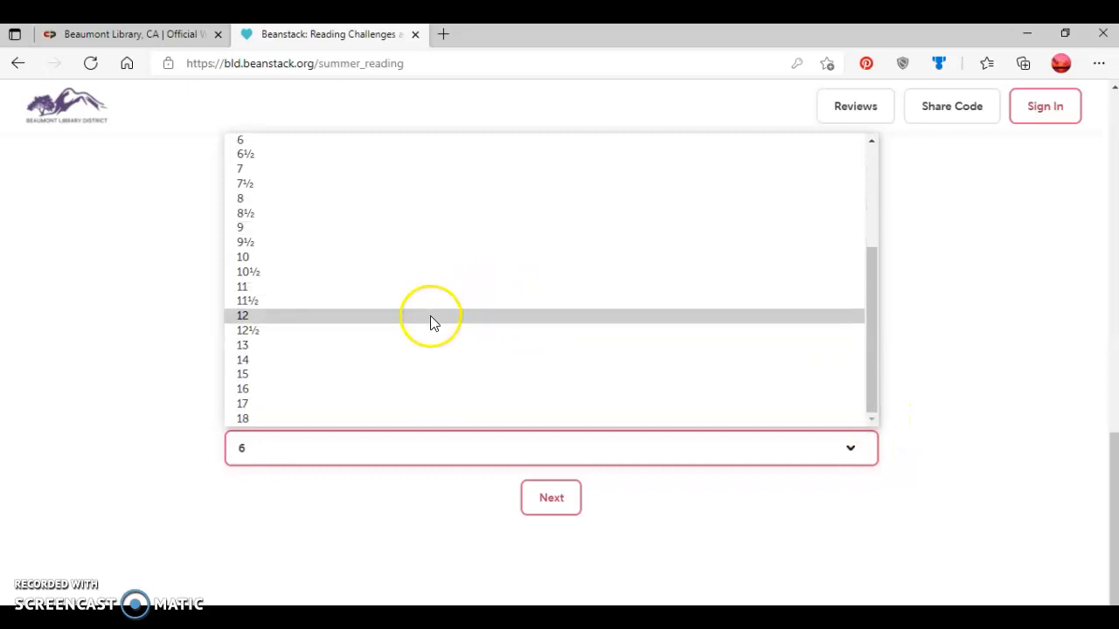
click(242, 315)
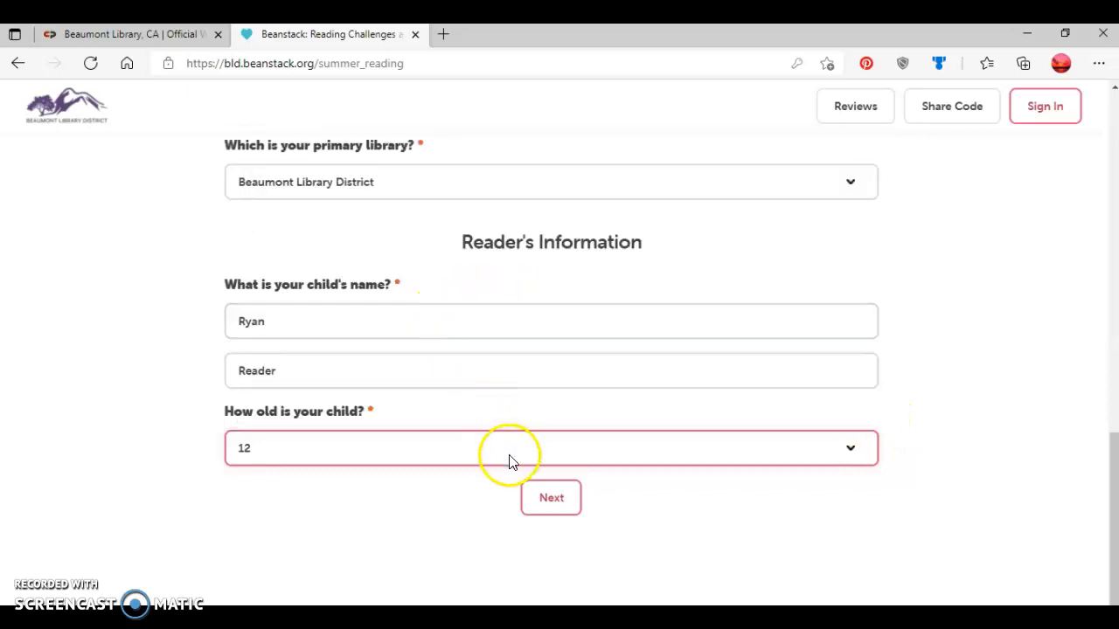
- Continue to the challenge list and choose Register for Tween Summer Reading Club 2021
click(550, 496)
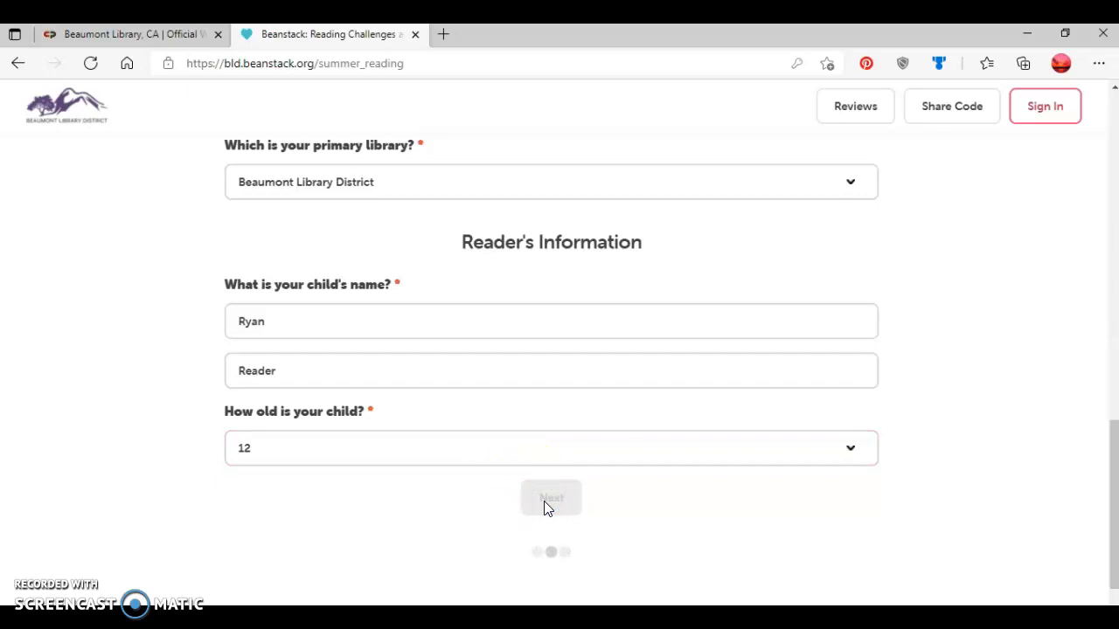
click(551, 496)
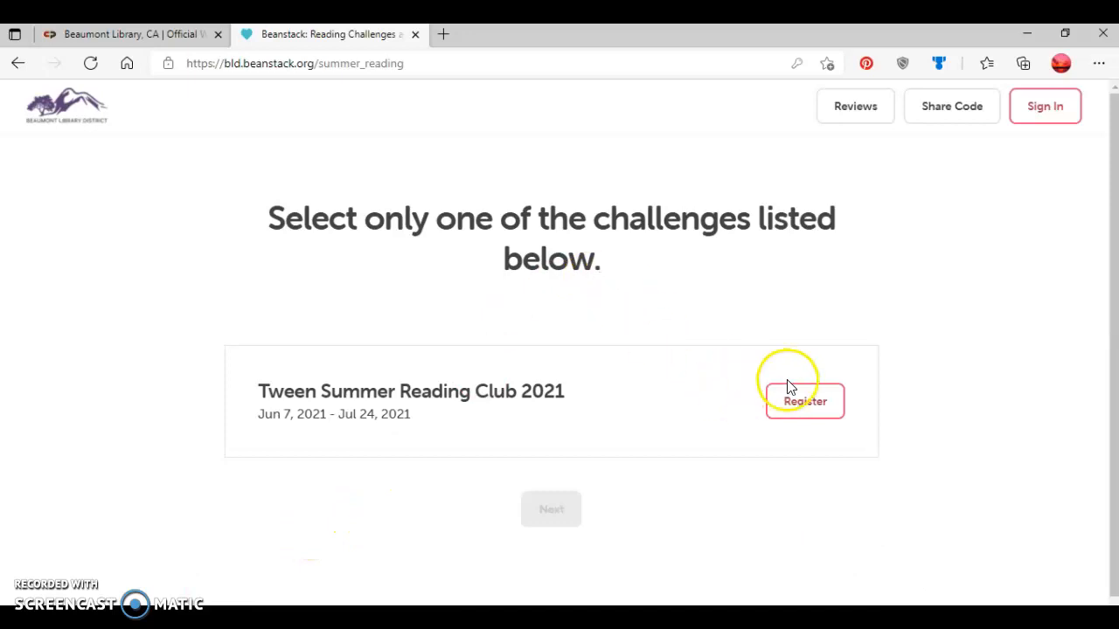
click(805, 400)
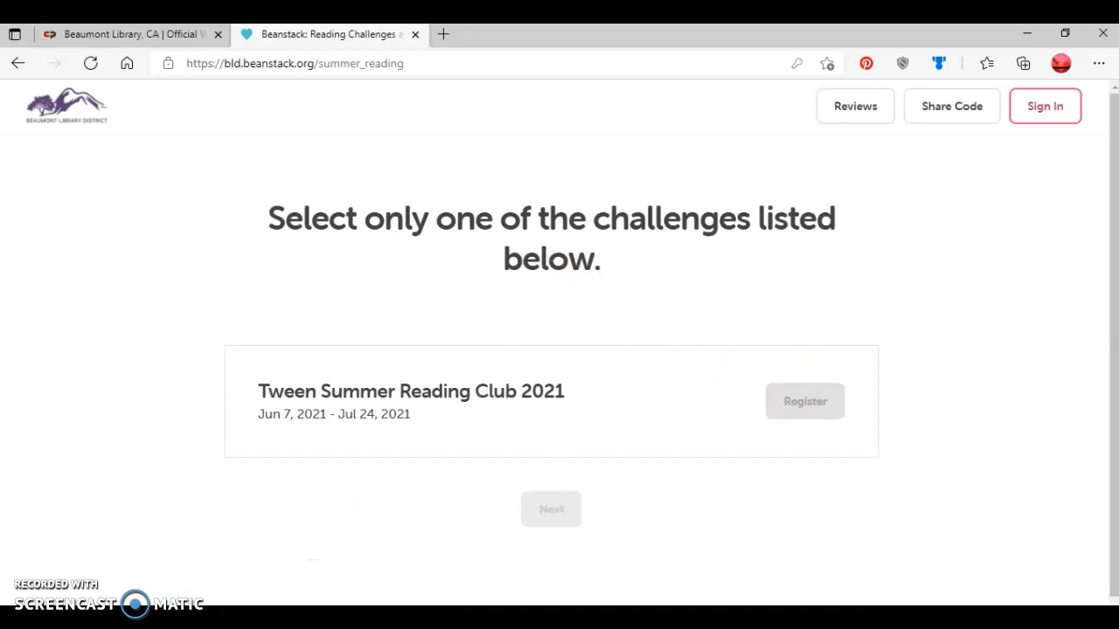
- Join the Tween challenge keeping 6th Grade as Ryan's fall grade level
click(805, 401)
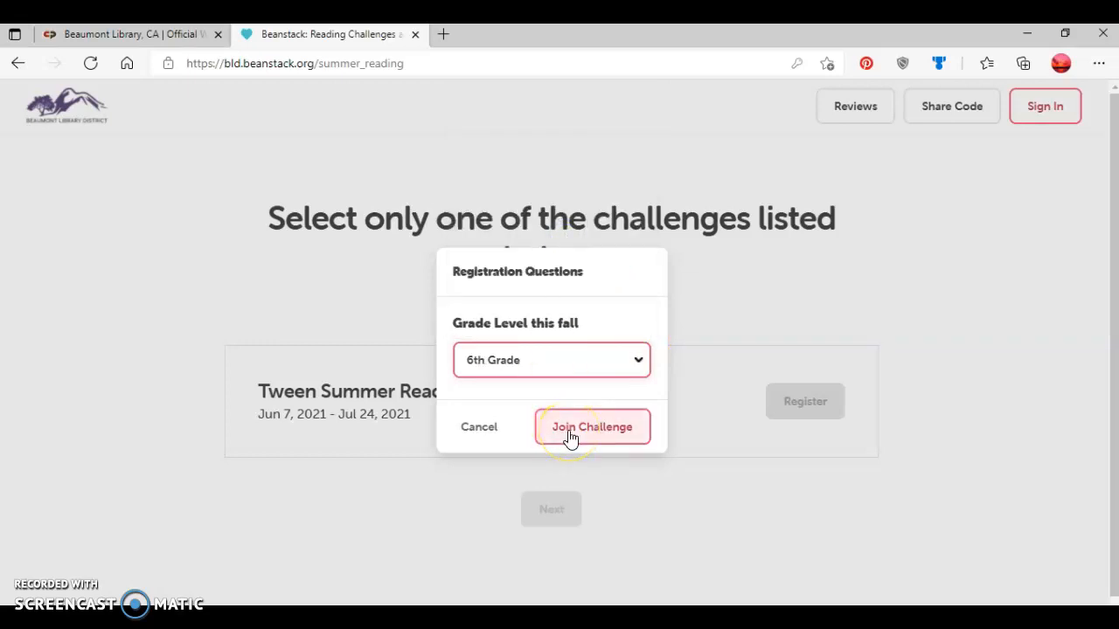
click(591, 427)
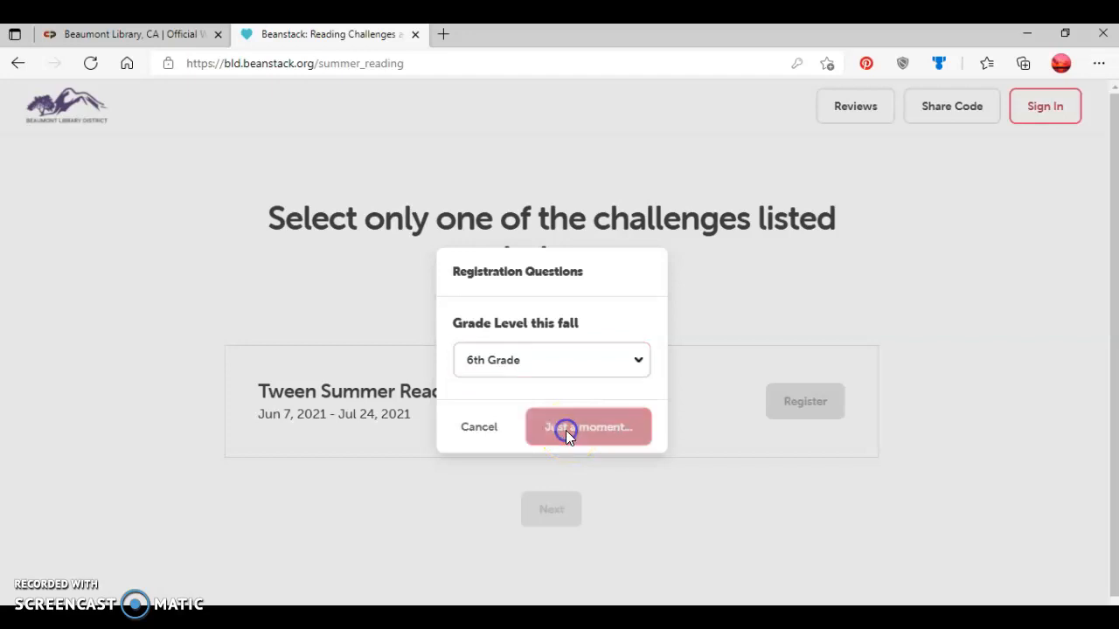
click(587, 427)
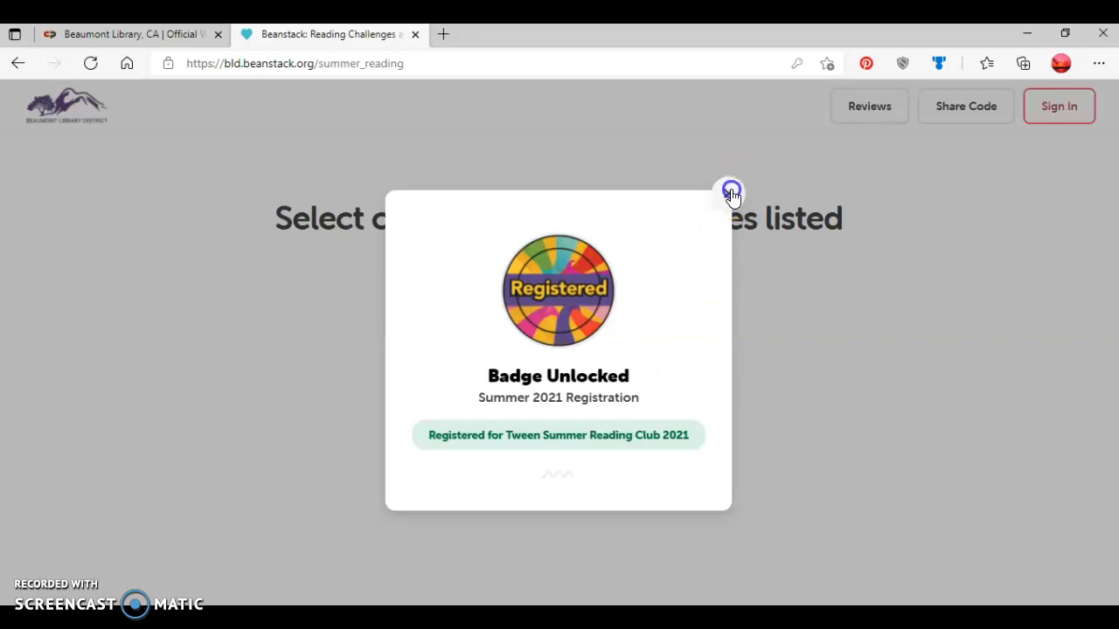
- Dismiss the badge notice, continue, and answer No to adding another child
click(731, 192)
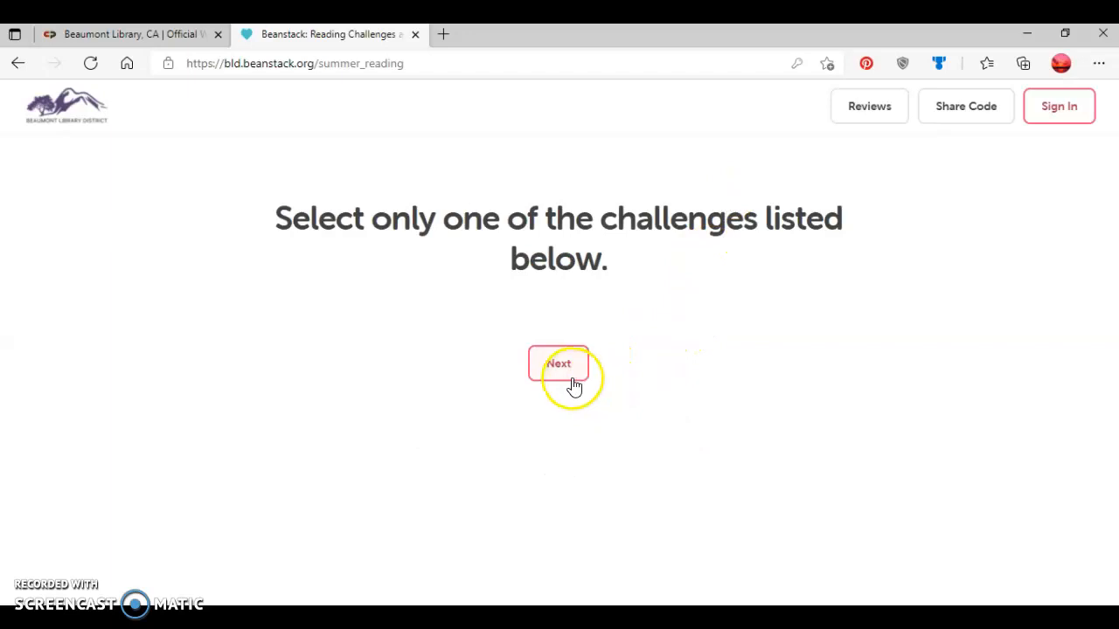
click(558, 364)
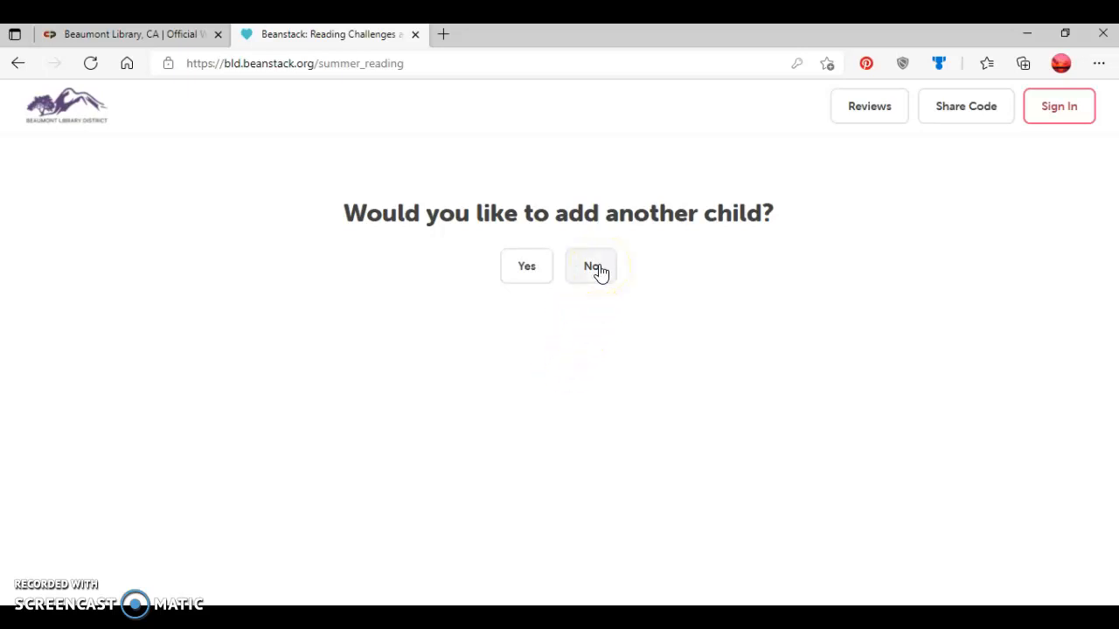
click(591, 266)
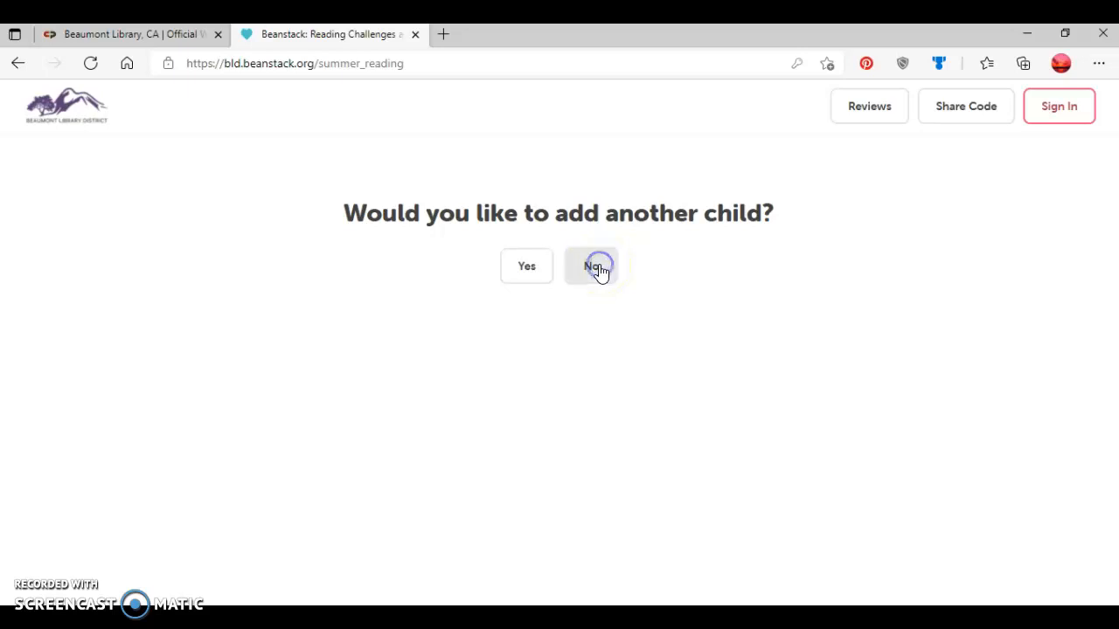
click(591, 266)
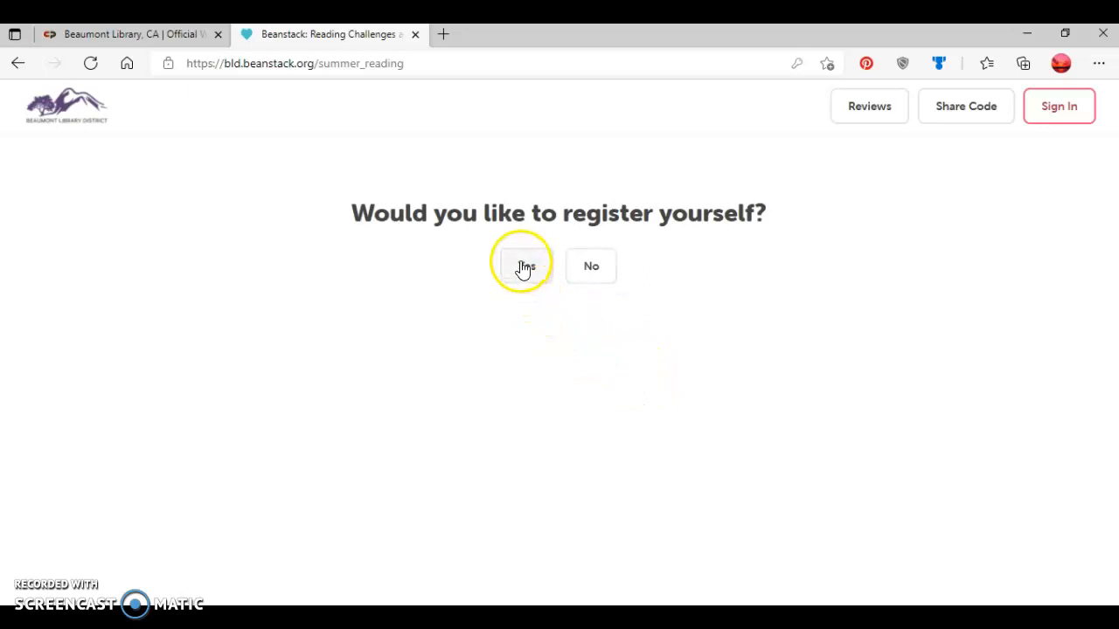
- Answer Yes to registering yourself and submit age 42 for Adult Summer Reading Club 2021
click(524, 266)
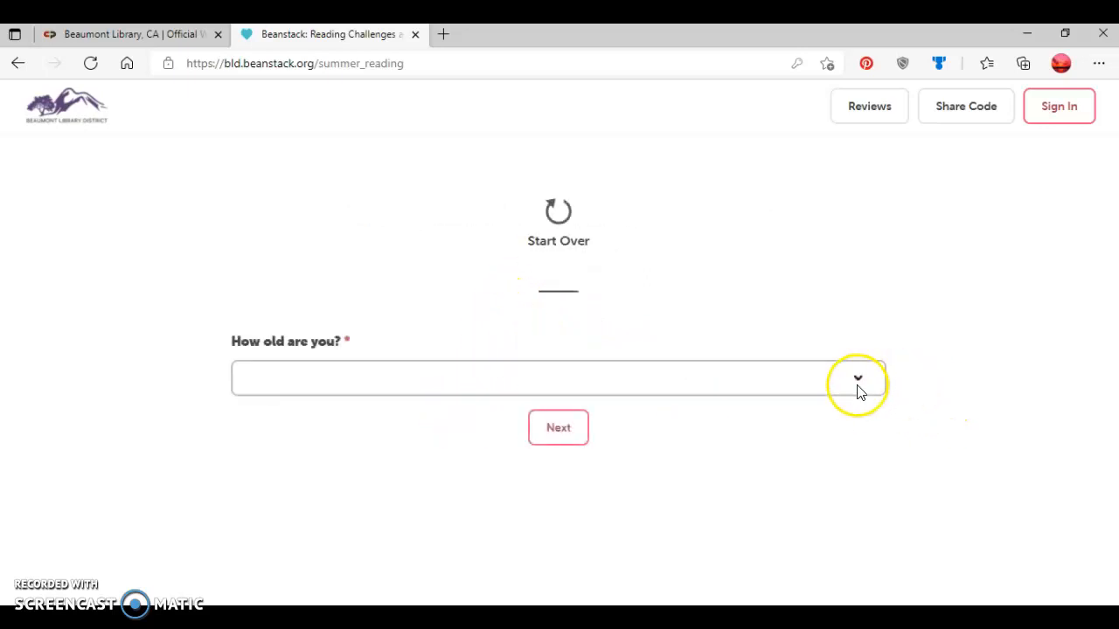
click(857, 378)
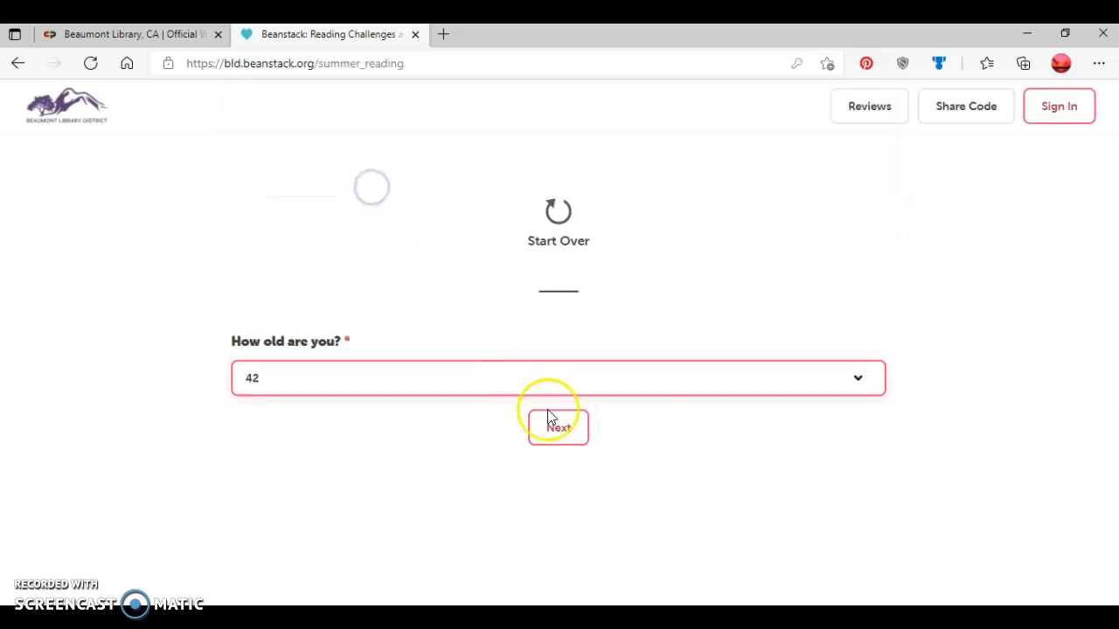
click(558, 426)
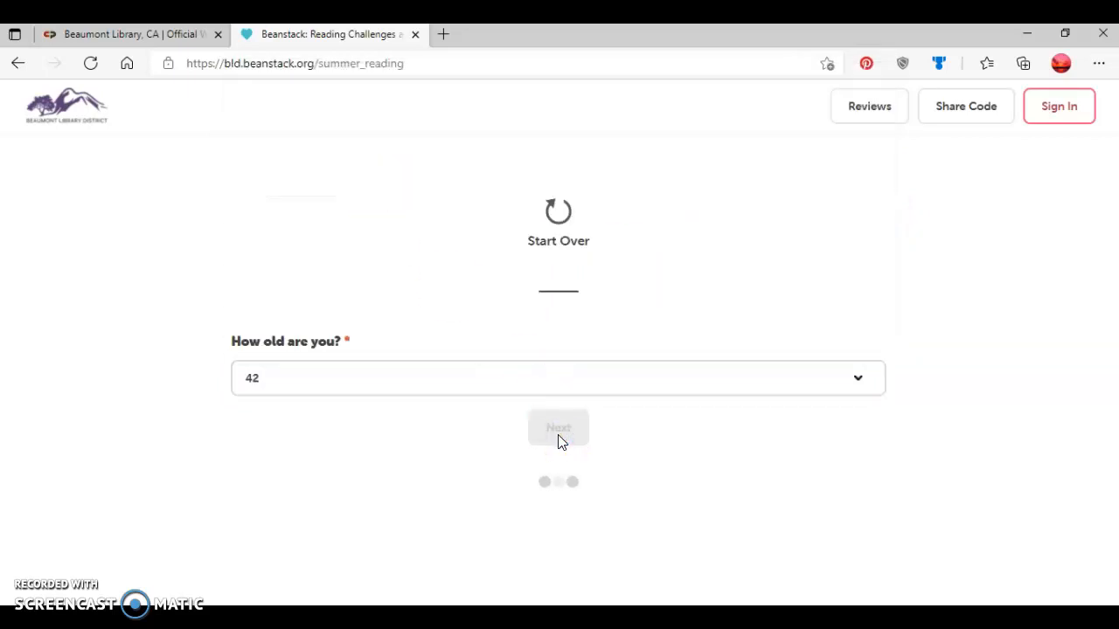
click(557, 427)
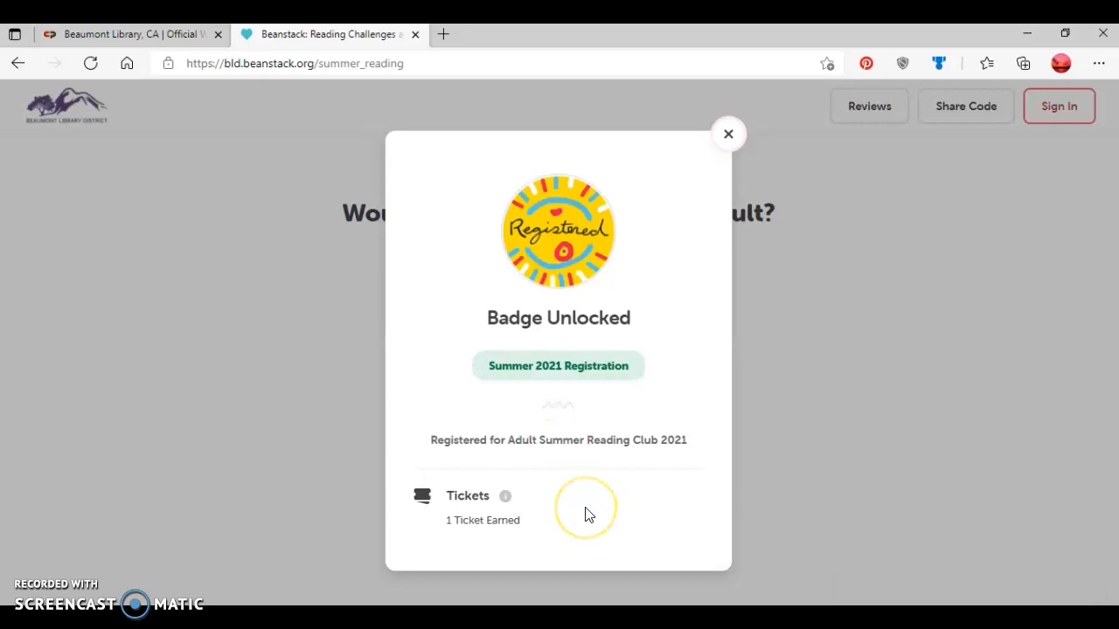
mouse_move(661, 248)
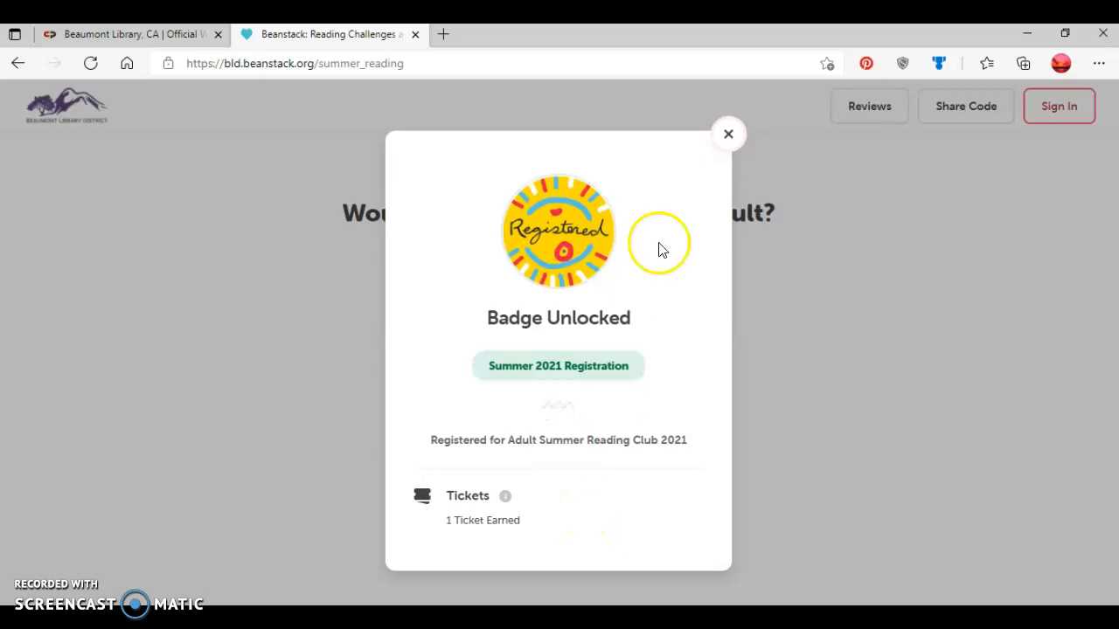
mouse_move(728, 133)
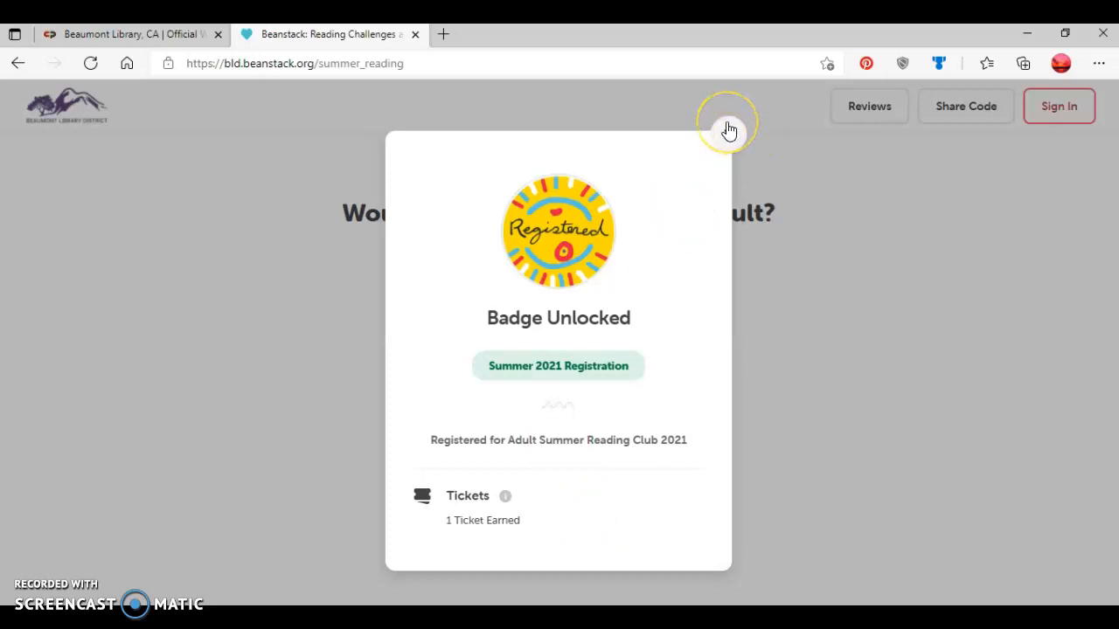
- Dismiss the adult badge notice and answer No to adding another adult
click(727, 129)
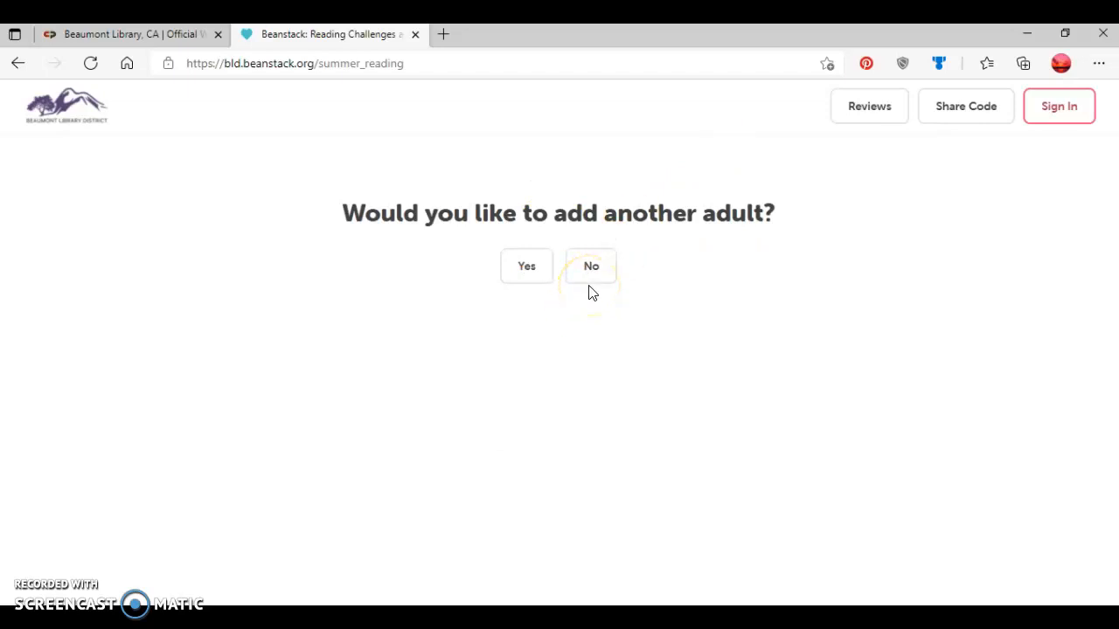
click(591, 265)
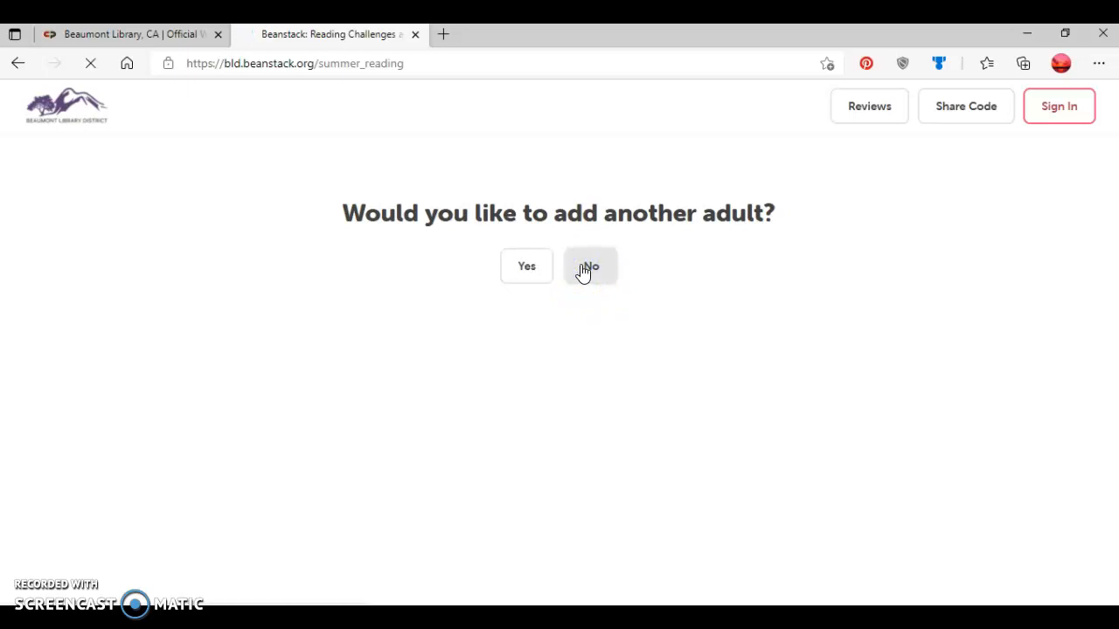
click(591, 266)
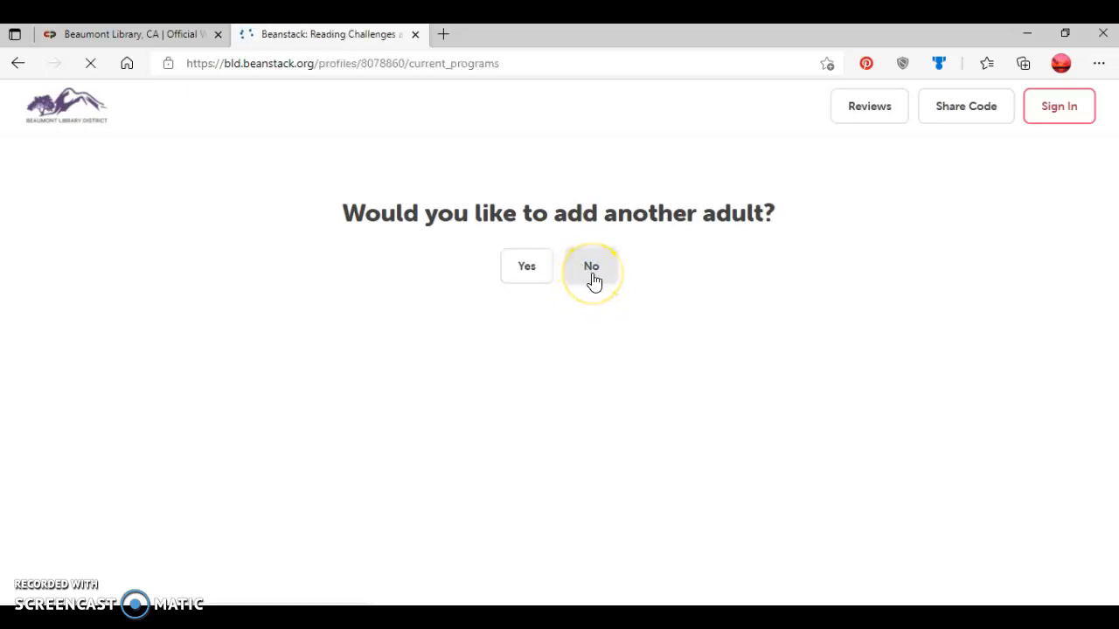
- Load Ryan's Challenges page and scroll to his Tween Summer Reading Club 2021 card
click(591, 266)
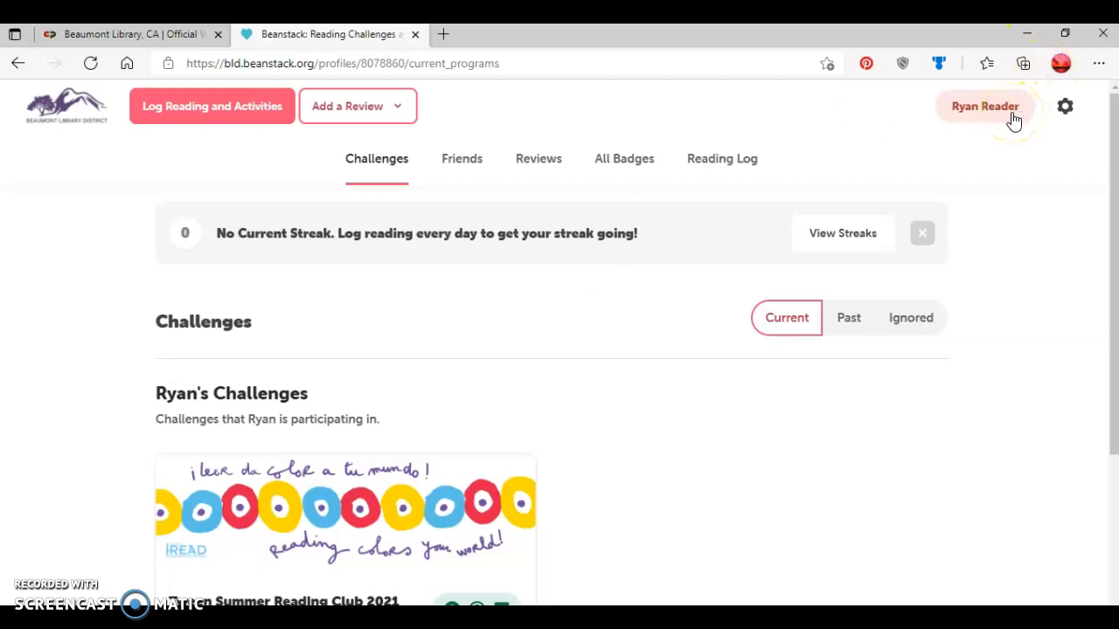
mouse_move(1022, 306)
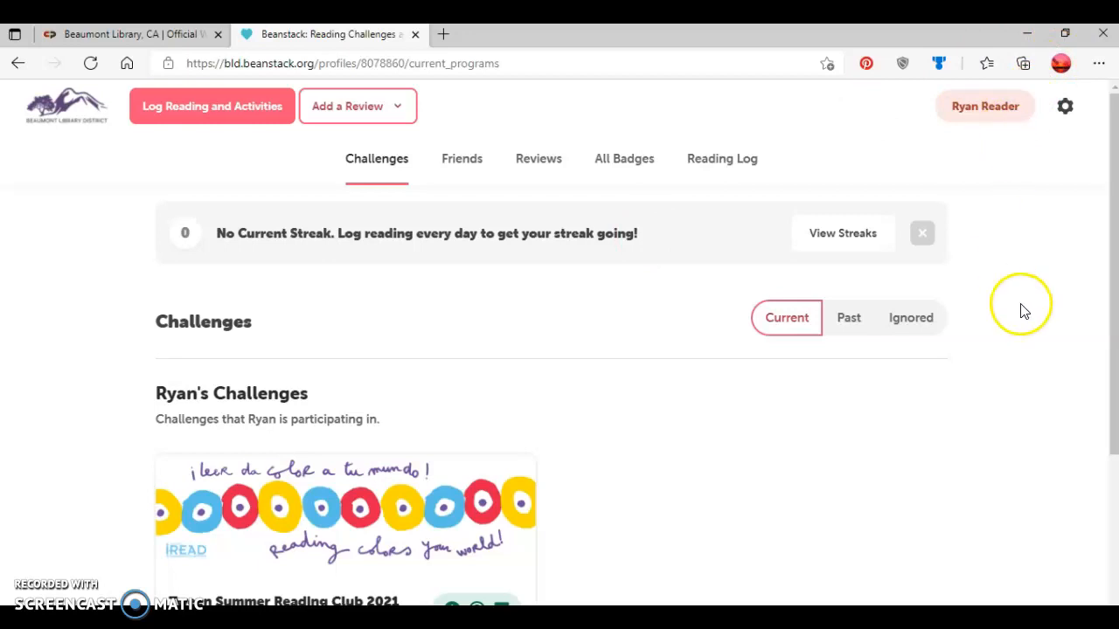
mouse_move(123, 429)
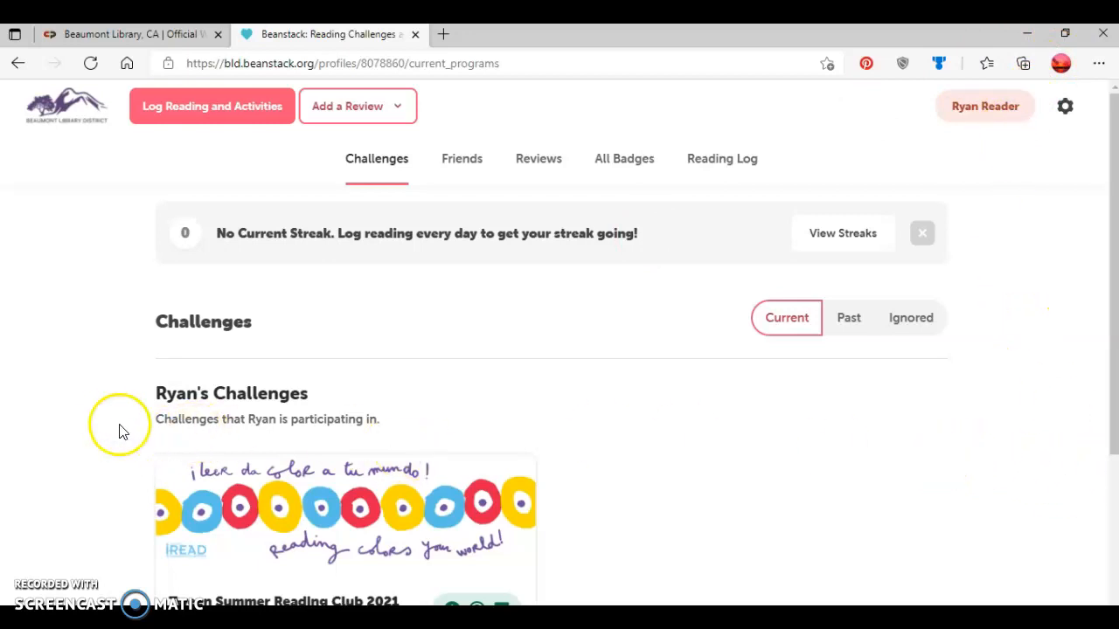
scroll(down, 3)
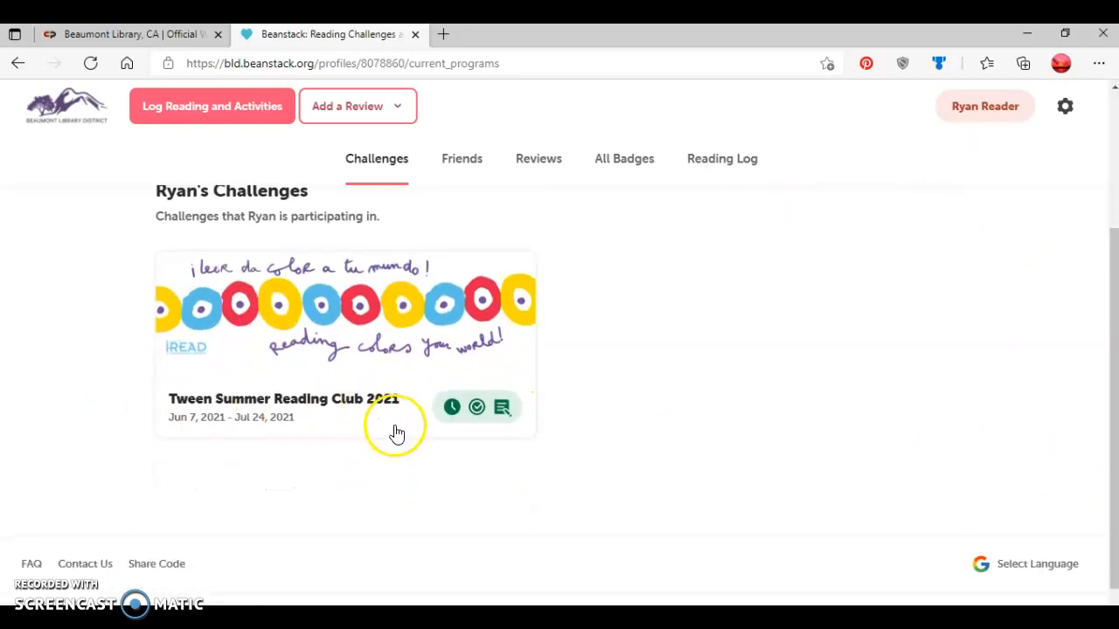
mouse_move(451, 405)
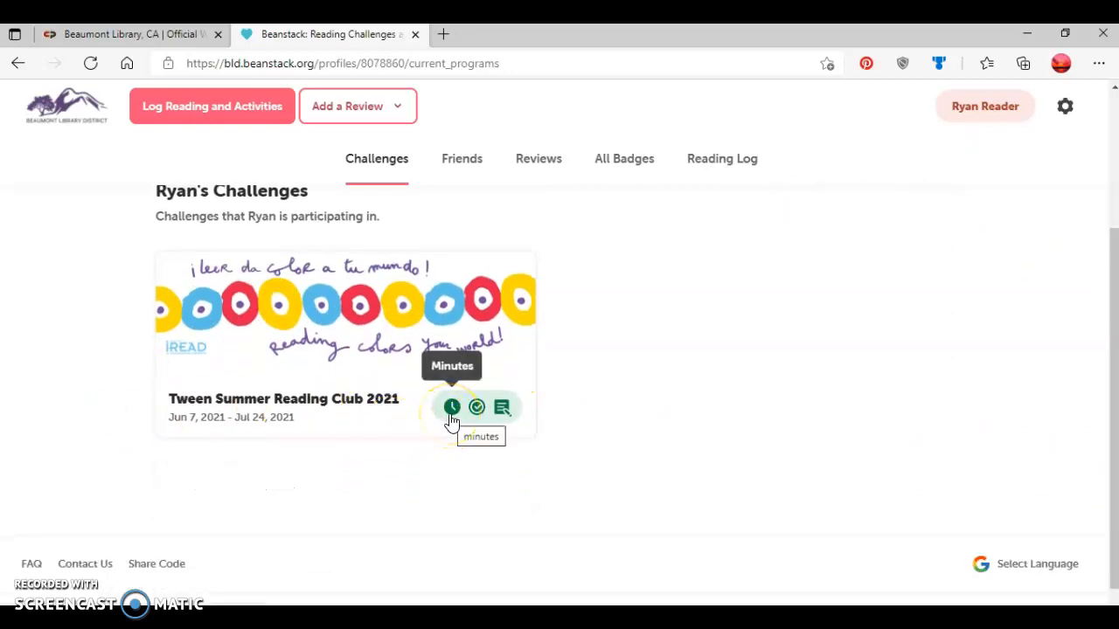
mouse_move(475, 408)
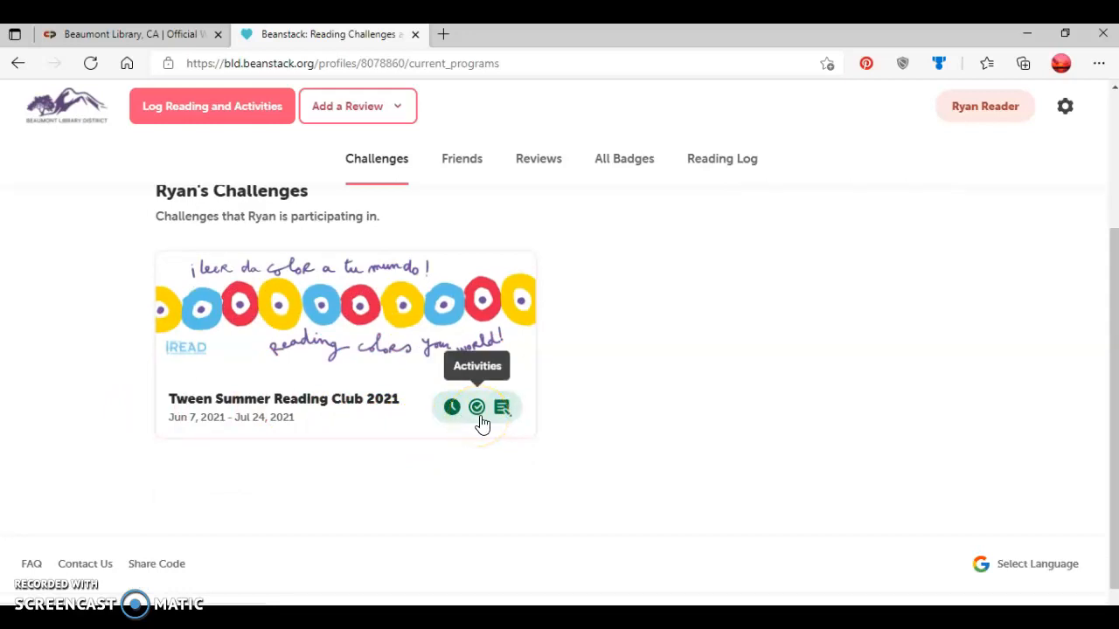
mouse_move(731, 269)
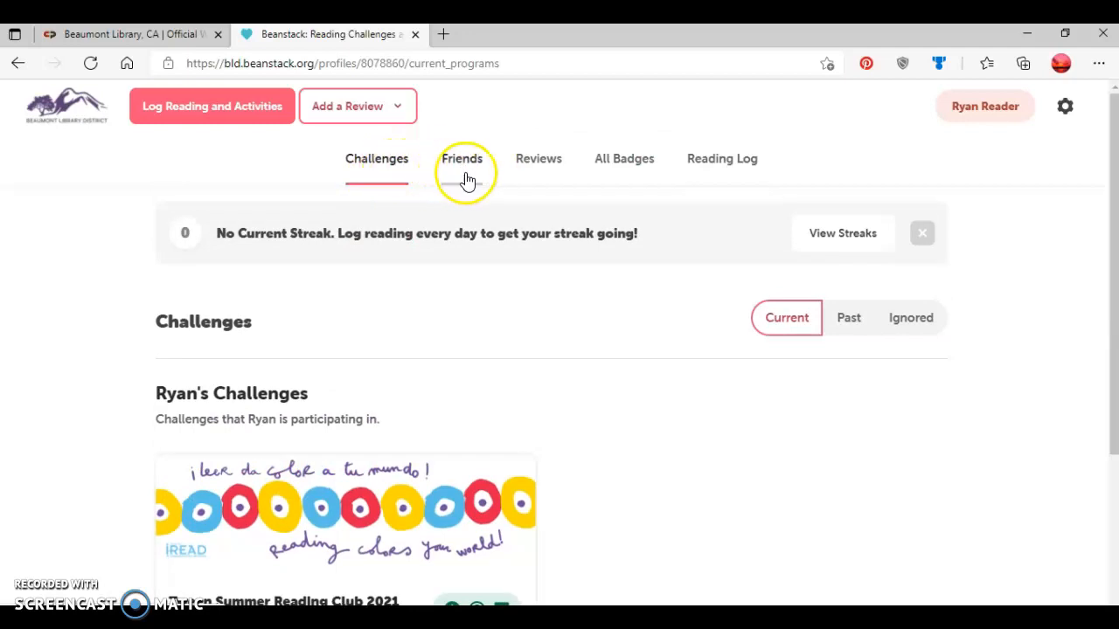
- Look through Ryan's Friends, Reviews and All Badges pages in turn
click(462, 158)
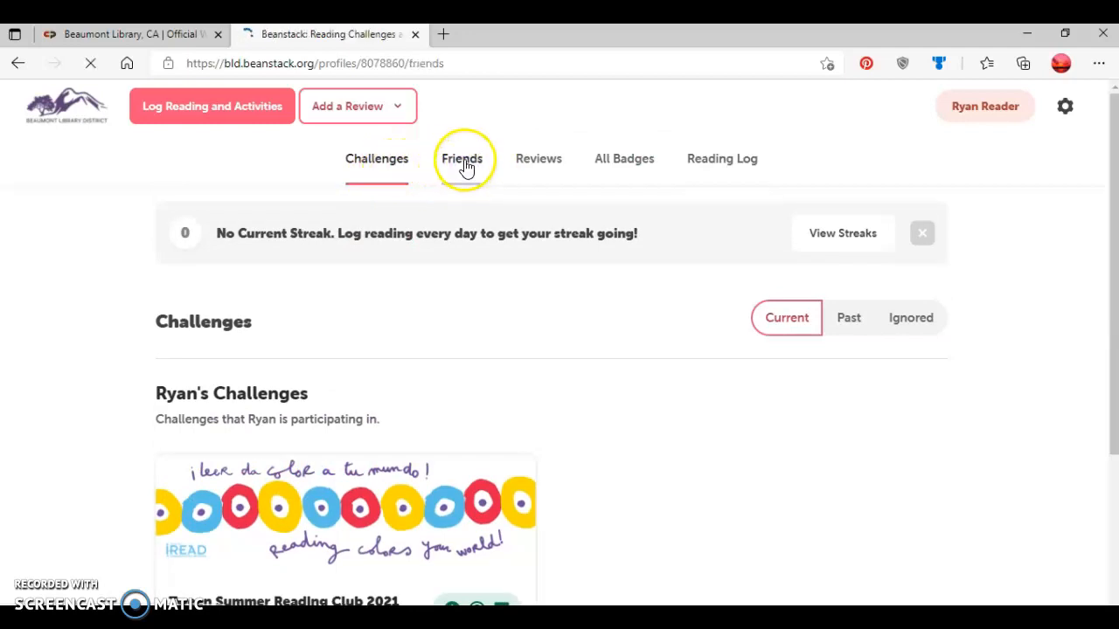
click(461, 157)
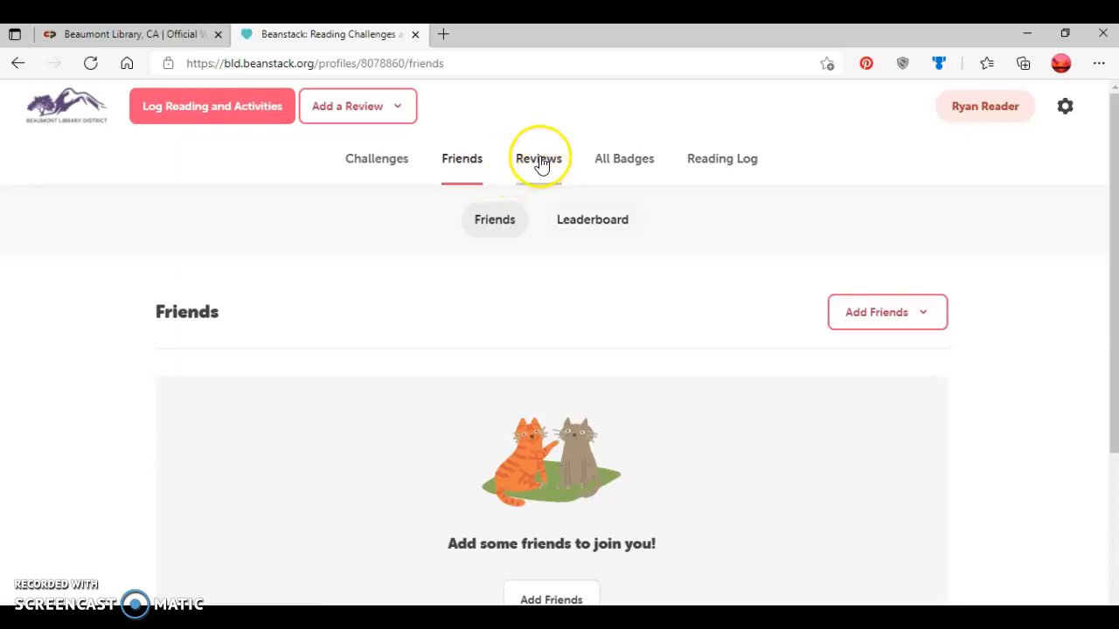
click(538, 157)
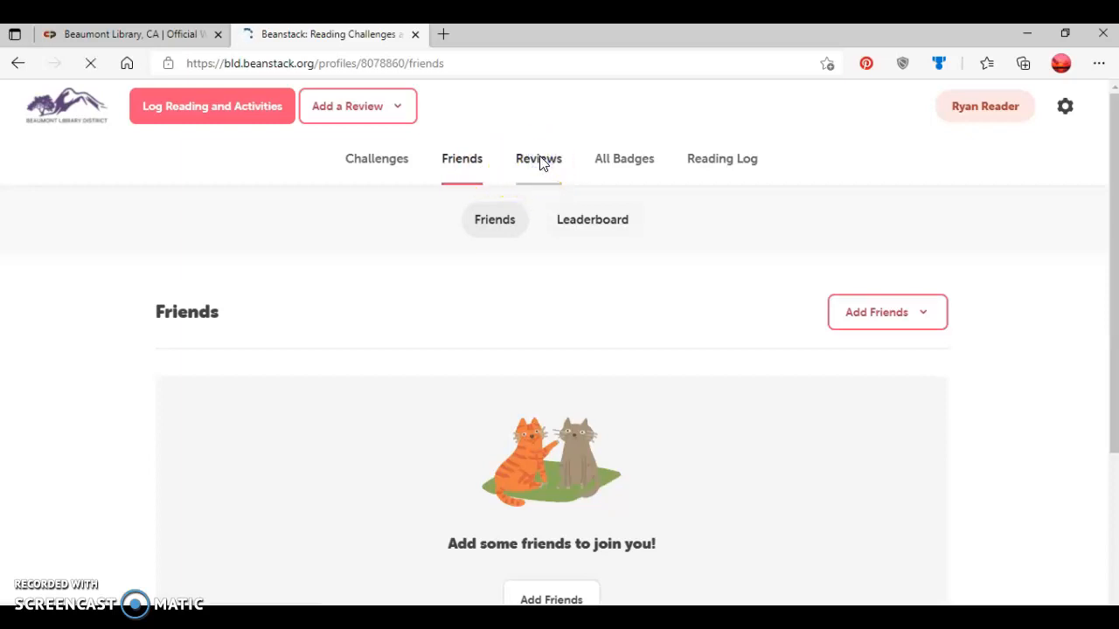
click(539, 157)
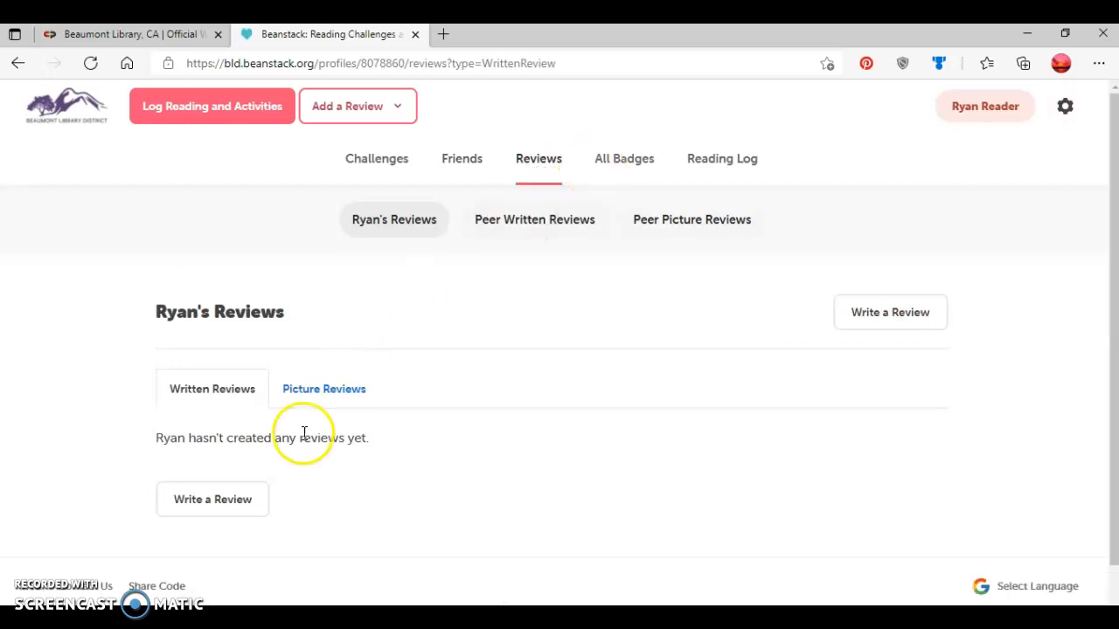
mouse_move(691, 266)
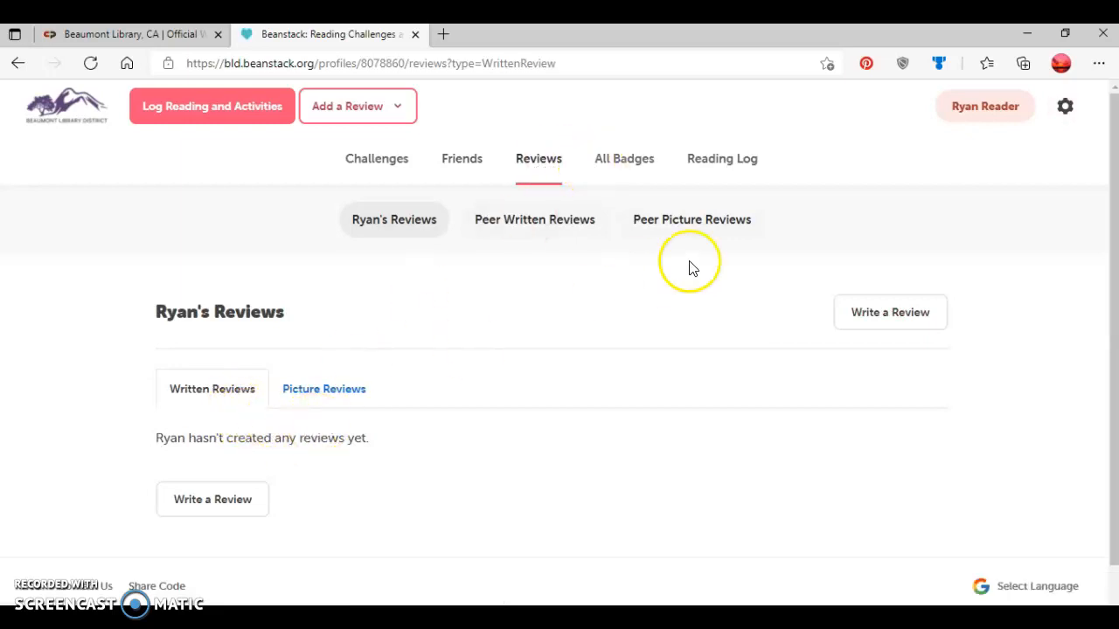
click(624, 157)
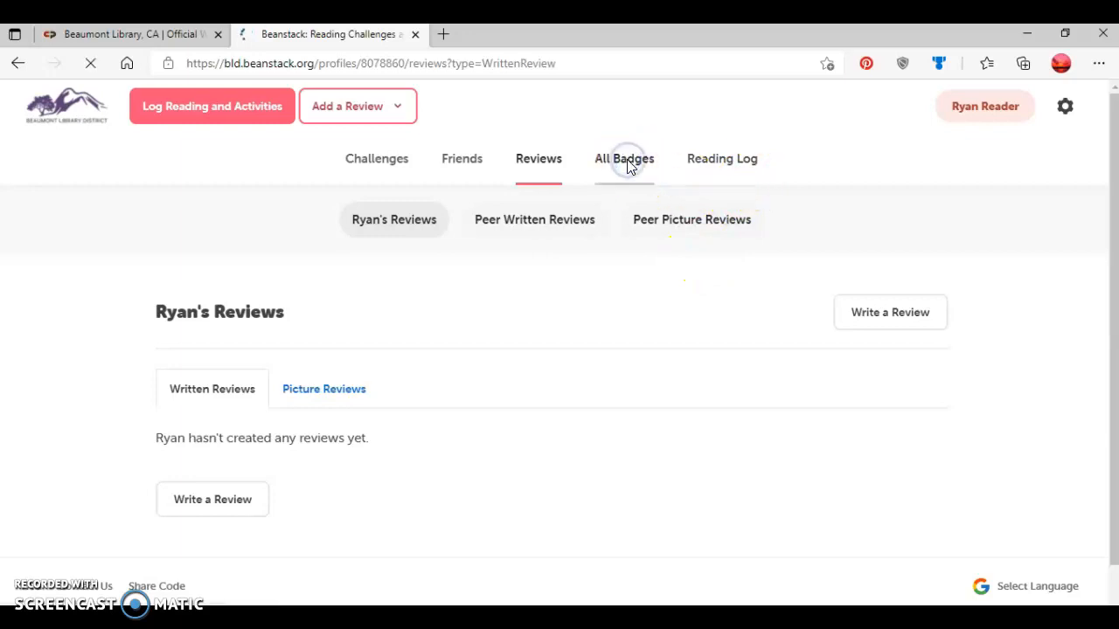
click(624, 157)
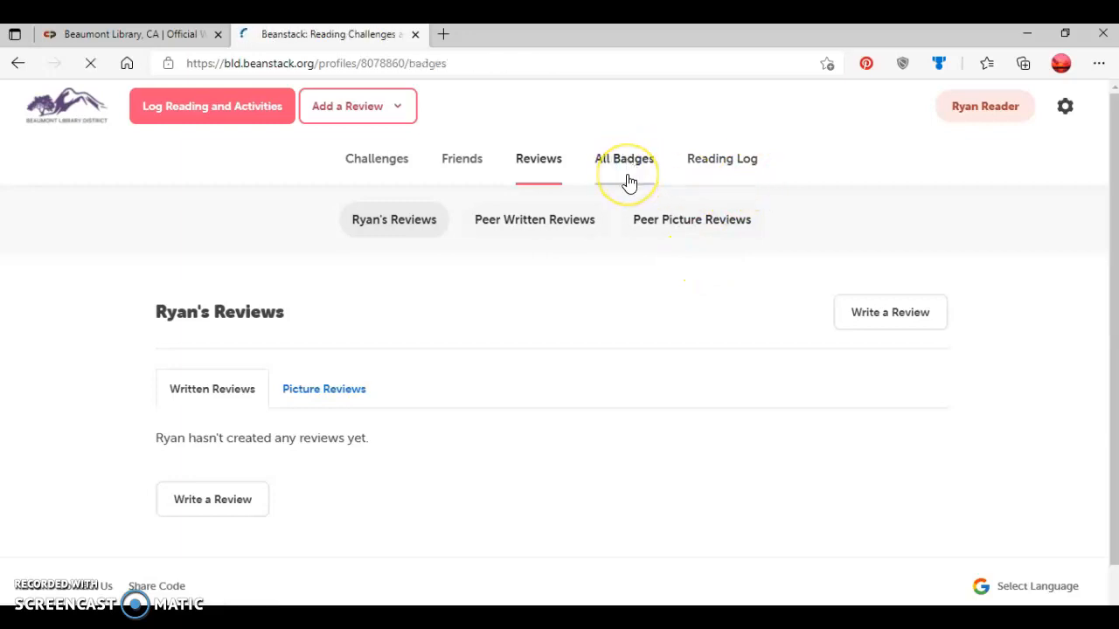
click(625, 157)
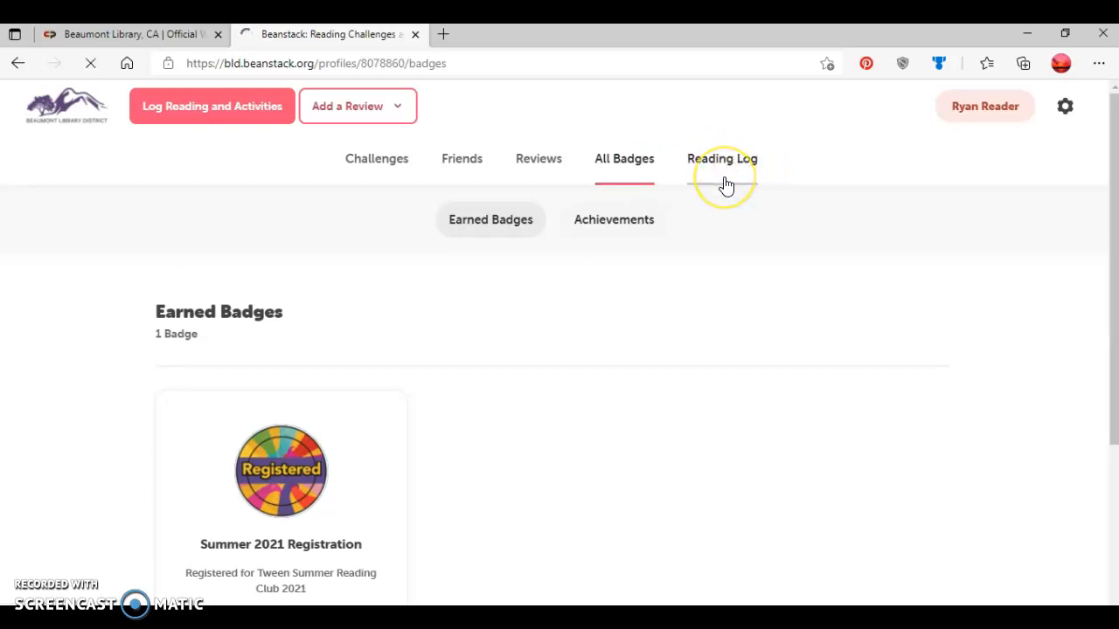
- View Ryan's Reading Log streaks calendar for June 2021
click(722, 157)
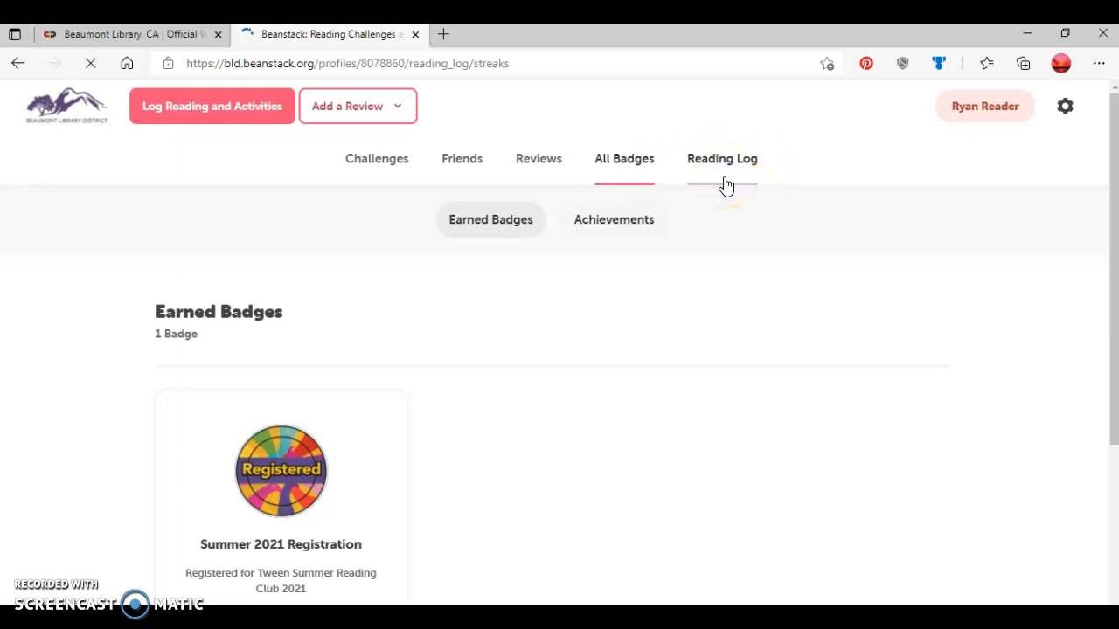
click(723, 157)
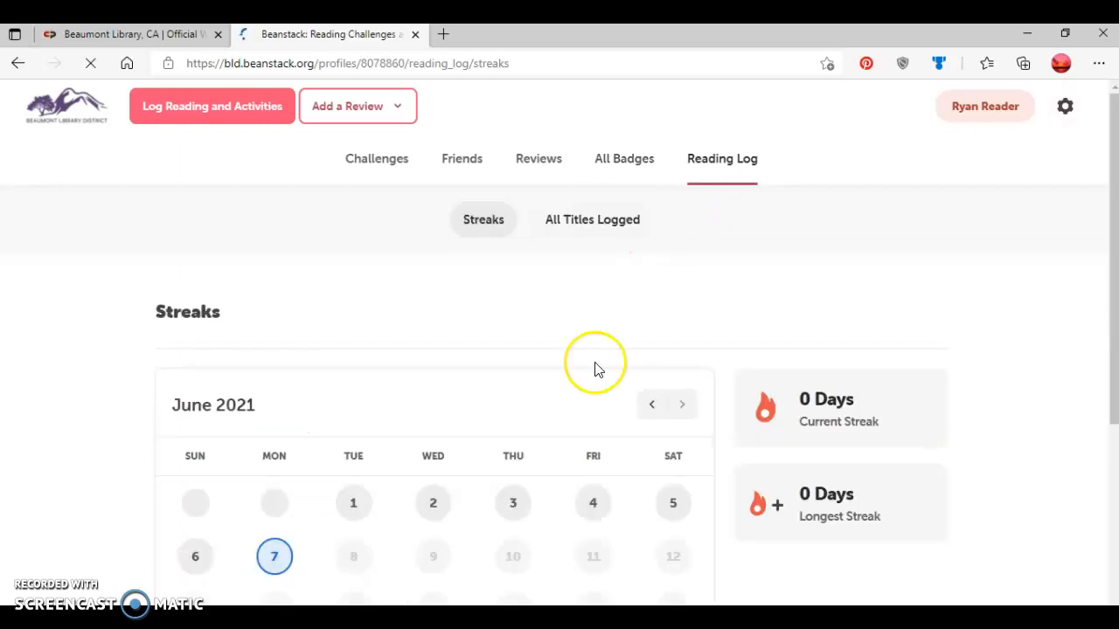
mouse_move(948, 378)
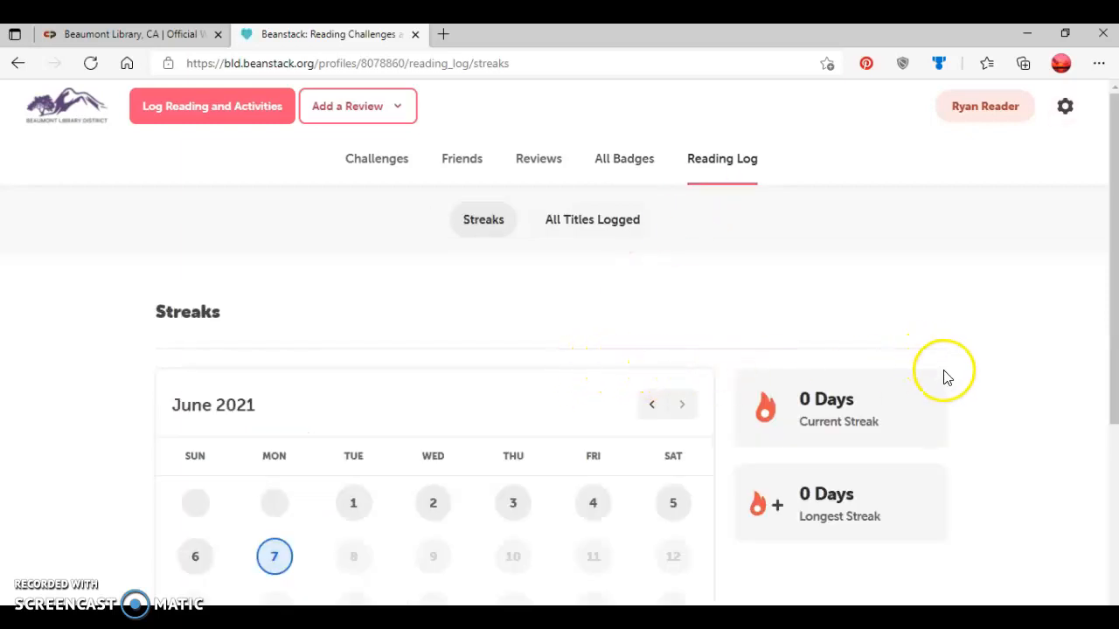
scroll(down, 3)
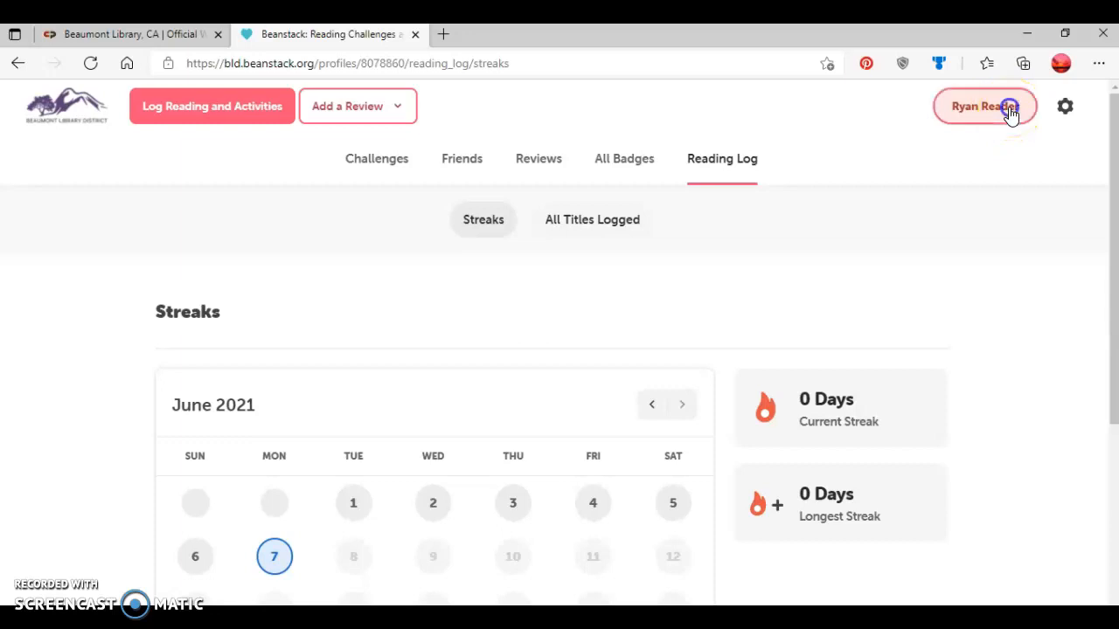
- Switch the active reader from Ryan Reader to Rita Reader
click(984, 107)
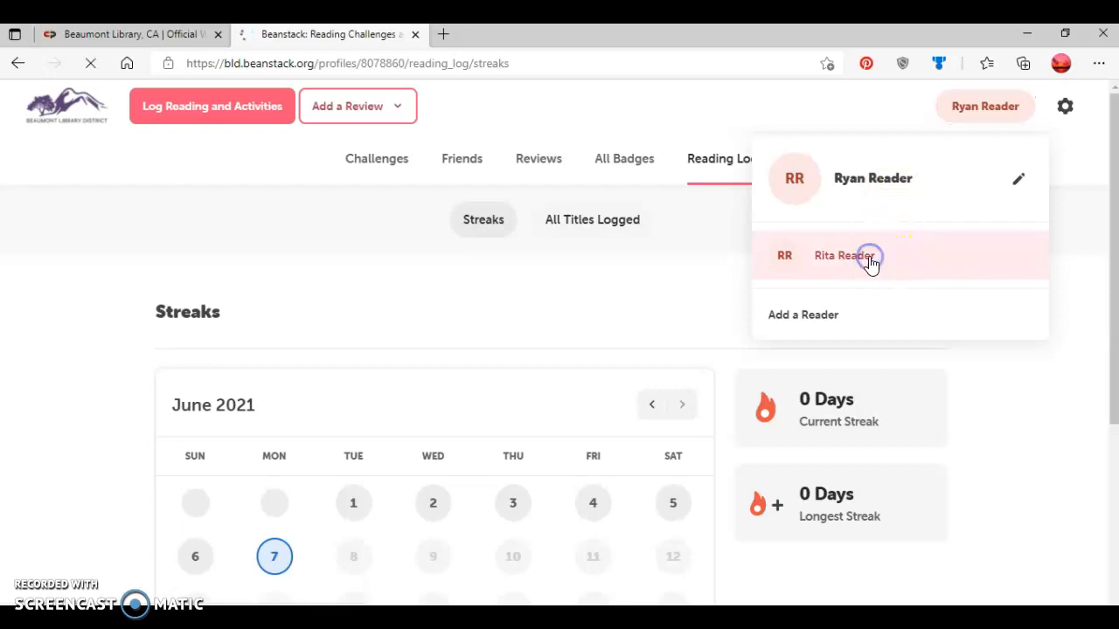
click(842, 255)
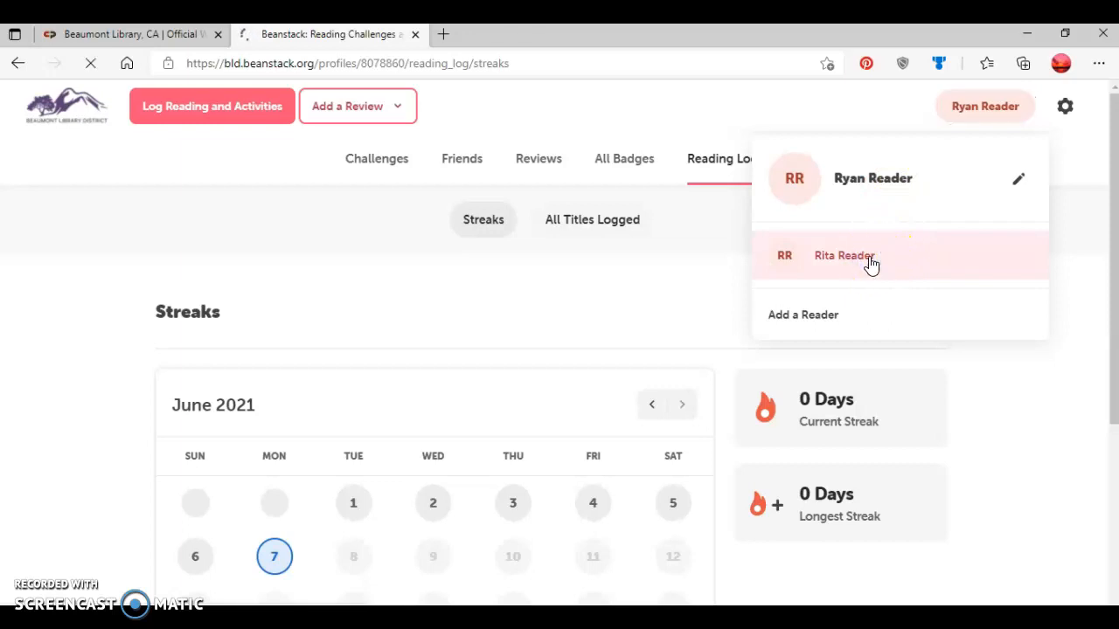
click(844, 255)
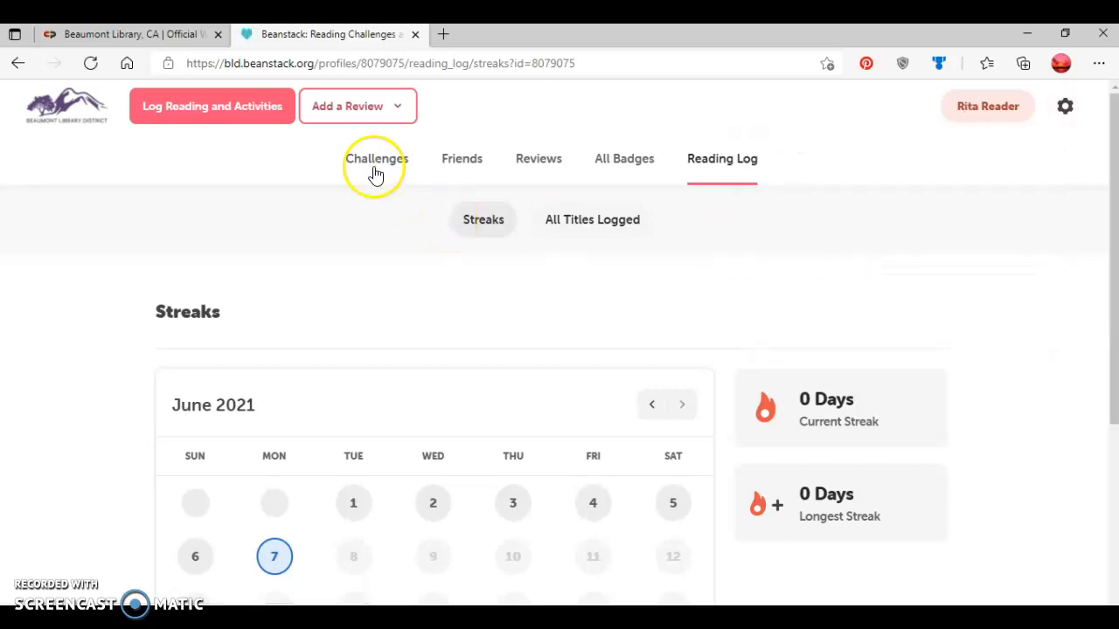
- View Rita's Challenges page showing her Summer Reading Club 2021
click(377, 157)
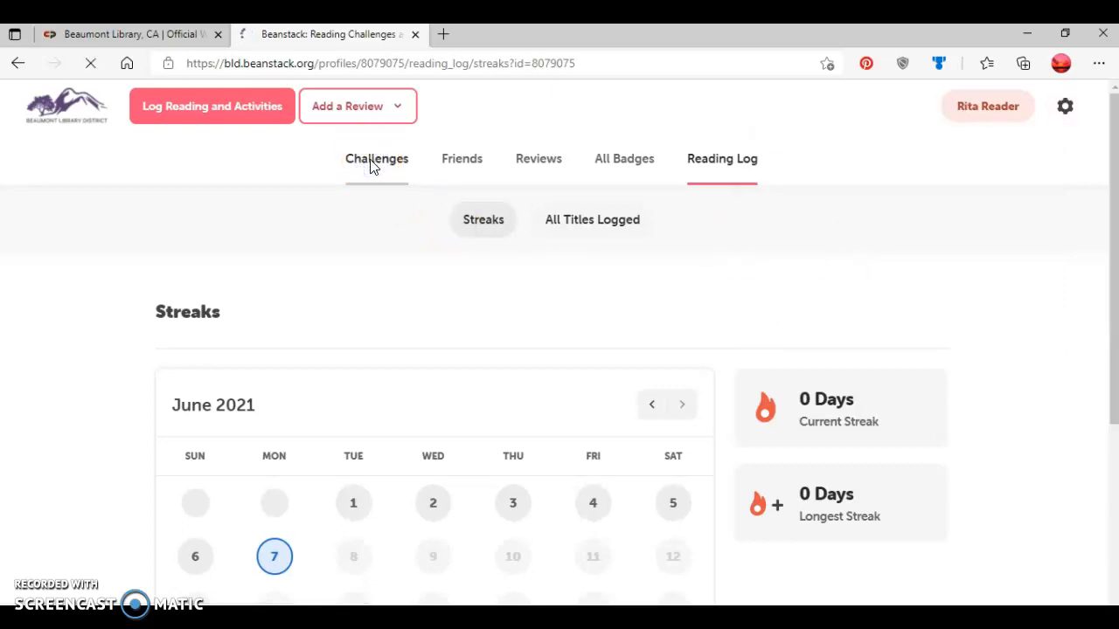
click(376, 157)
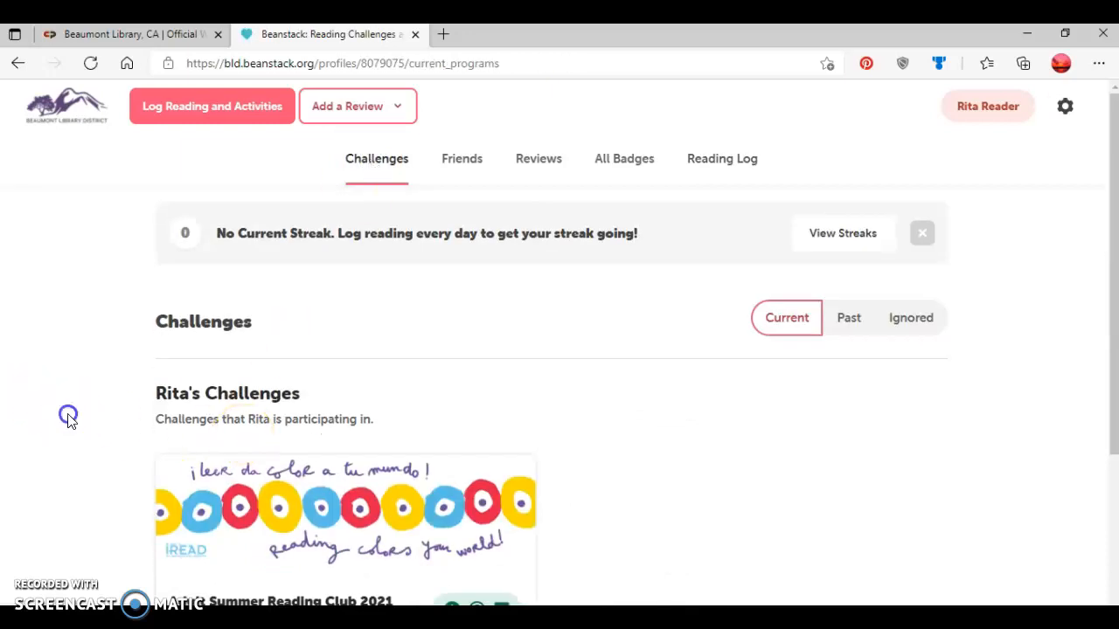
scroll(down, 3)
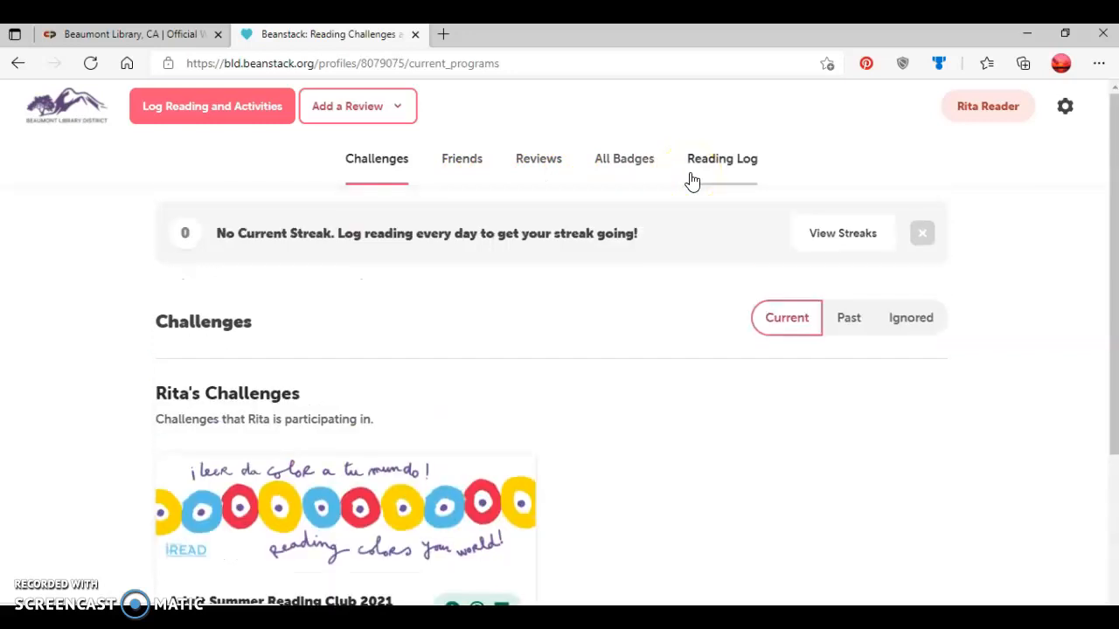
mouse_move(860, 368)
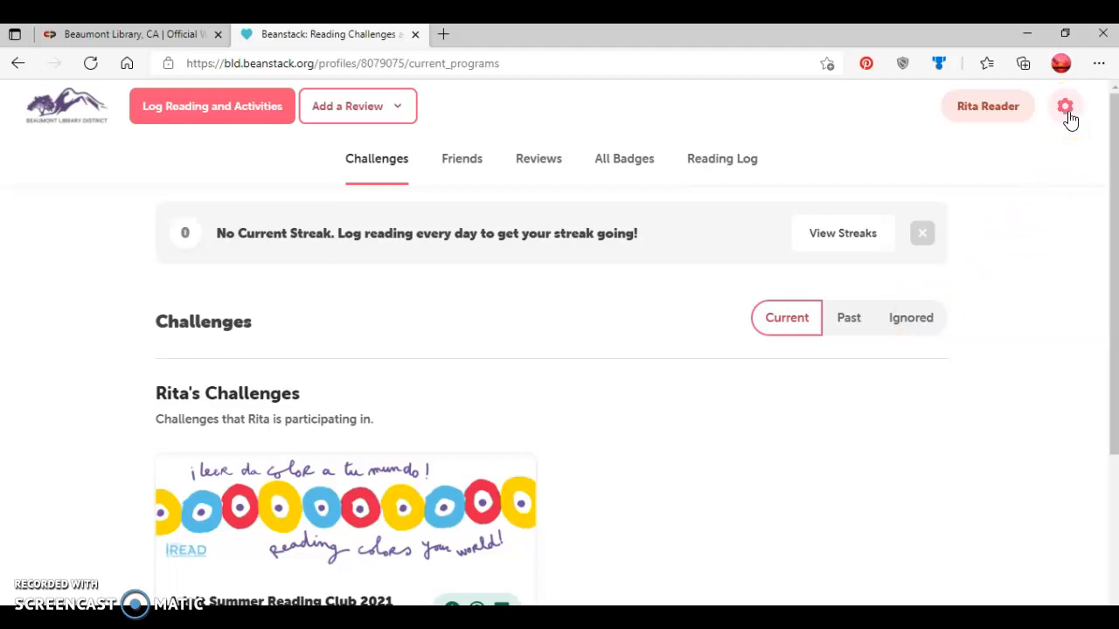
- Bring up the account settings menu with Edit Account and Sign Out options
click(1066, 106)
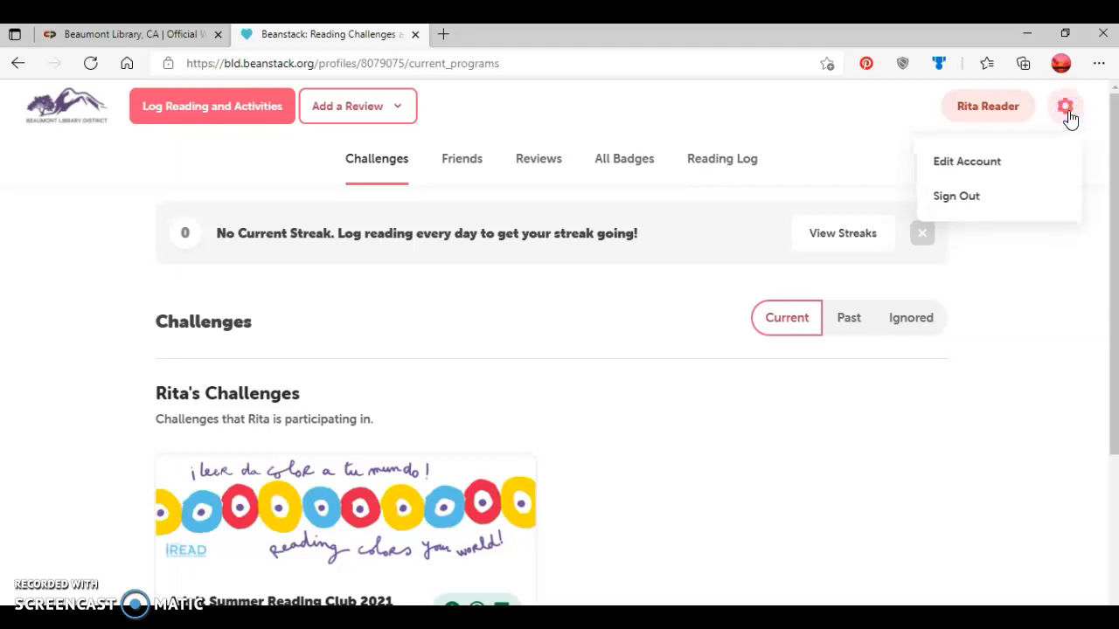
mouse_move(1063, 166)
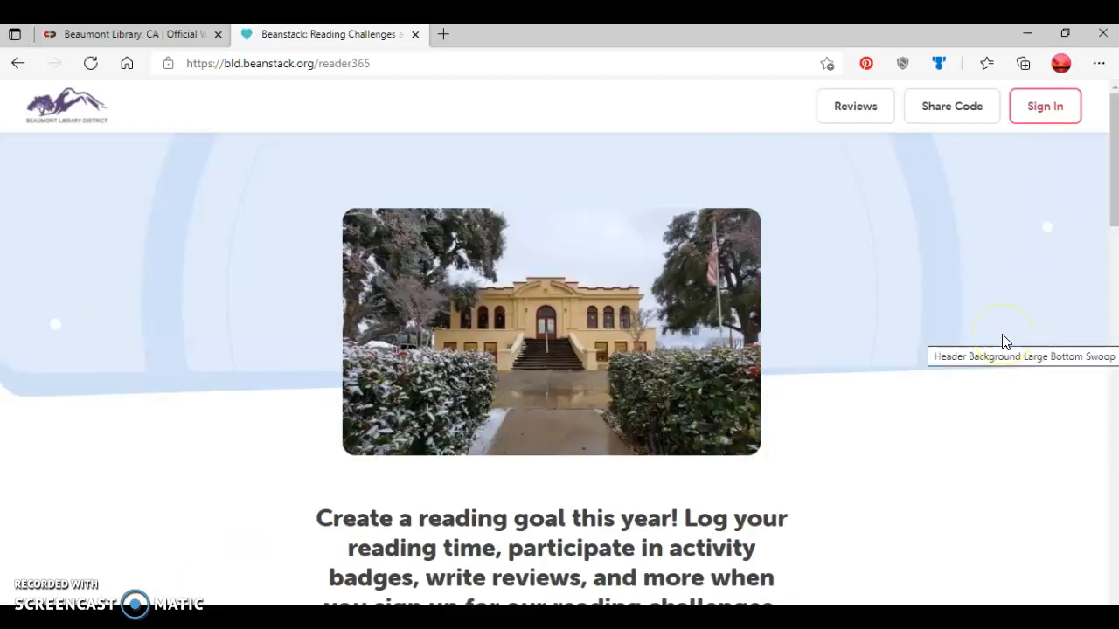
mouse_move(223, 419)
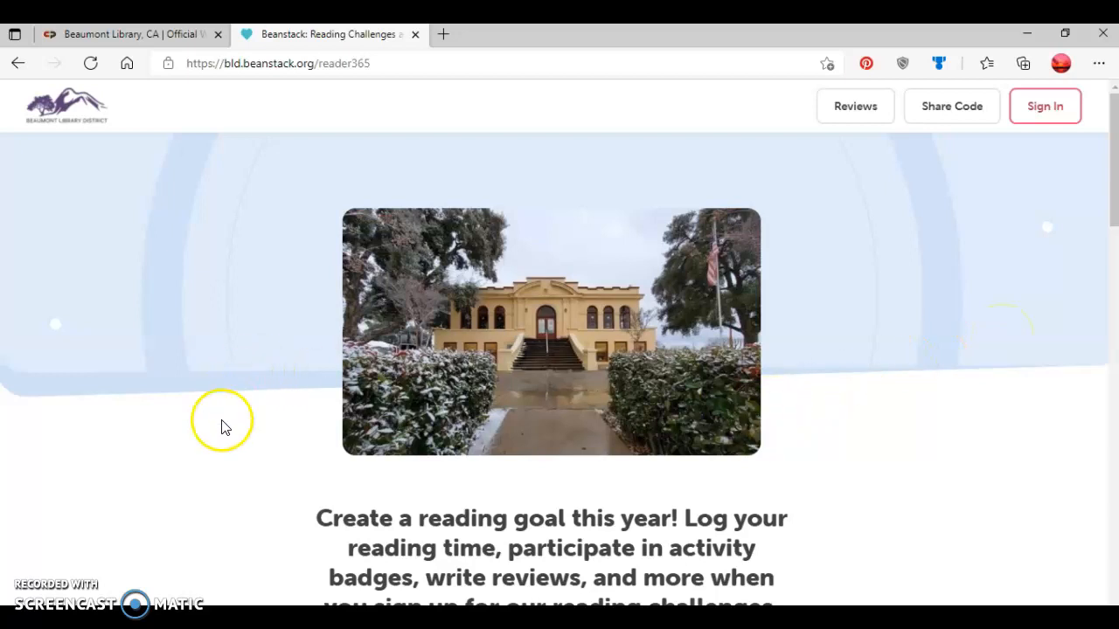
mouse_move(147, 479)
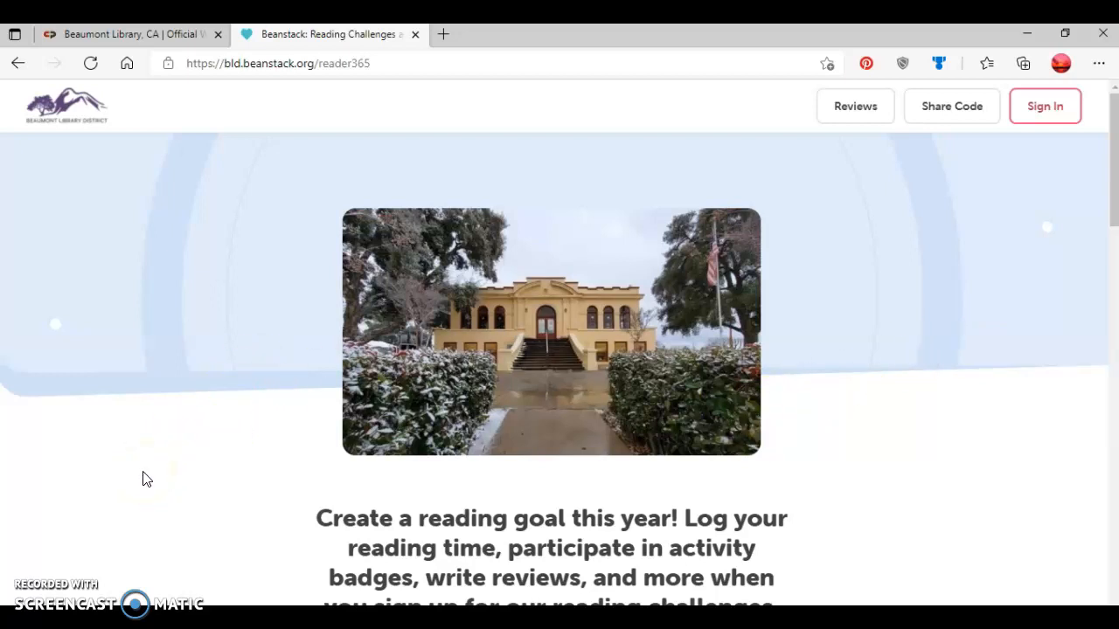